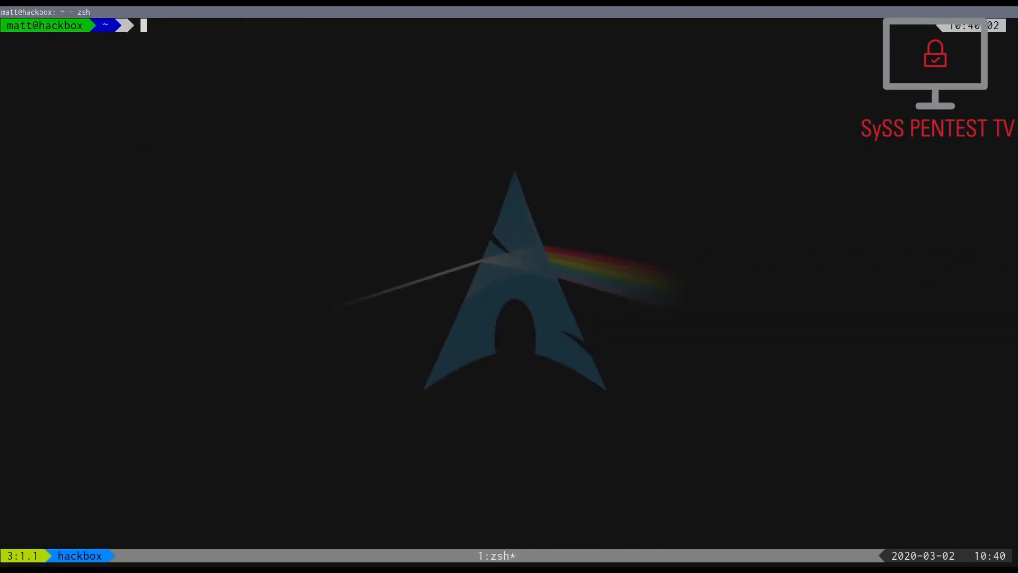
pyautogui.write('picocom -b 115200 /dev/ttyACM0')
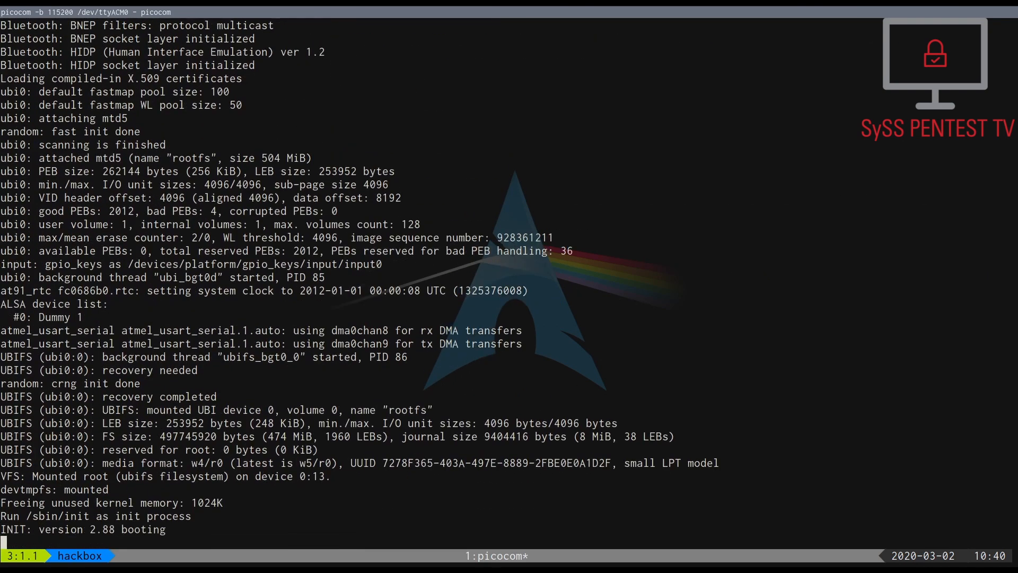
pyautogui.scroll(-3)
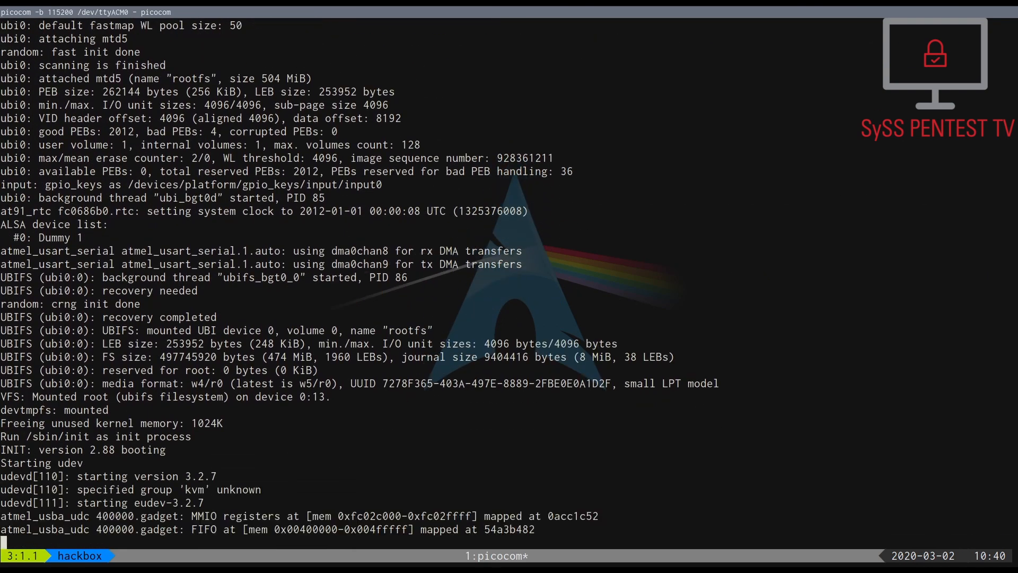
pyautogui.scroll(-3)
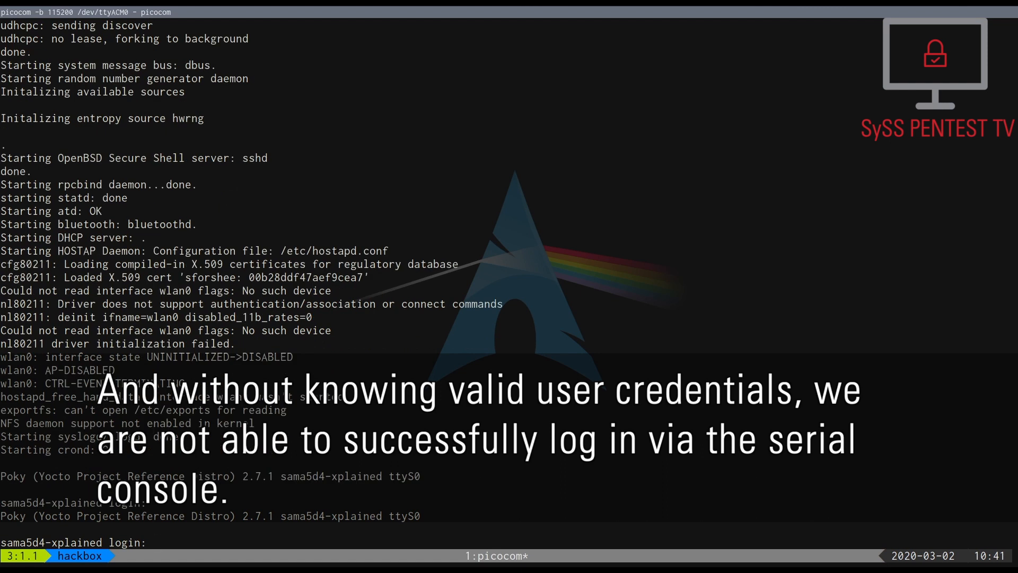
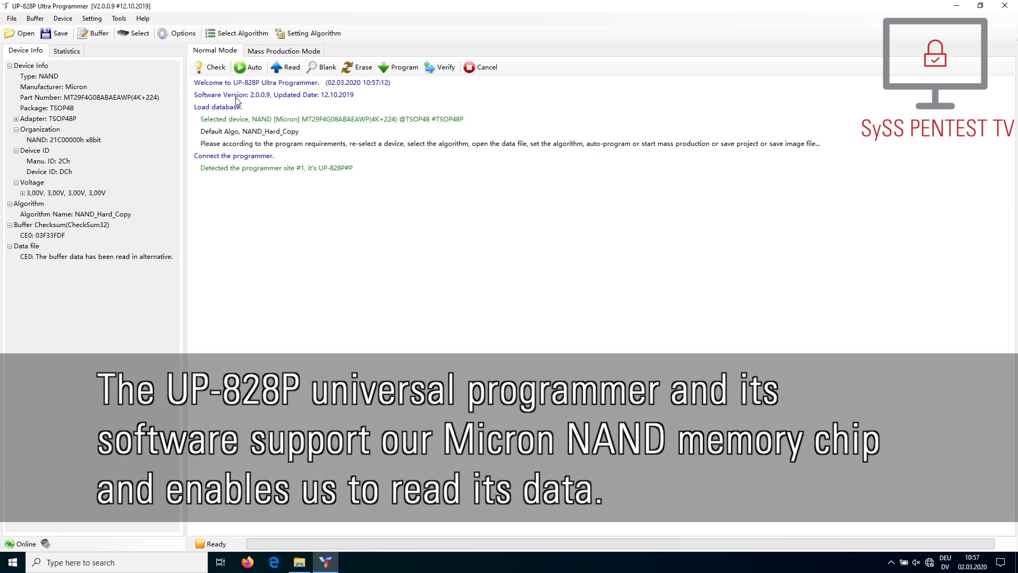
# Step: Confirm the NAND chip ID, then read and verify the full NAND contents
pyautogui.click(215, 66)
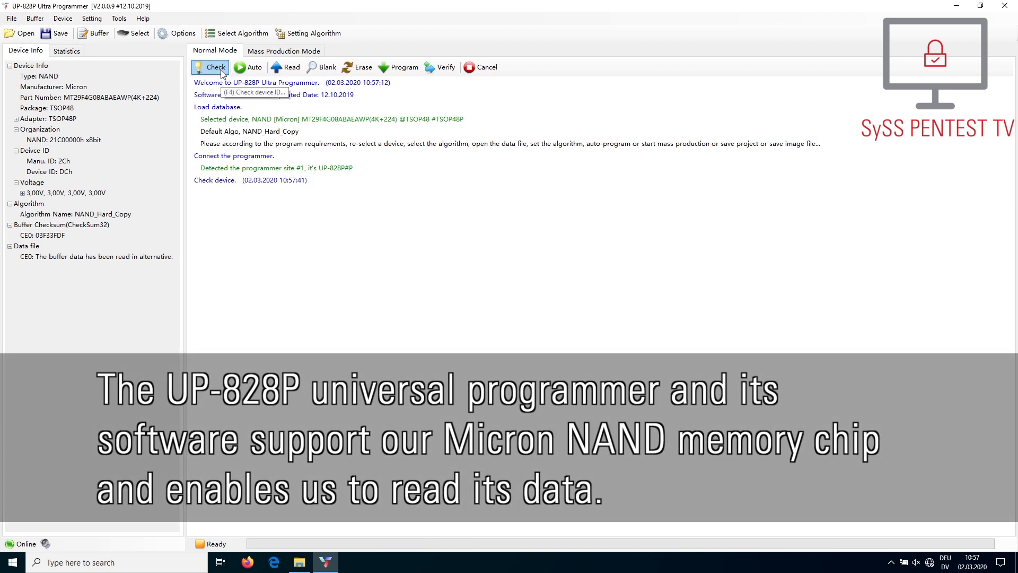
pyautogui.click(214, 67)
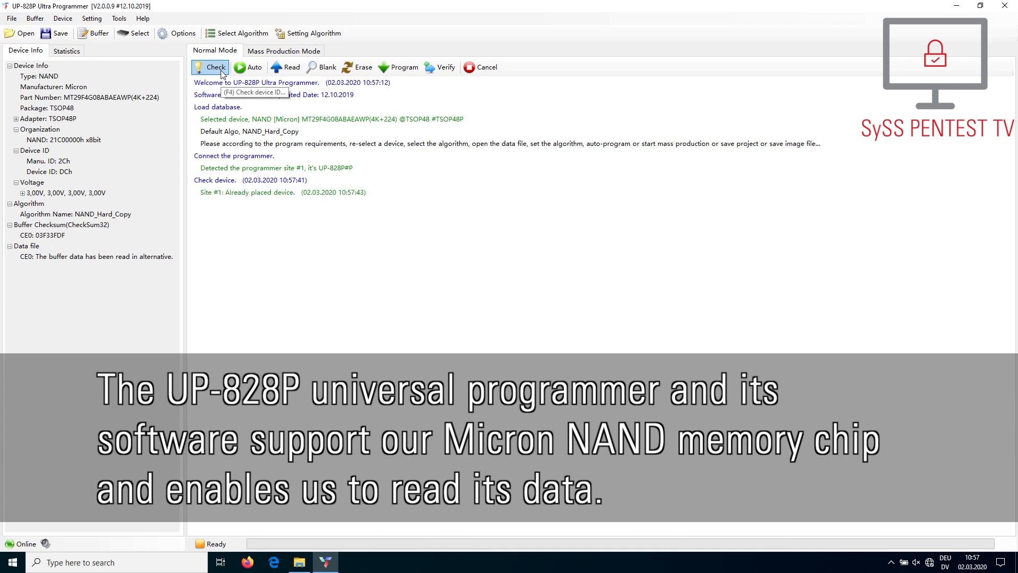
pyautogui.click(215, 67)
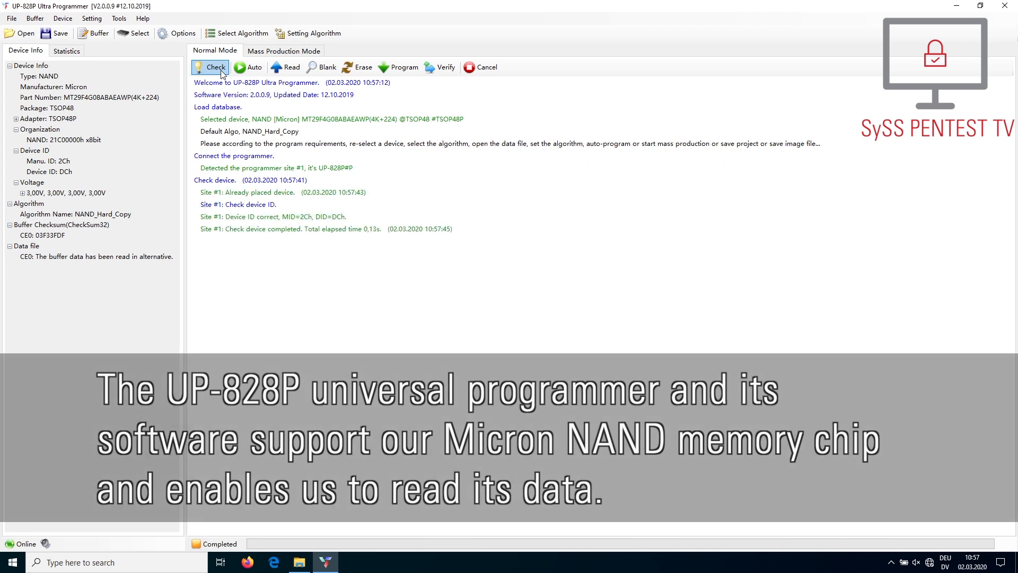
pyautogui.click(291, 67)
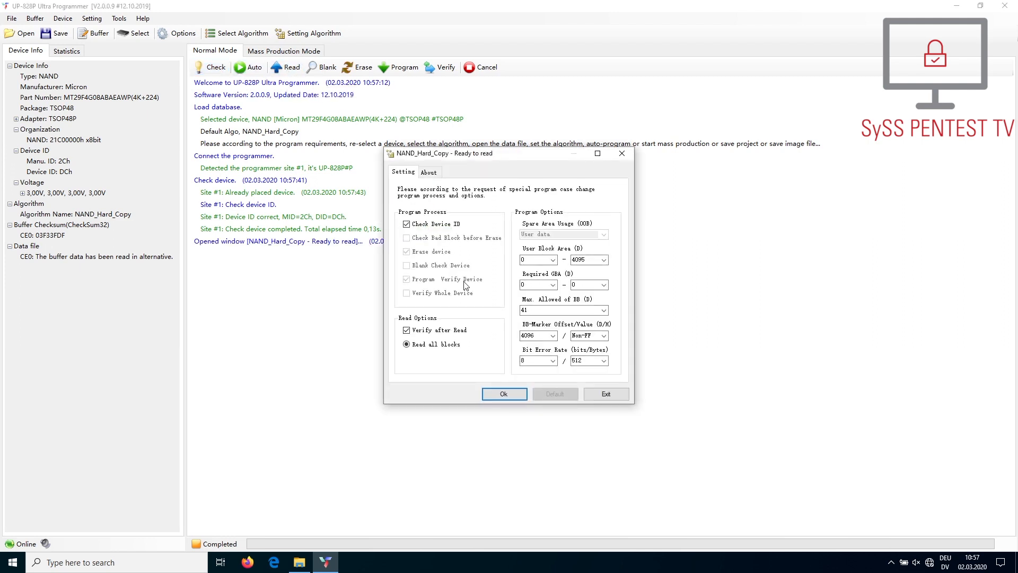
pyautogui.click(504, 393)
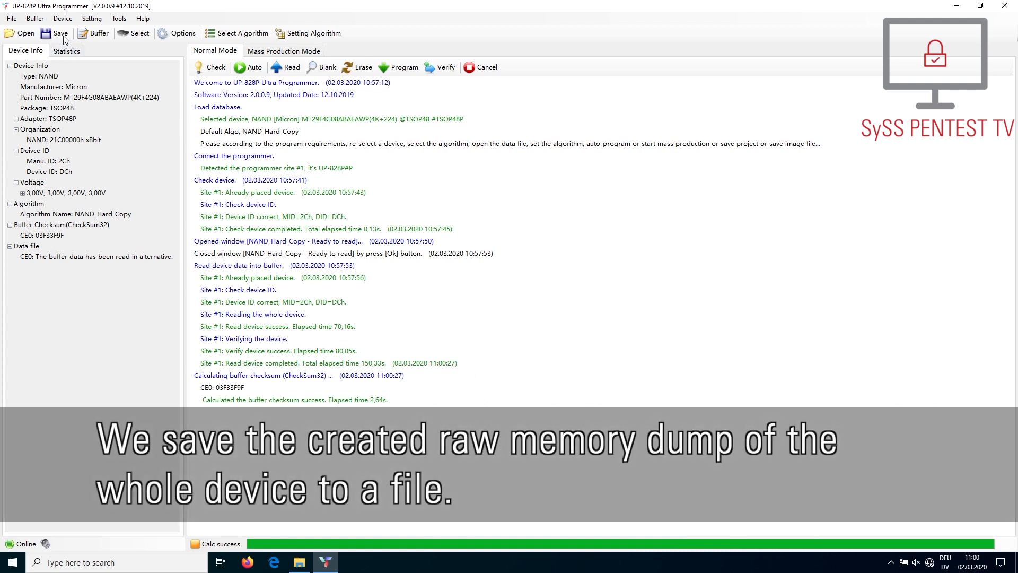
# Step: Save the CE0 buffer as binary file dump1.bin in the SAMA5D4 dump folder
pyautogui.click(59, 33)
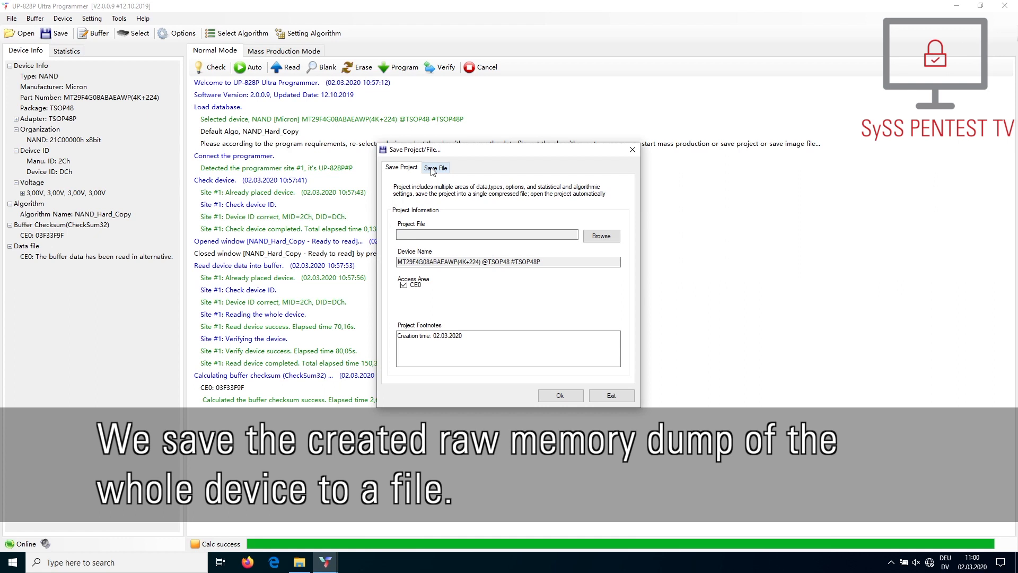
pyautogui.click(435, 167)
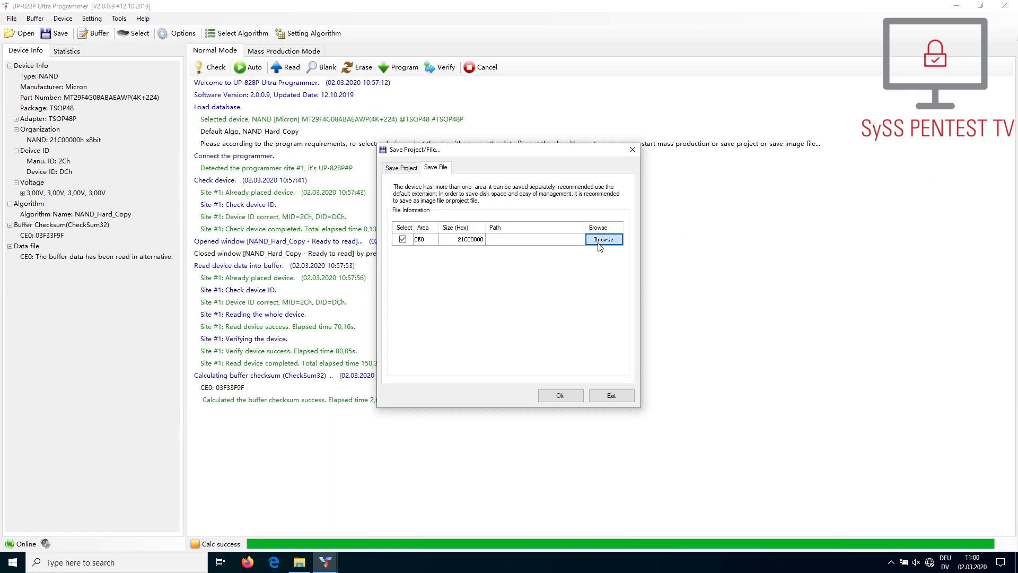
pyautogui.click(603, 239)
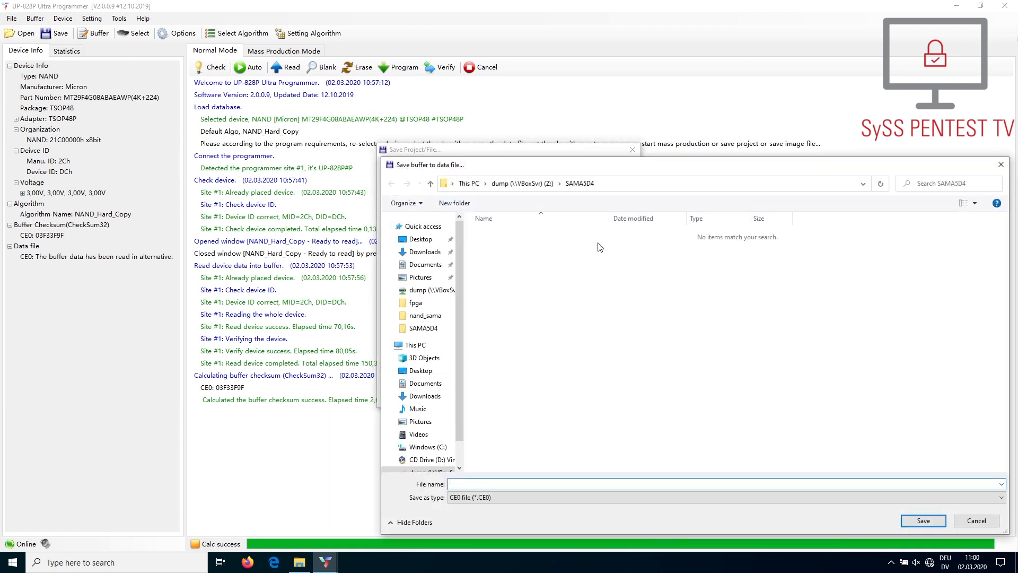
pyautogui.write('dump')
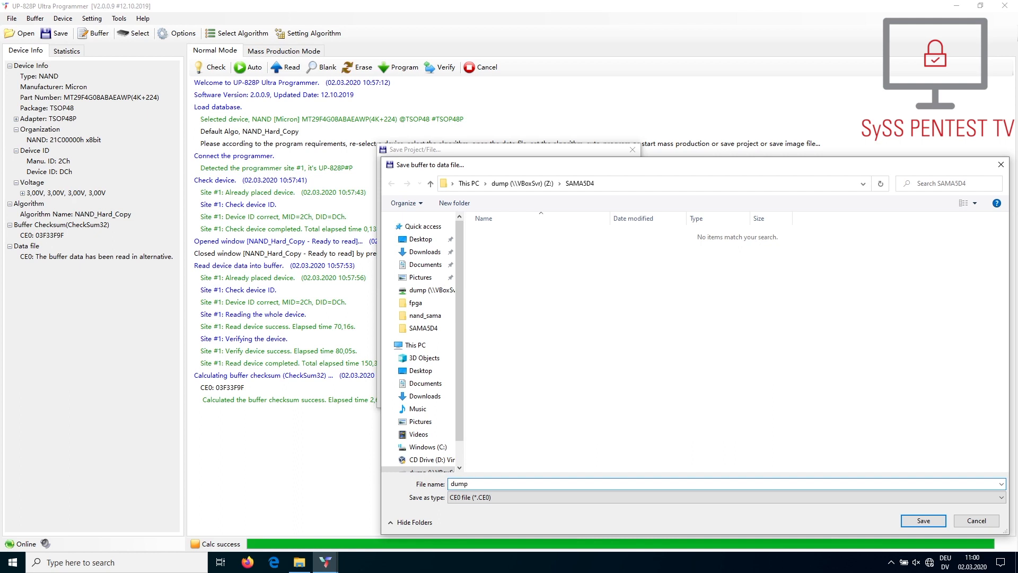
pyautogui.click(999, 497)
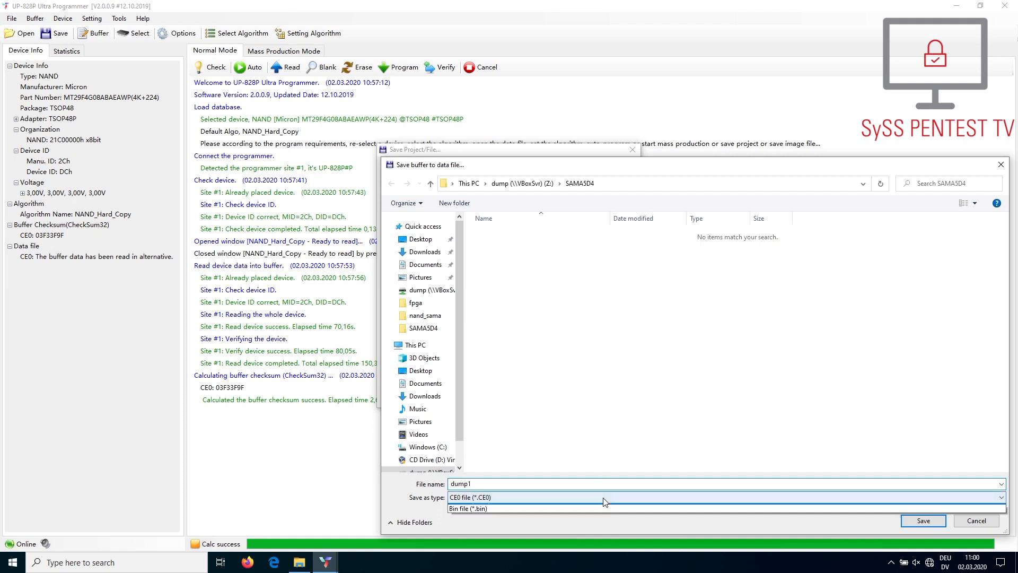
pyautogui.click(468, 509)
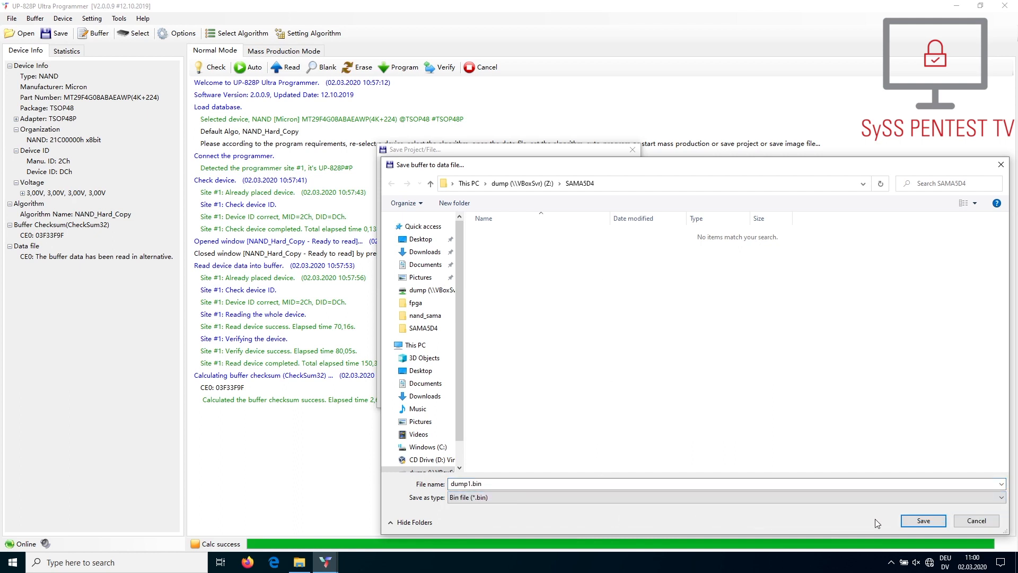
pyautogui.click(922, 521)
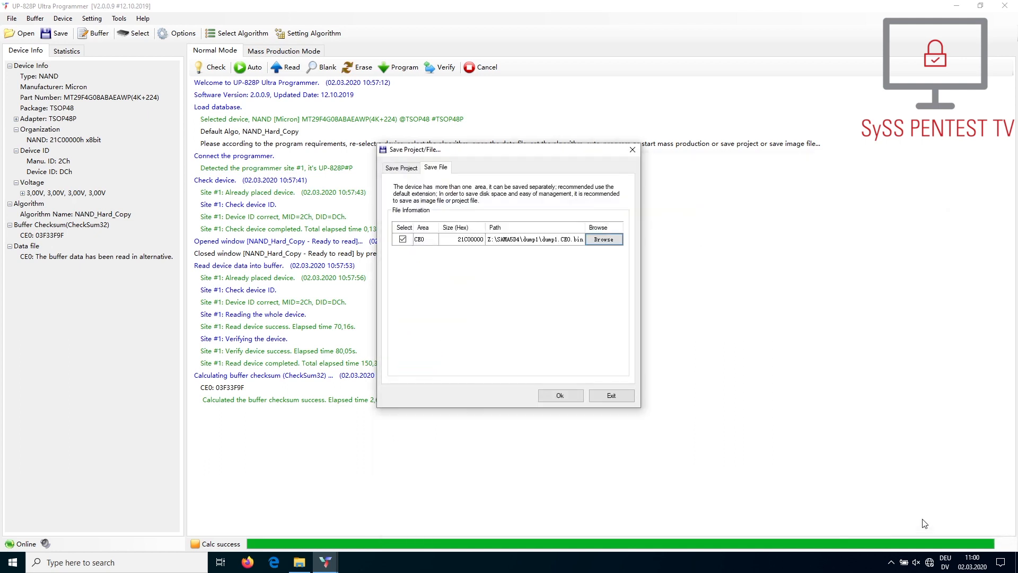
pyautogui.click(560, 395)
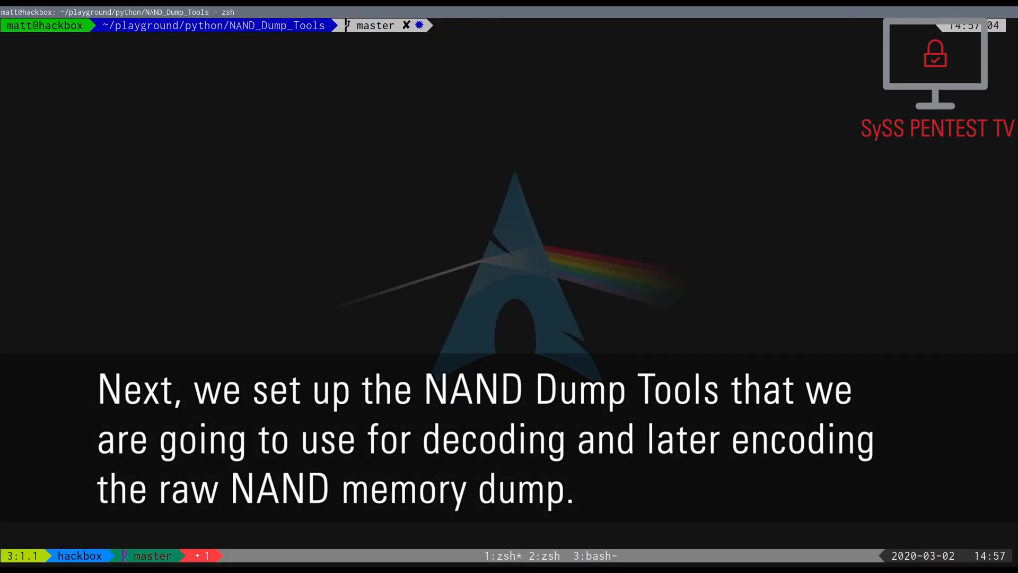
# Step: Run setup.sh to build the venv with bchlib 0.14.0, then list ~/dump/SAMA5D4/dump1/
pyautogui.write('lsd -la')
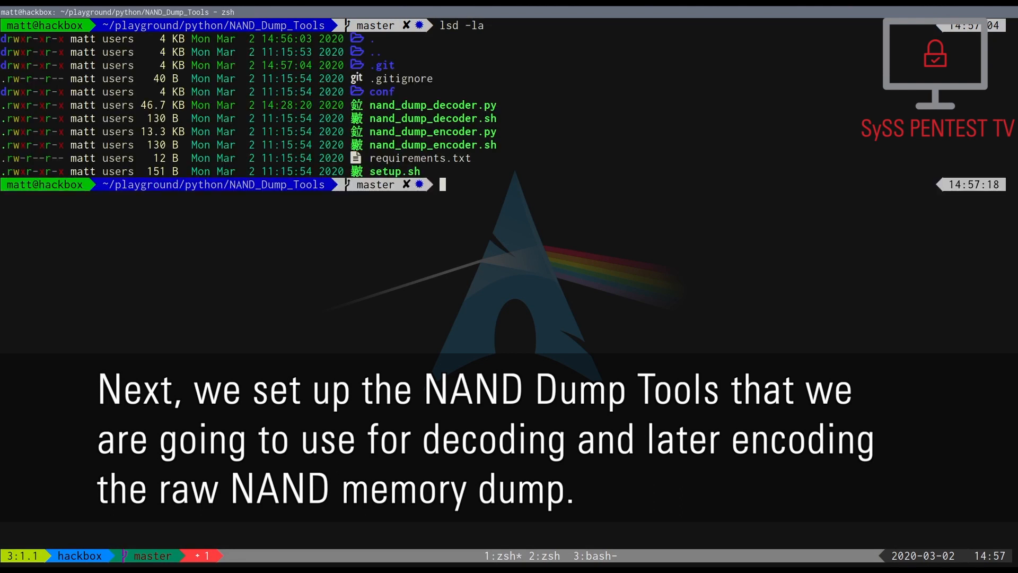
pyautogui.write('./setup.sh')
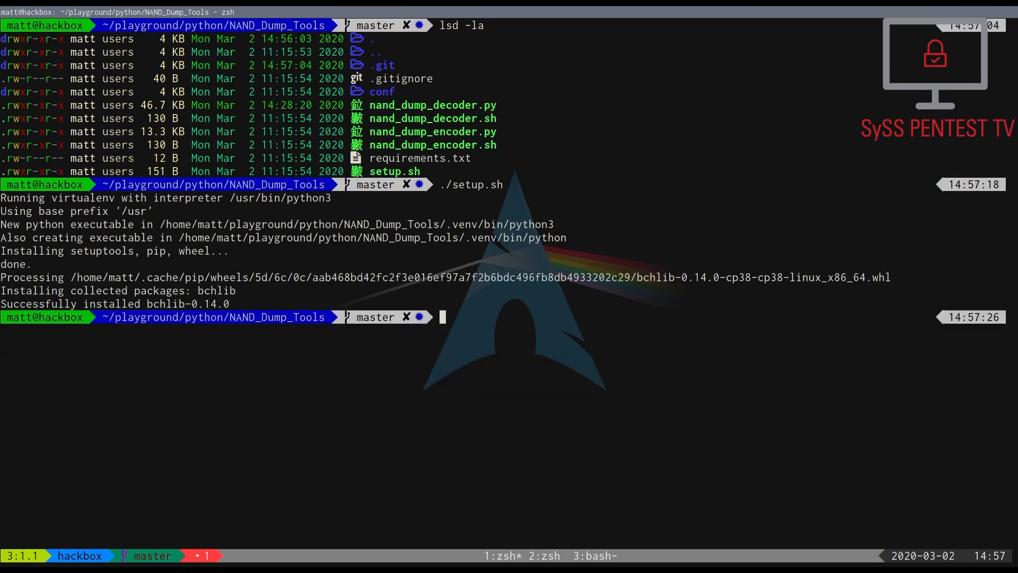
pyautogui.write('l')
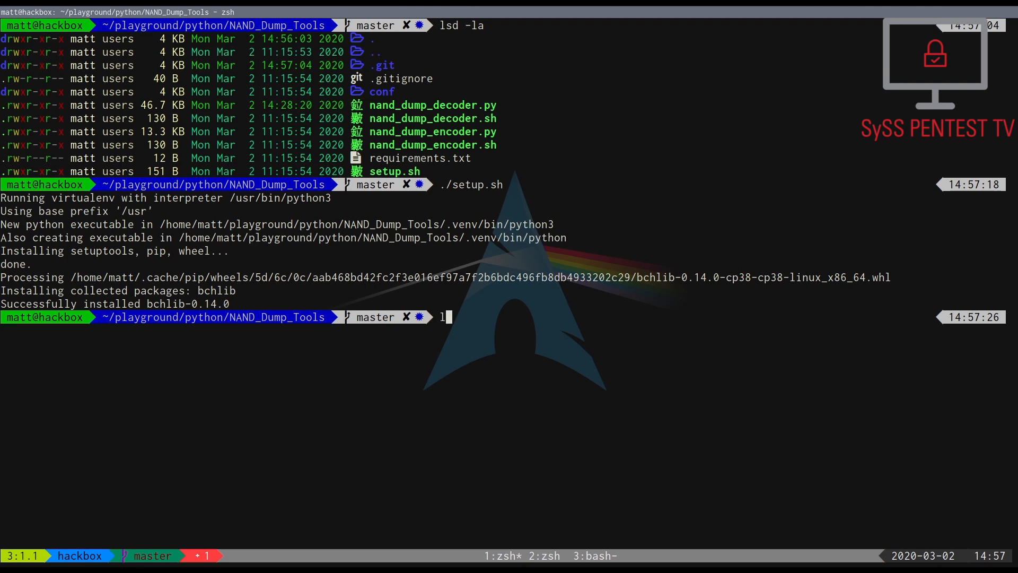
pyautogui.write('sd -la ~/')
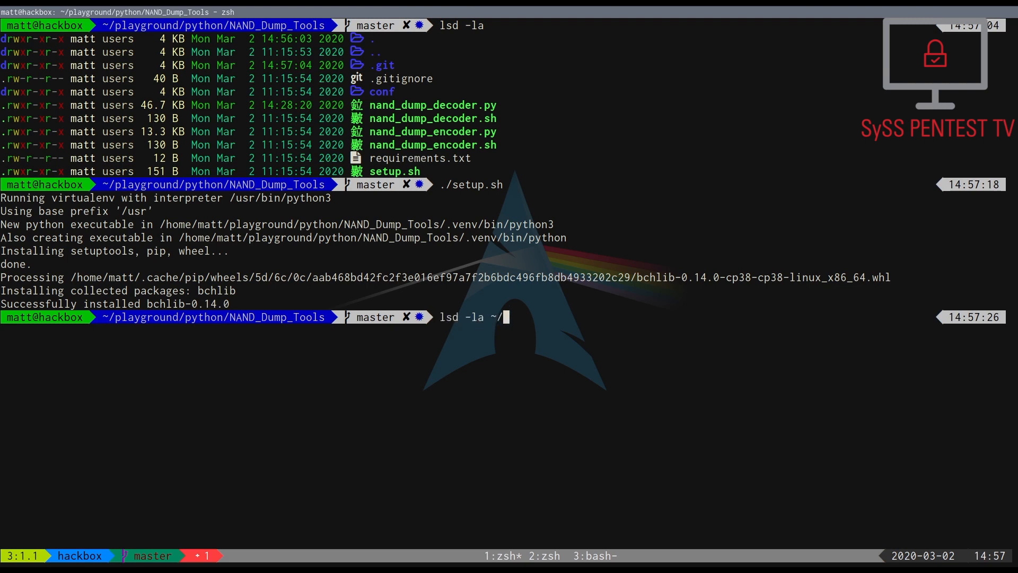
pyautogui.write('dump/SAMA5D4/')
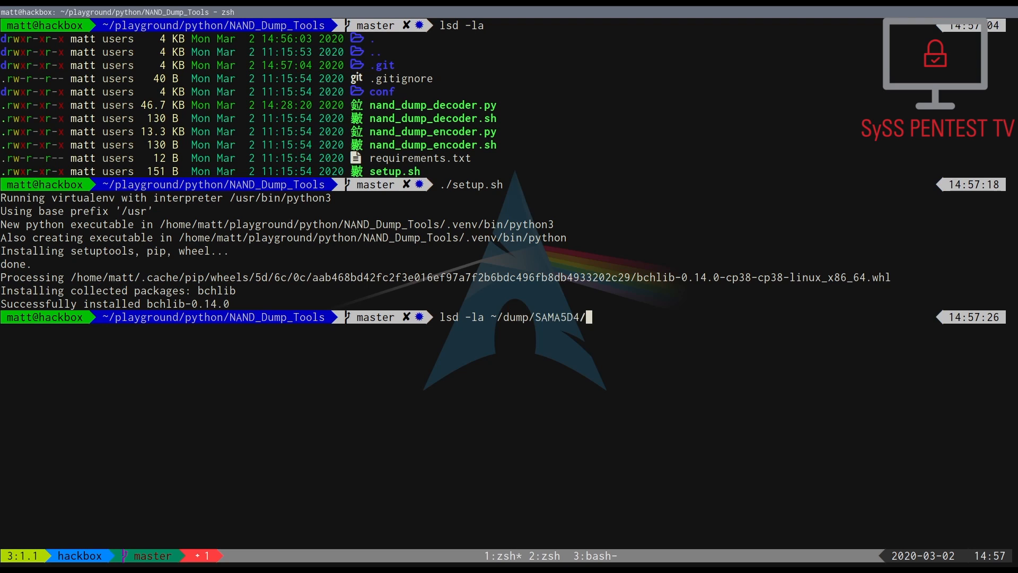
pyautogui.write('dump1/')
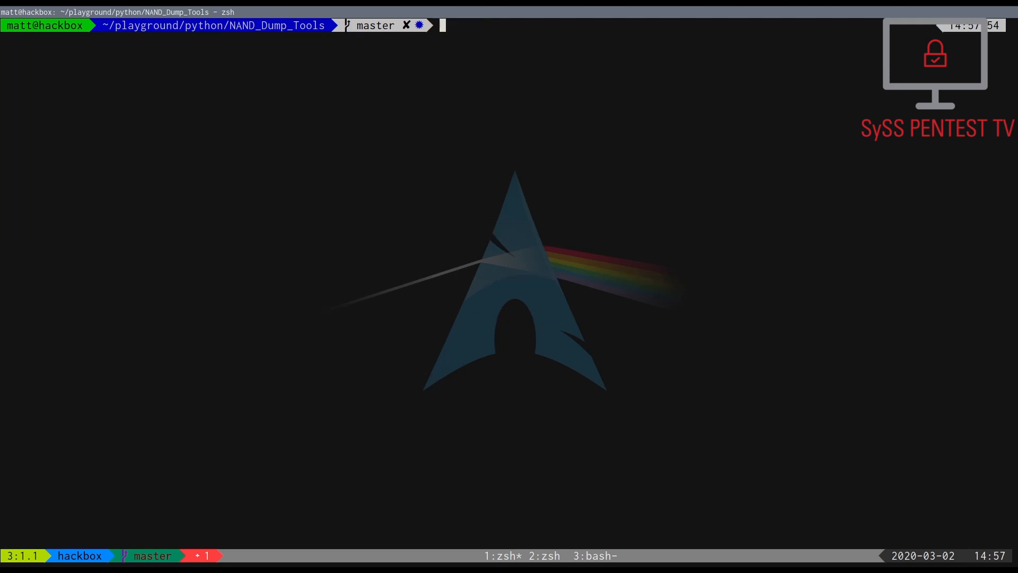
# Step: Decode ~/dump/SAMA5D4/dump1 into sama.bin with nand_dump_decoder.sh using --atmel-config
pyautogui.write('./nand_dump_')
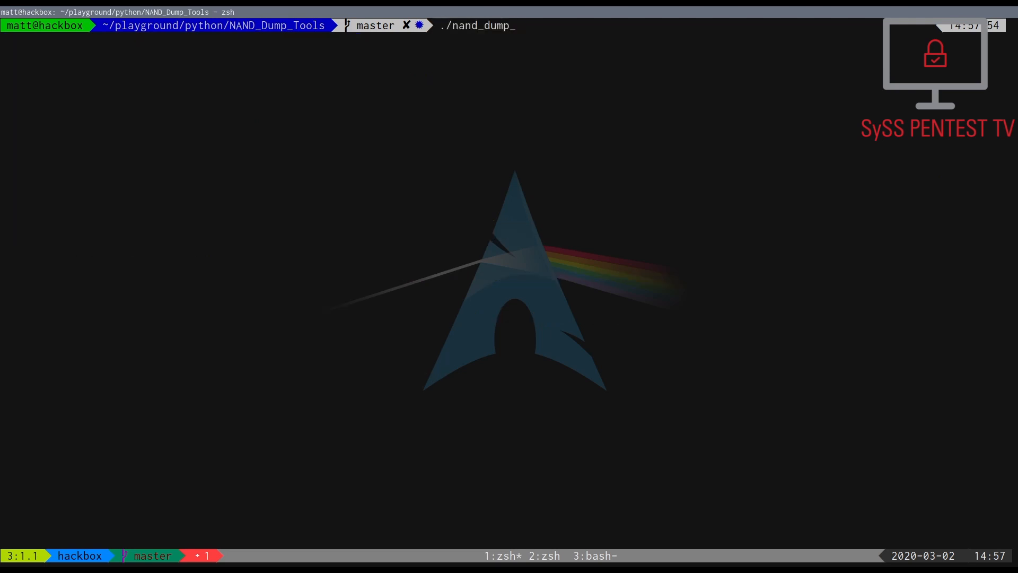
pyautogui.write('decoder.sh')
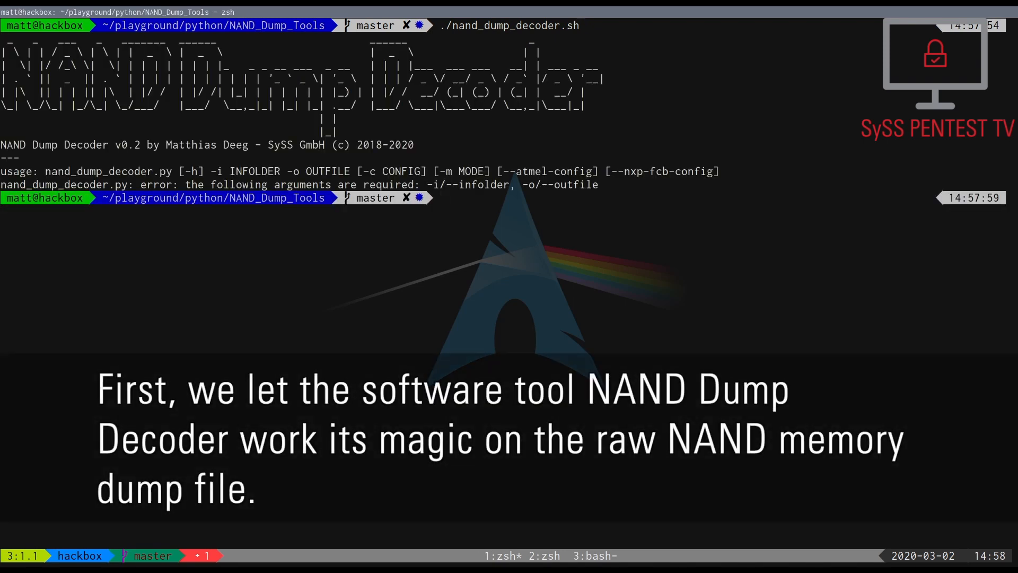
pyautogui.write('./nand_dump_decoder.sh')
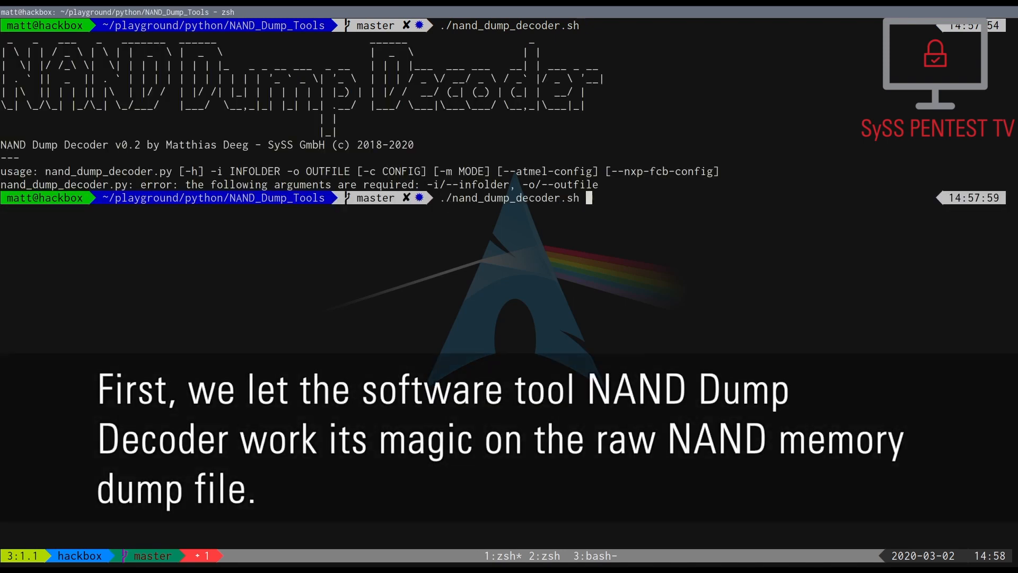
pyautogui.write('-i ~/dump')
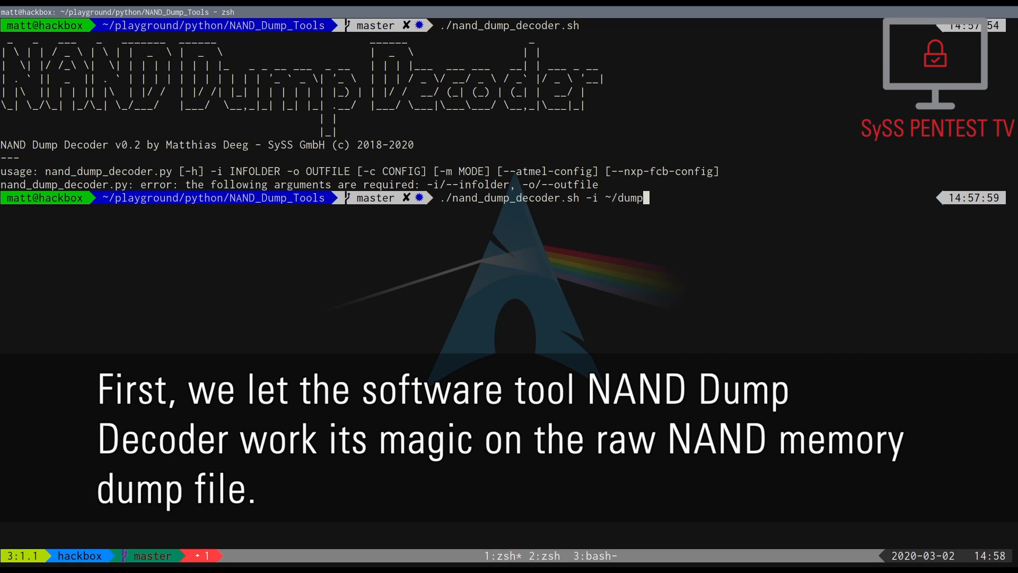
pyautogui.write('/SAMA5D4/dump1 -o')
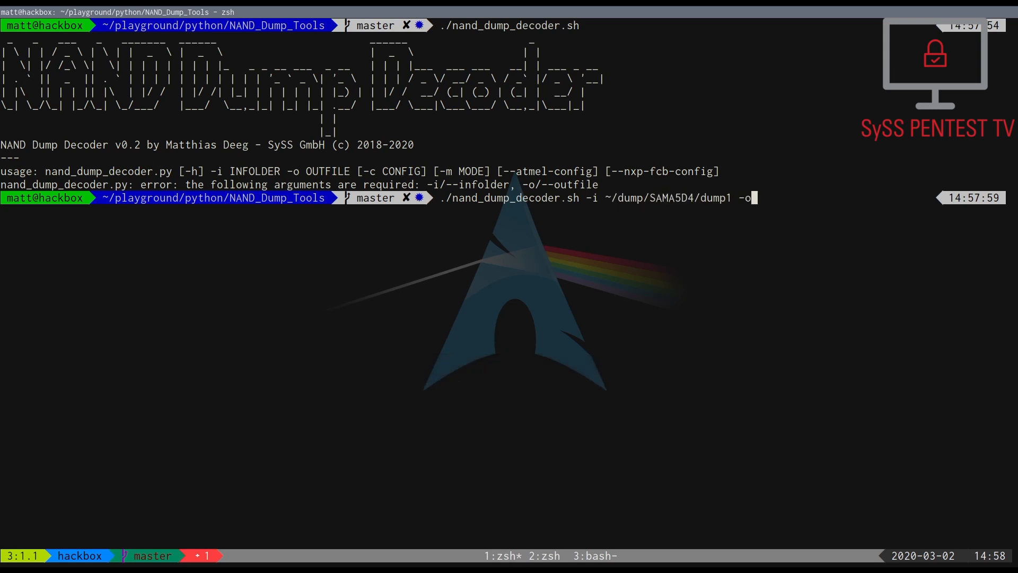
pyautogui.write('sama.bin')
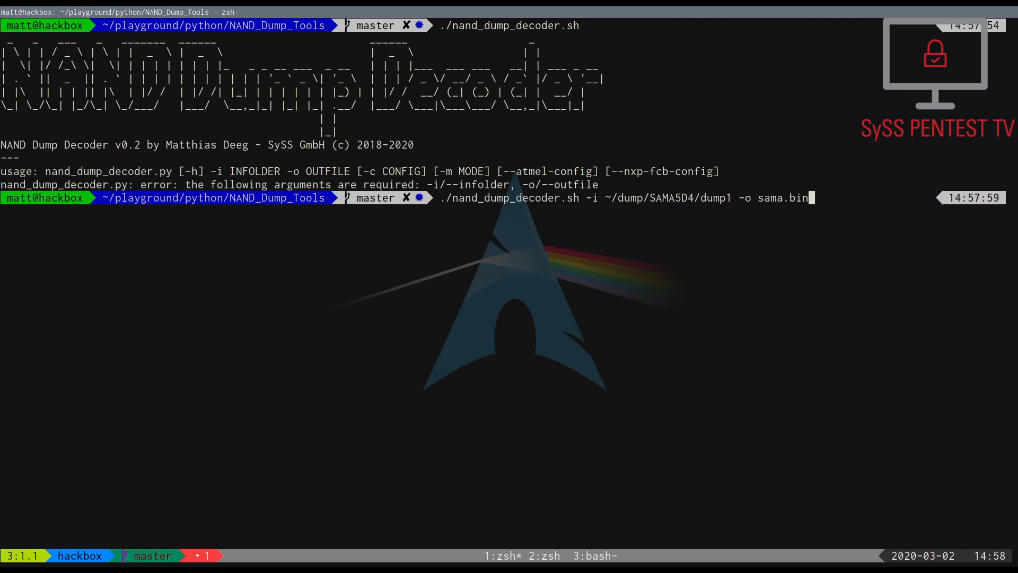
pyautogui.write('--atme')
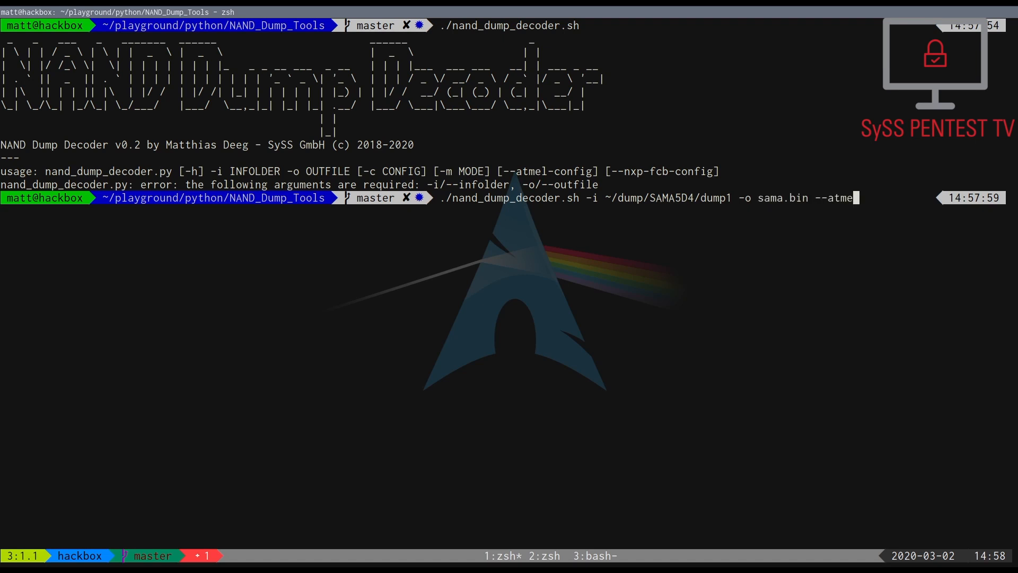
pyautogui.write('l-config')
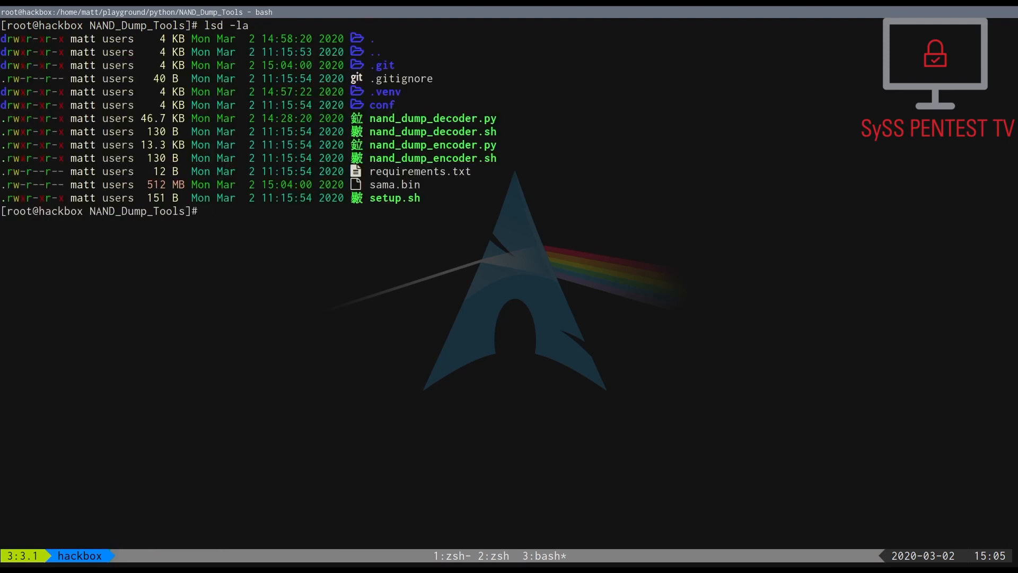
# Step: Load nandsim with ID bytes 0x2c 0xdc 0x90 0xa6 to simulate the 512 MiB NAND
pyautogui.write('modprobe')
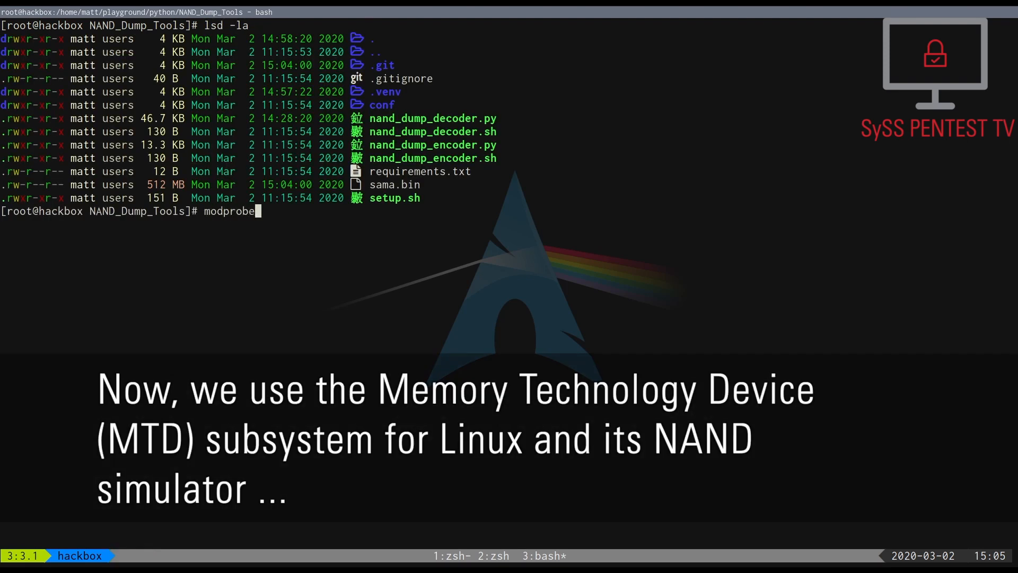
pyautogui.write('nandsim first_id_byte=0x2c s')
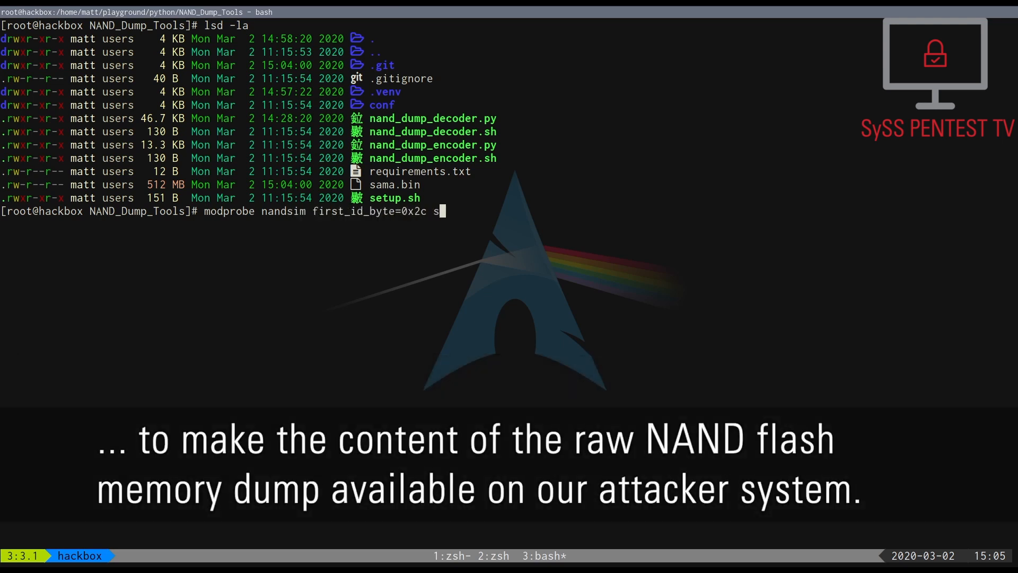
pyautogui.write('econd_id_byte=')
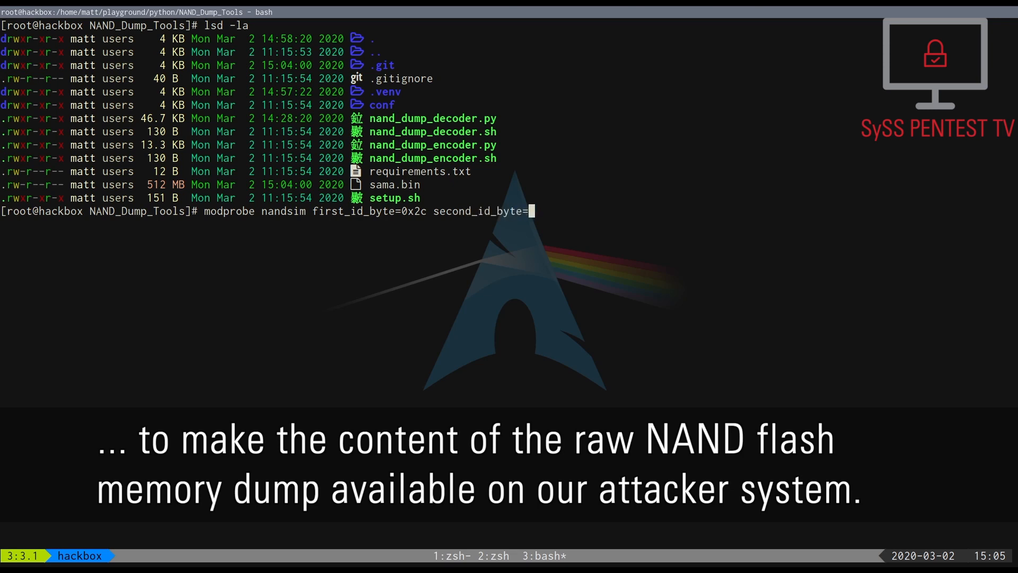
pyautogui.write('xd')
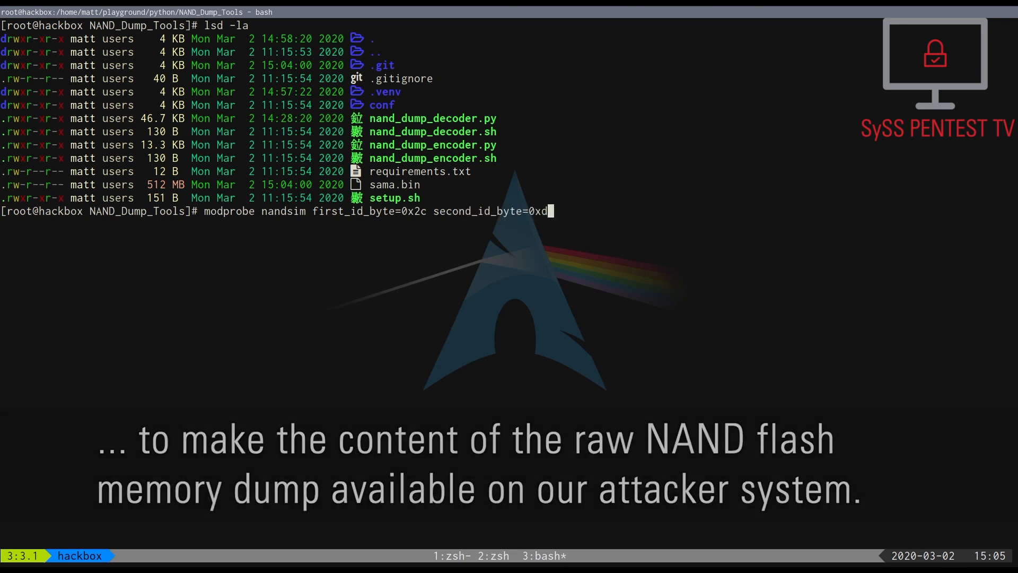
pyautogui.write('c third_')
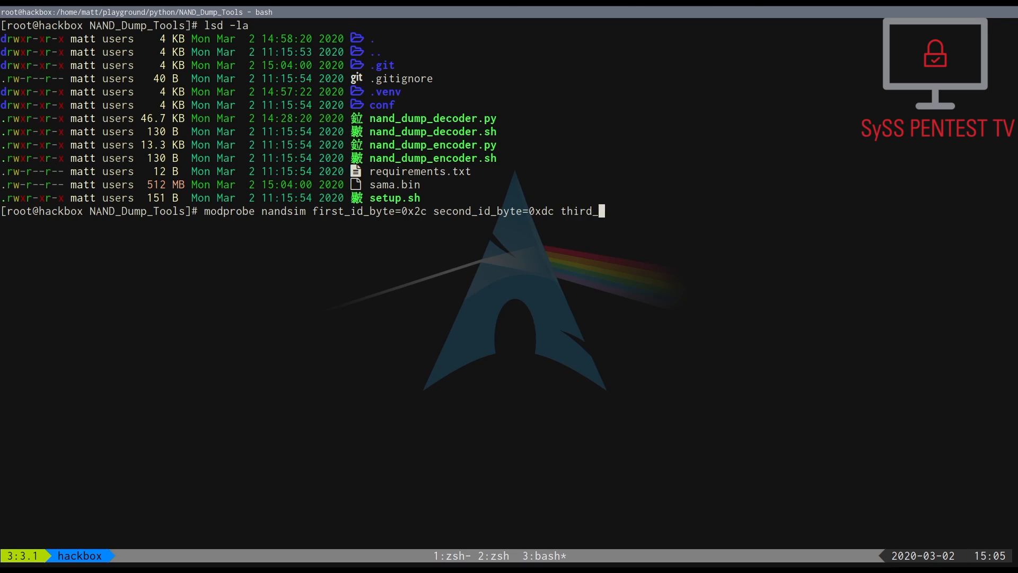
pyautogui.write('id_byte=')
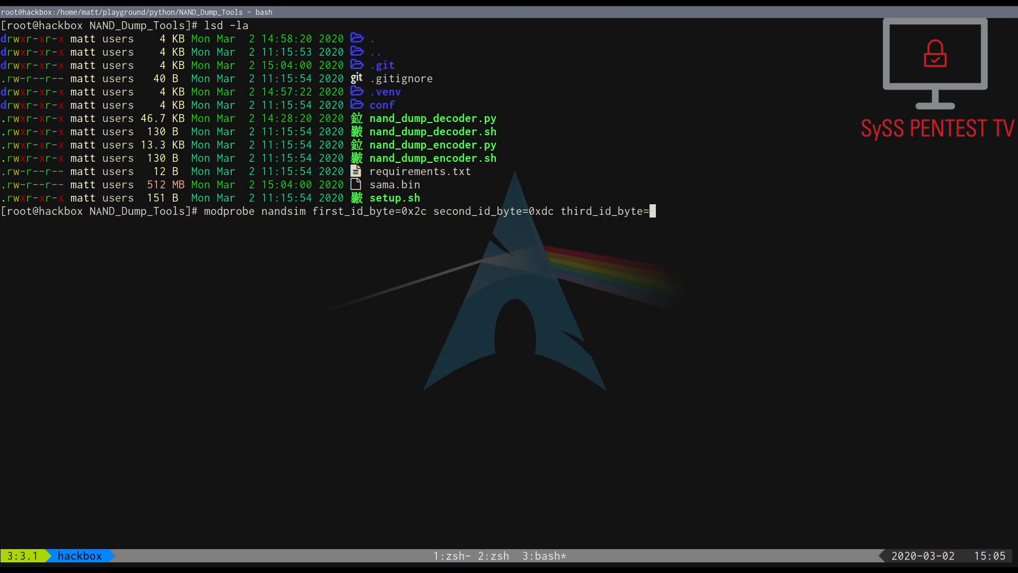
pyautogui.write('0x90 f')
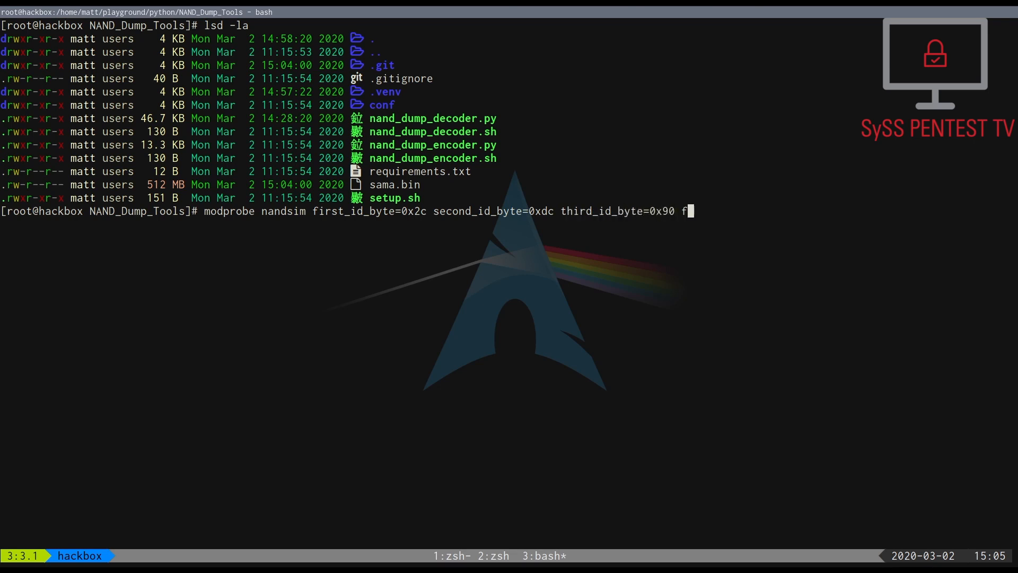
pyautogui.write('ourth_id_byte=')
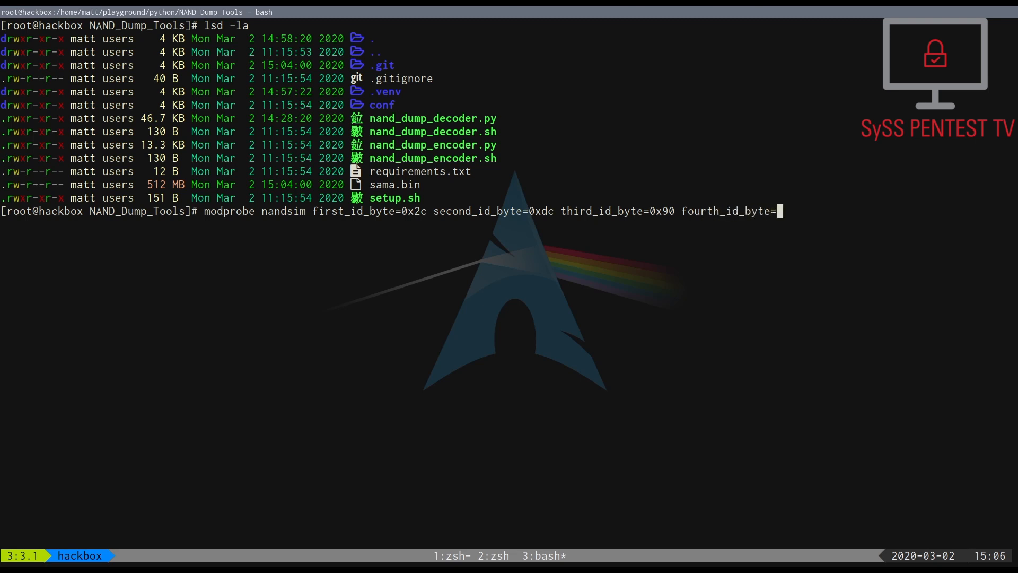
pyautogui.write('0xa6')
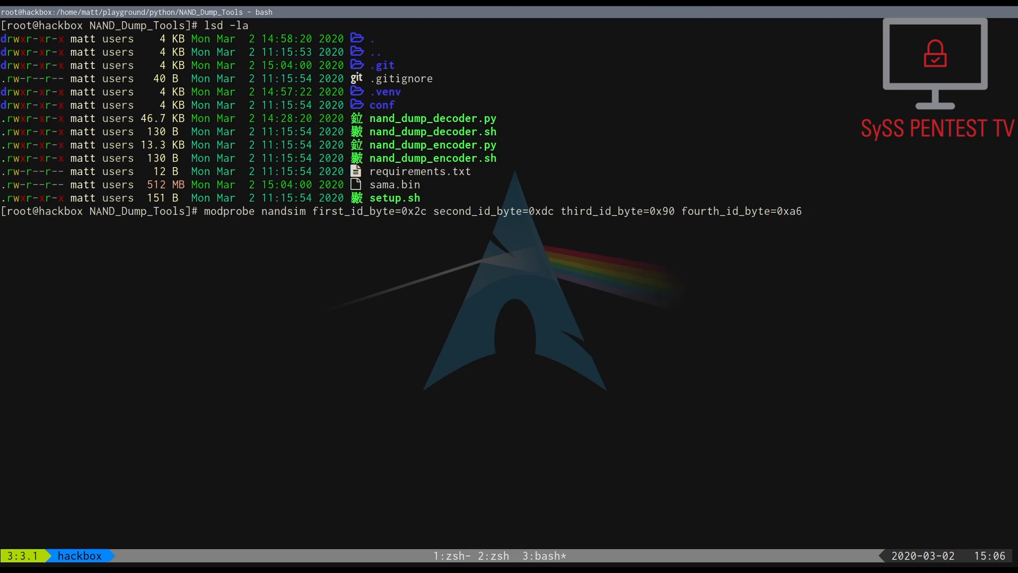
# Step: List /proc/mtd and prepare nandwrite of sama.bin to /dev/mtd1
pyautogui.write('c')
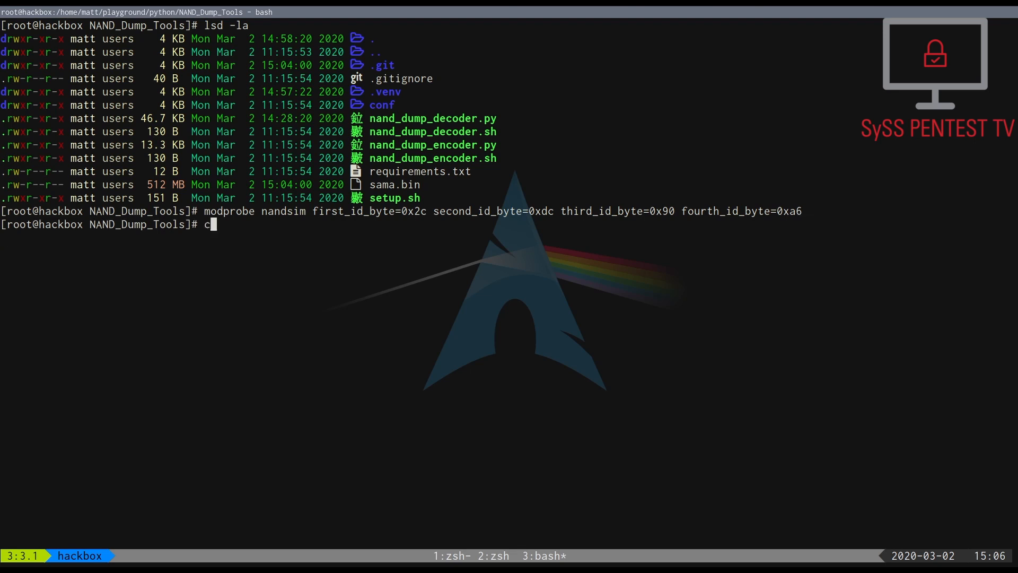
pyautogui.write('at /proc/mtd')
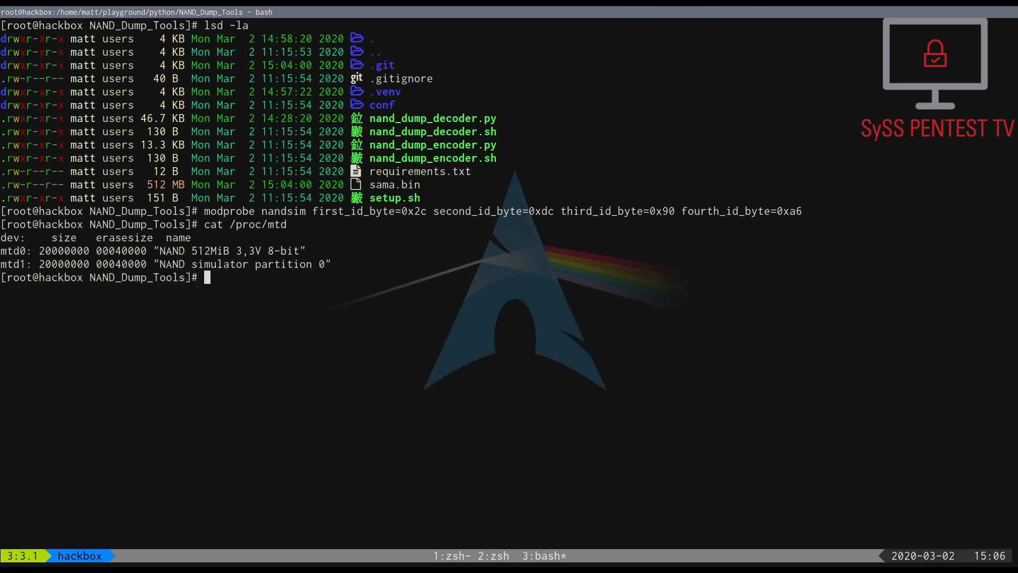
pyautogui.write('nandwrite /')
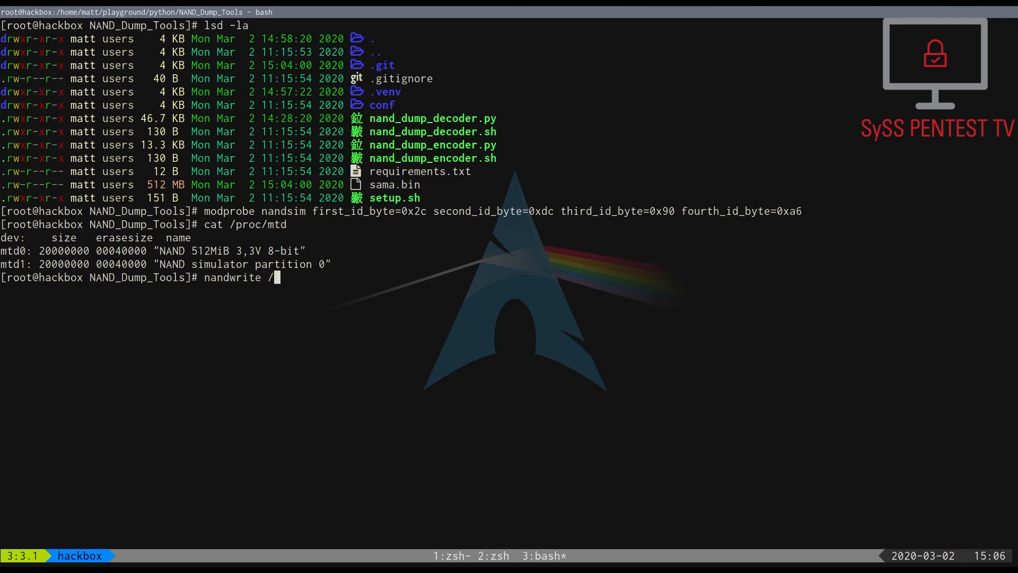
pyautogui.write('dev/mtd1 sama.bin')
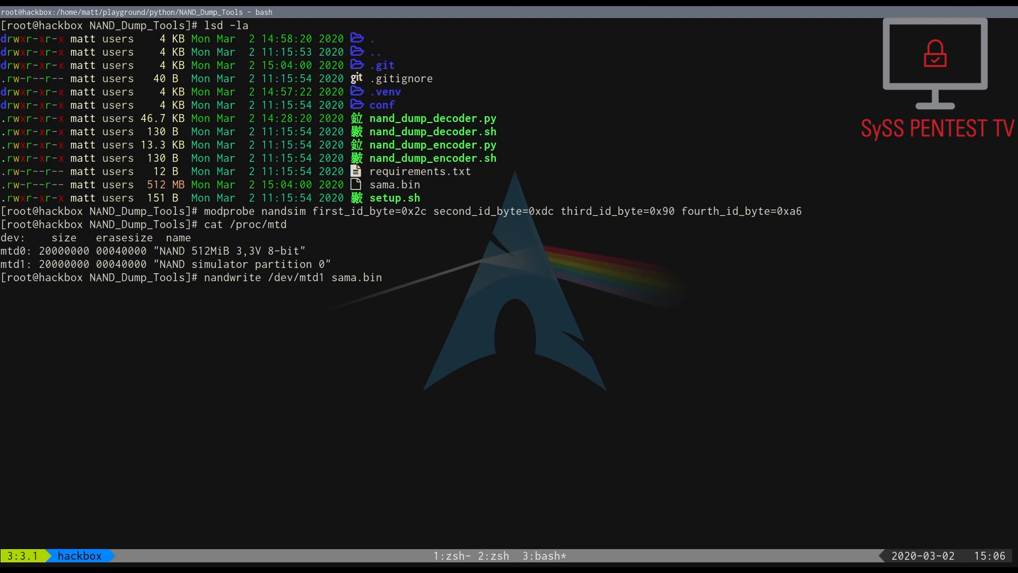
# Step: Write sama.bin to mtd1 and attach UBI with modprobe ubi mtd=/dev/mtd1,4096
pyautogui.press('Return')
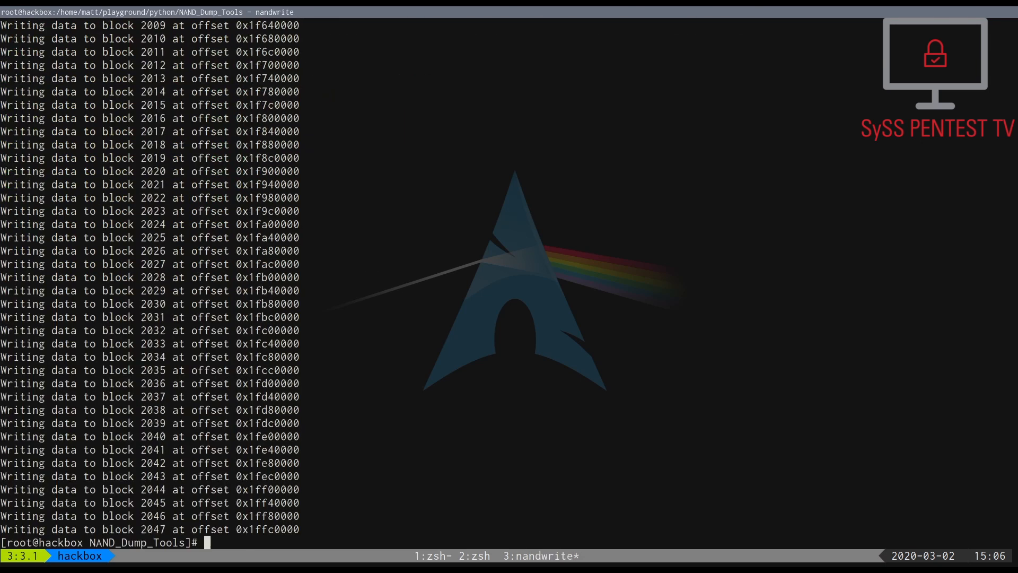
pyautogui.write('modprobe ubi')
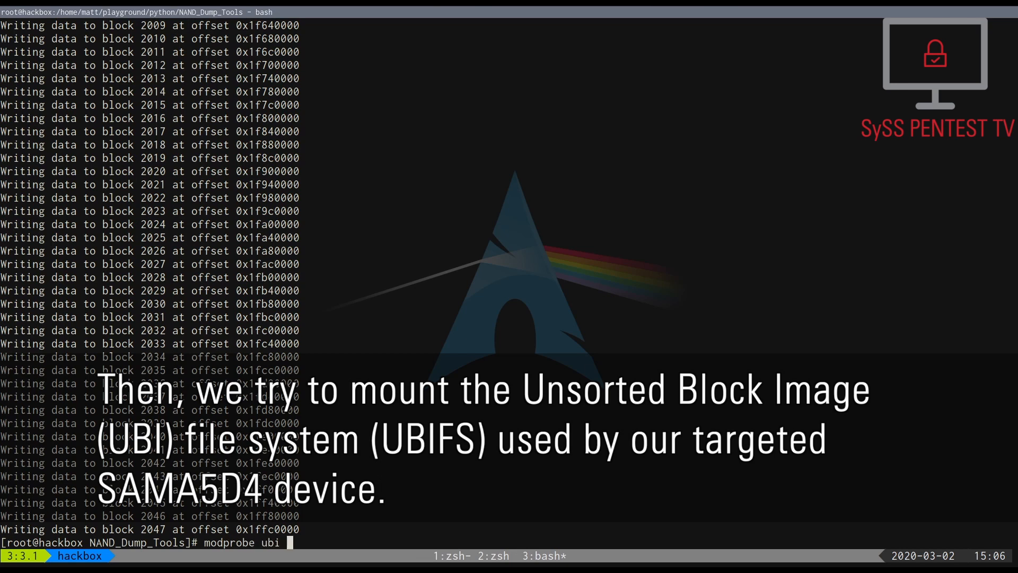
pyautogui.write('mtd=/')
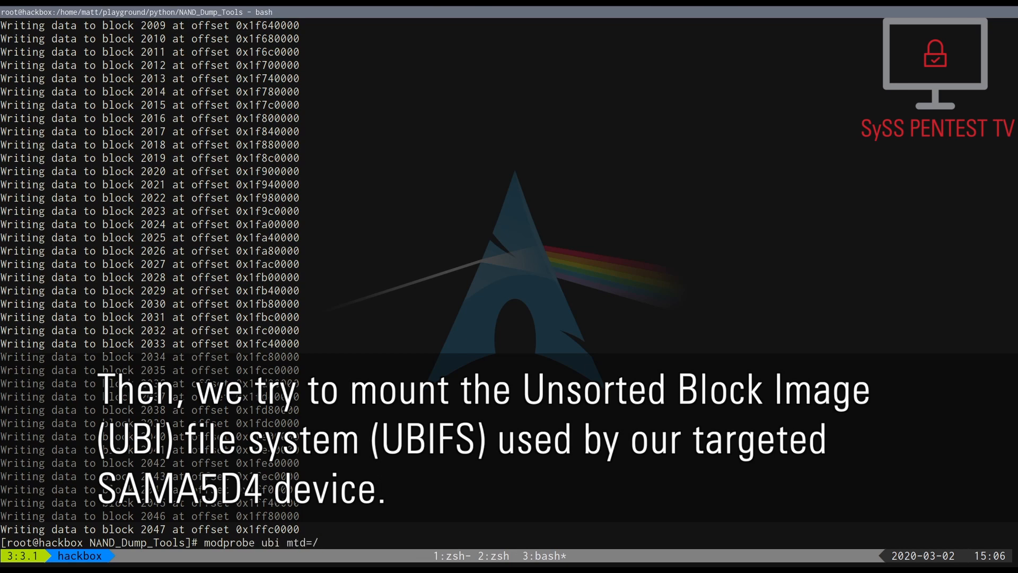
pyautogui.write('/dev/mtd1')
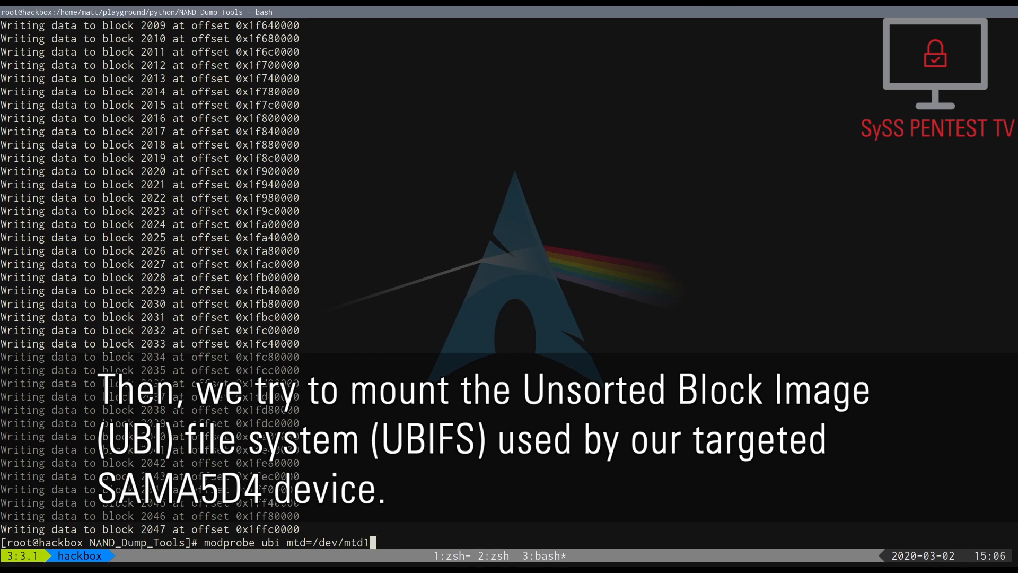
pyautogui.write(',4096')
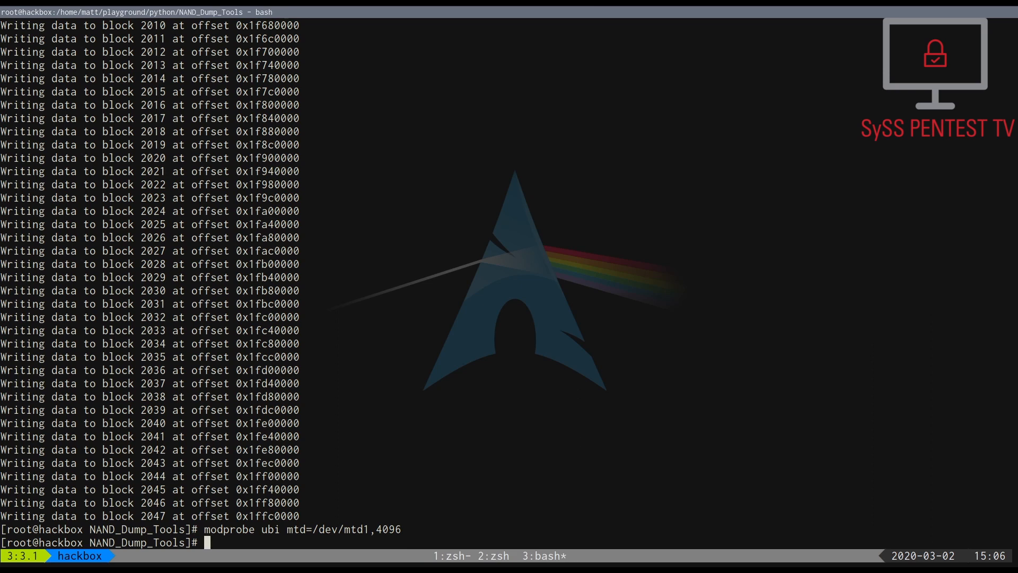
# Step: Create /tmp/nand_dump and mount /dev/ubi0_0 there as read-write UBIFS
pyautogui.write('mkdir /tmp')
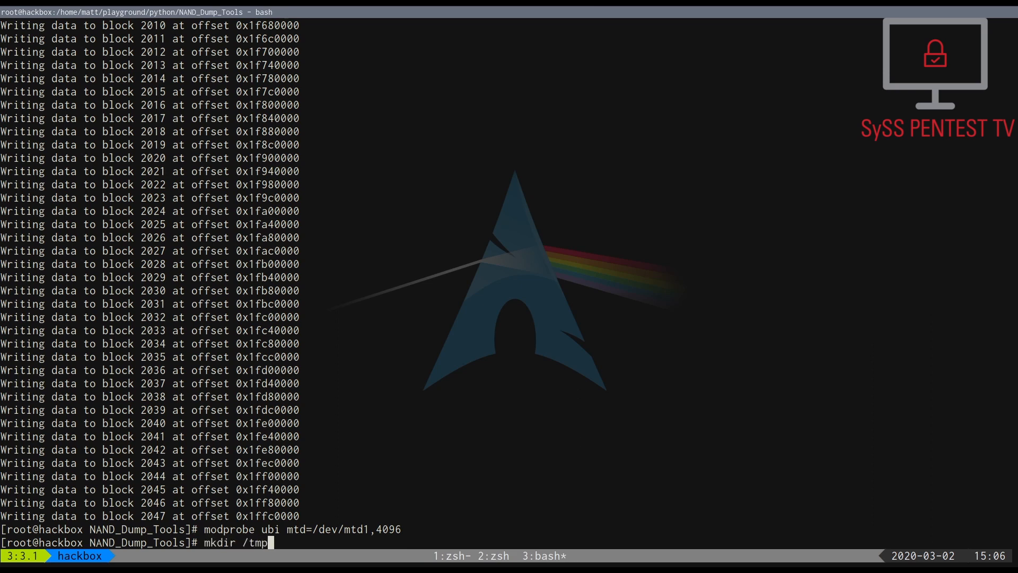
pyautogui.write('/nand_dump')
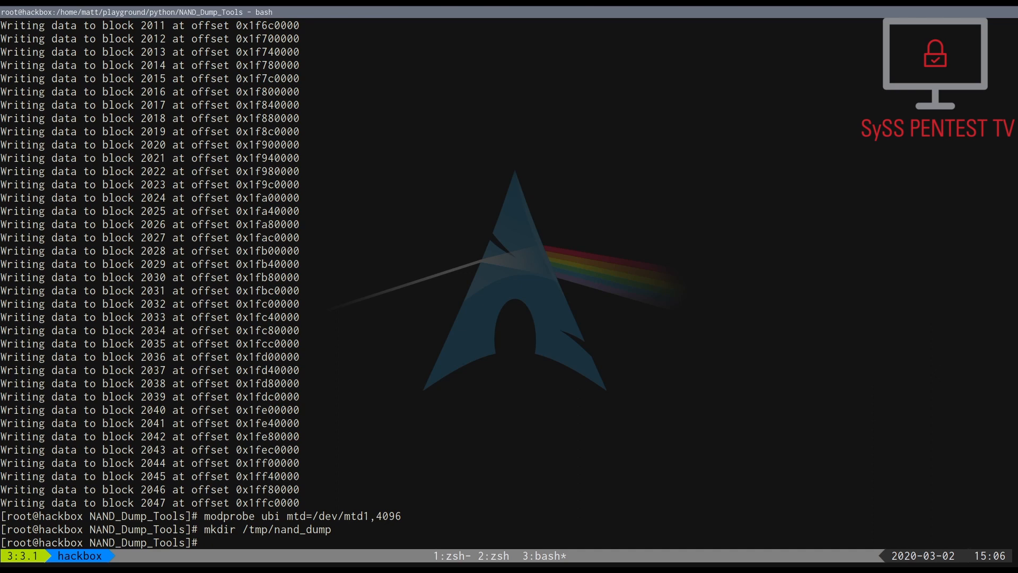
pyautogui.write('mount')
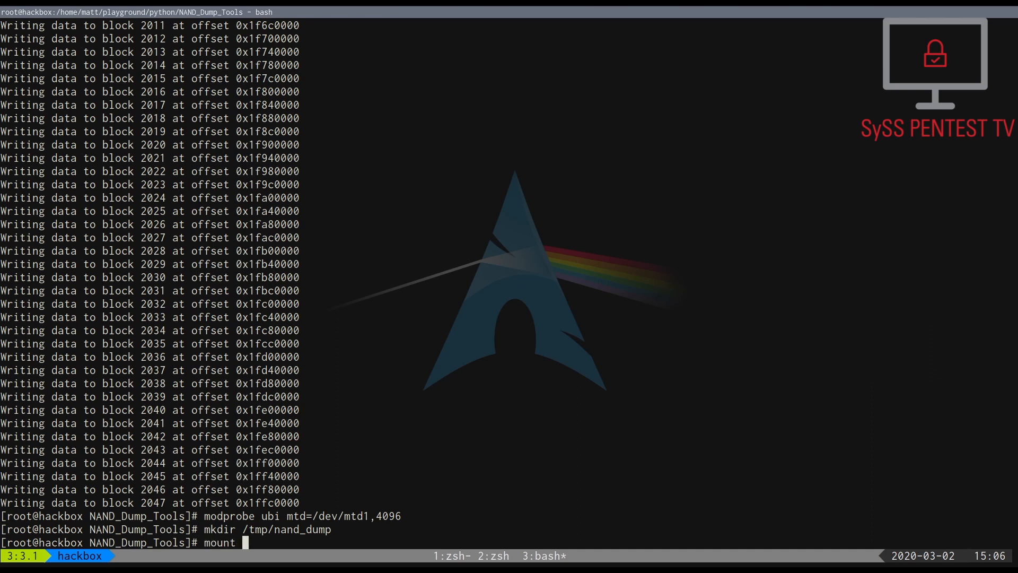
pyautogui.write('-t u')
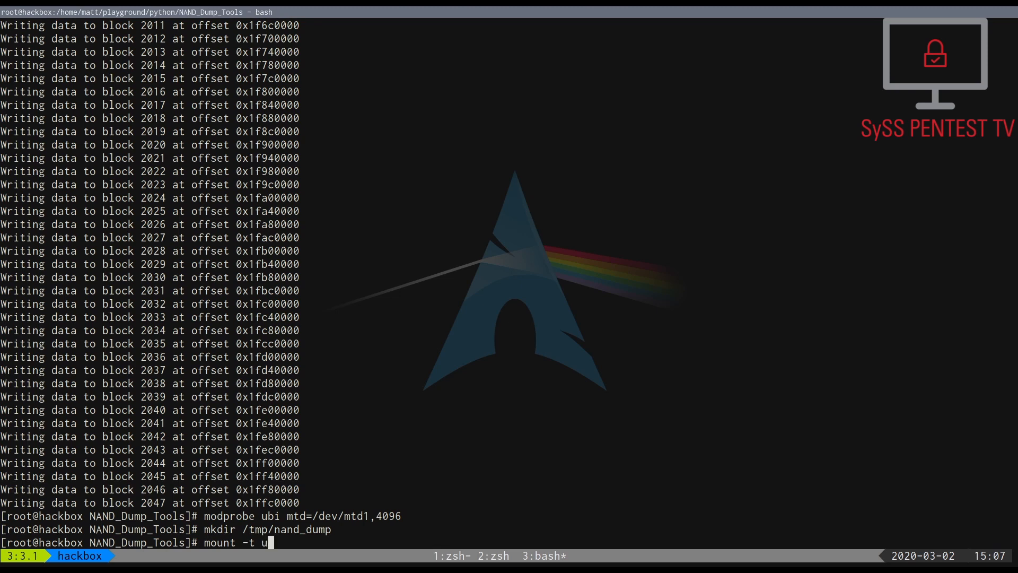
pyautogui.write('bifs')
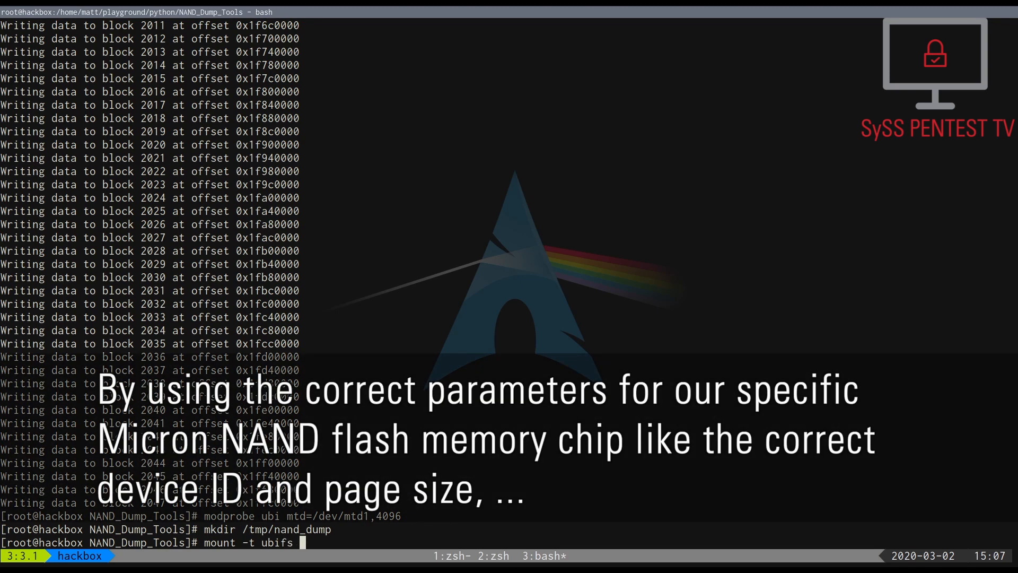
pyautogui.write('-o rw /dev/')
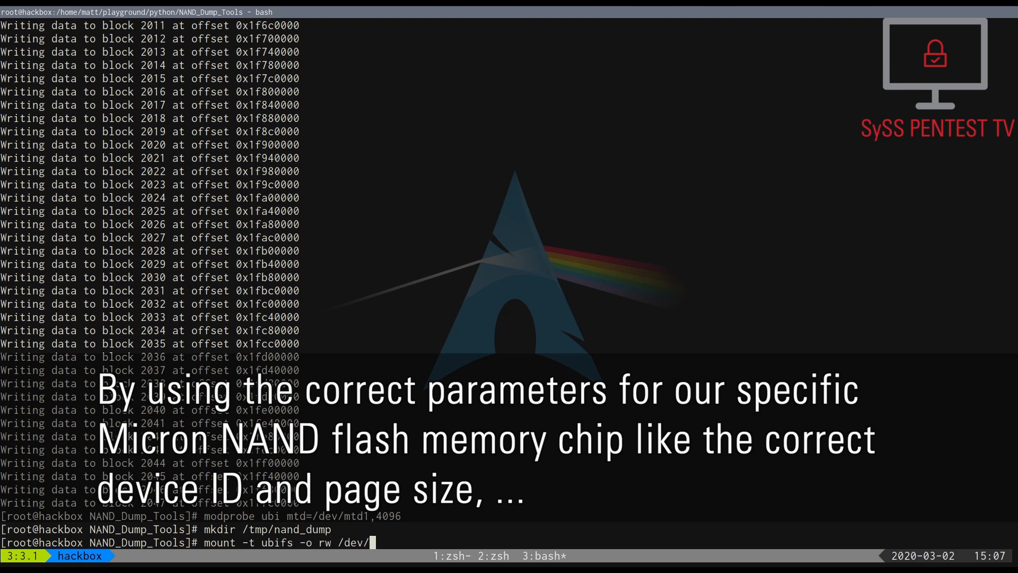
pyautogui.write('ubi0_')
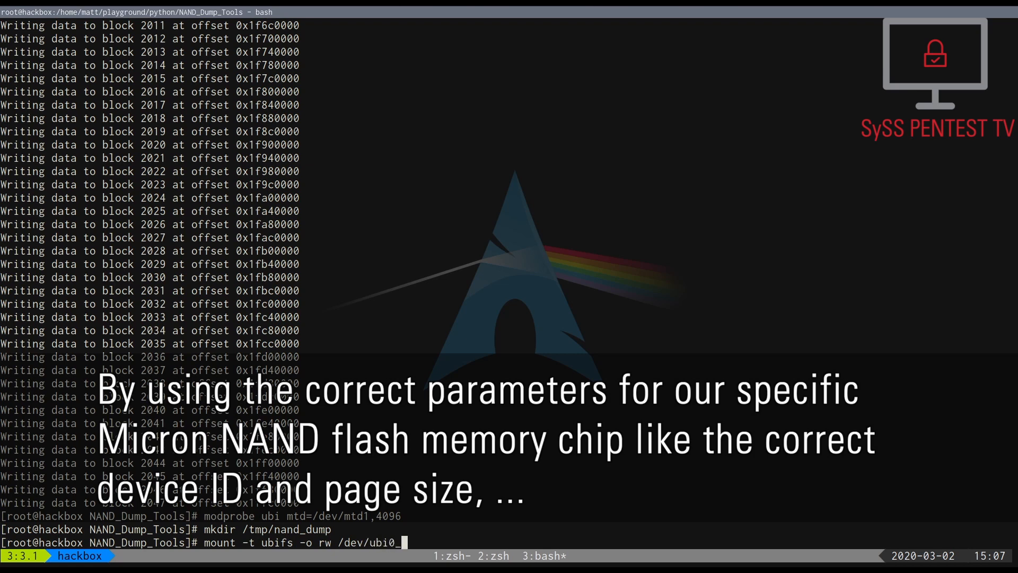
pyautogui.write('_0 /tmp')
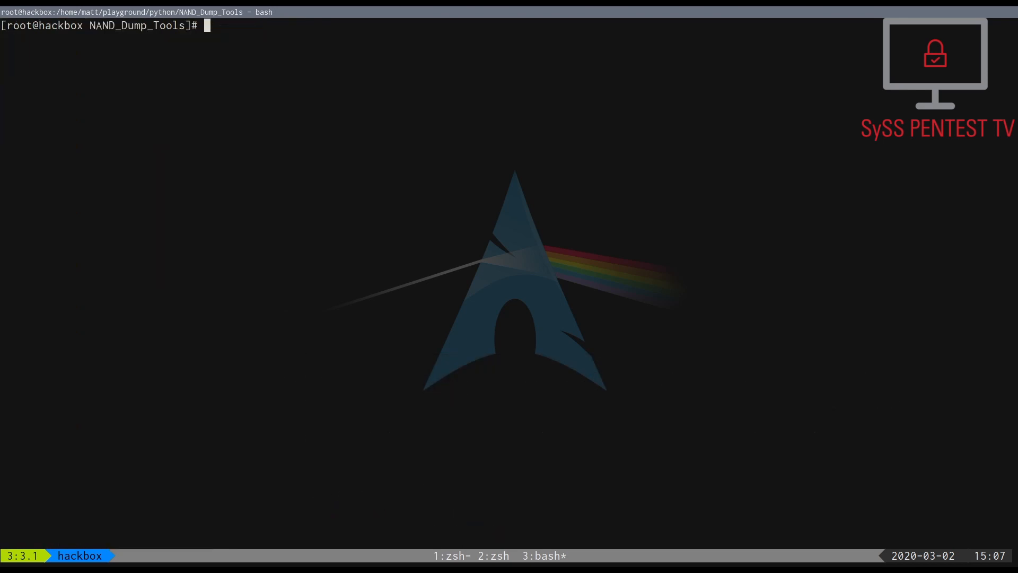
# Step: Enter /tmp/nand_dump and list home/root/ with lsd -la
pyautogui.write('cd /tmp/')
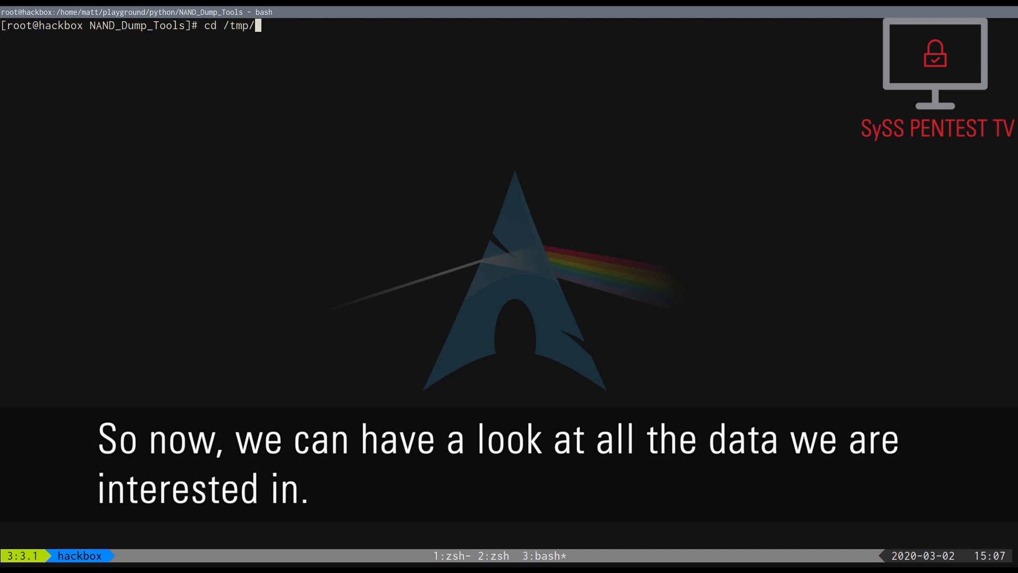
pyautogui.write('nand_dump/')
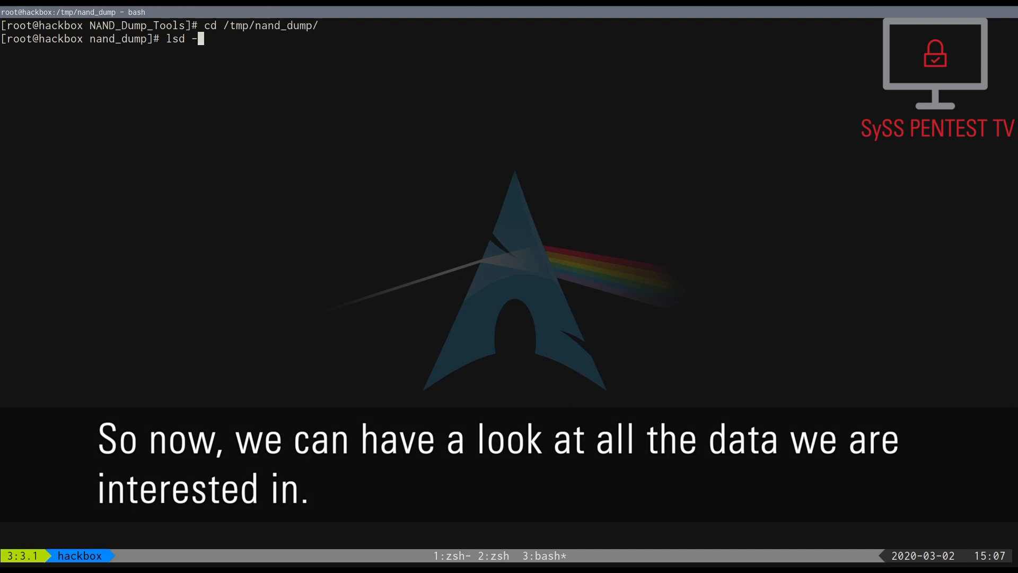
pyautogui.press('Return')
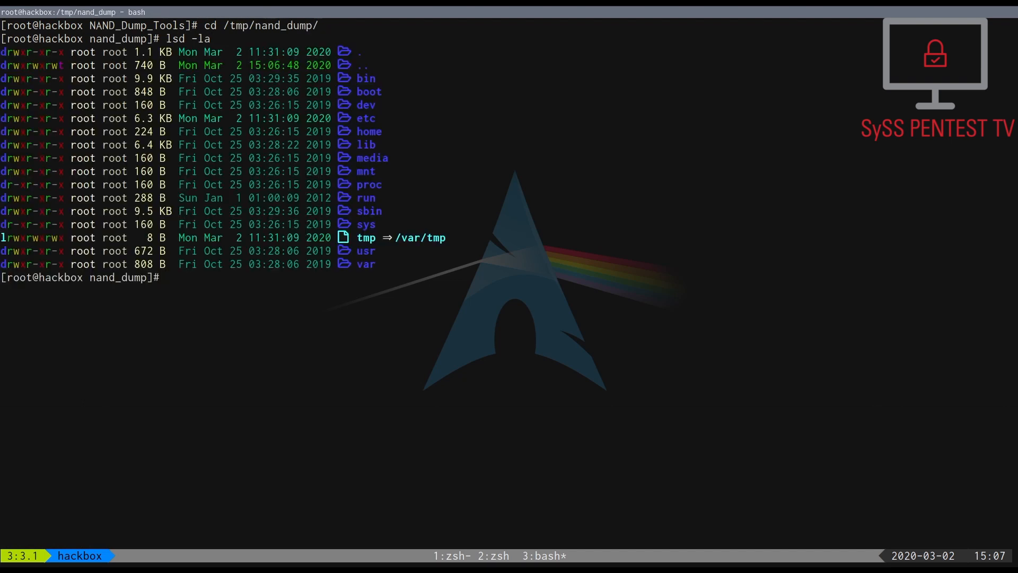
pyautogui.write('lsd -la')
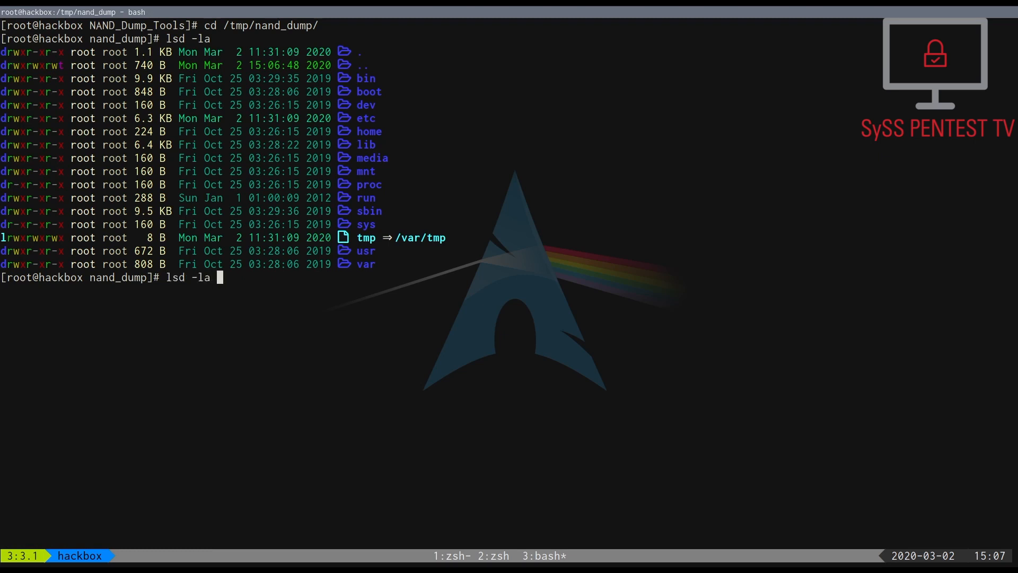
pyautogui.write('home/root/')
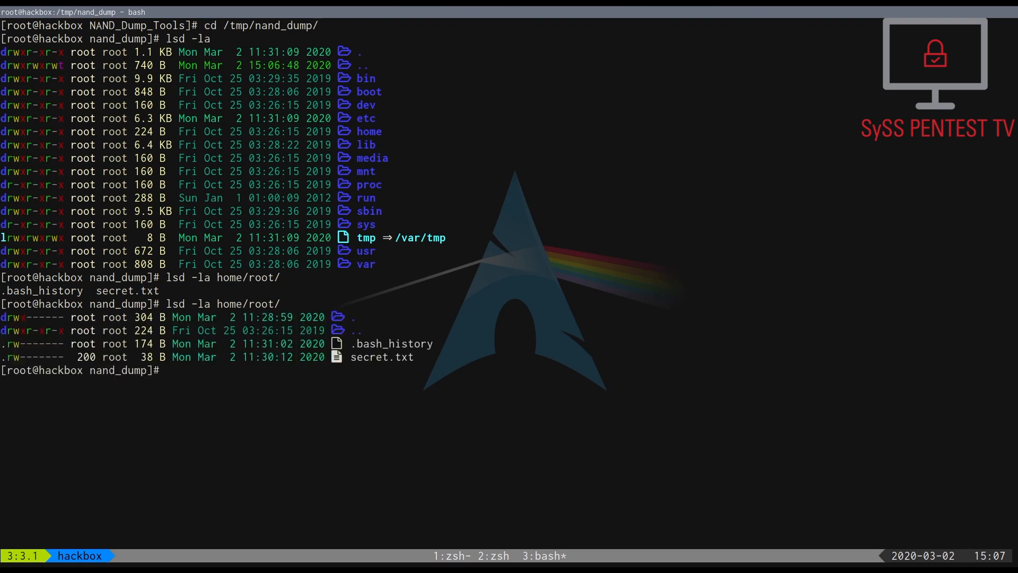
# Step: Display the contents of home/root/secret.txt
pyautogui.write('cat home/')
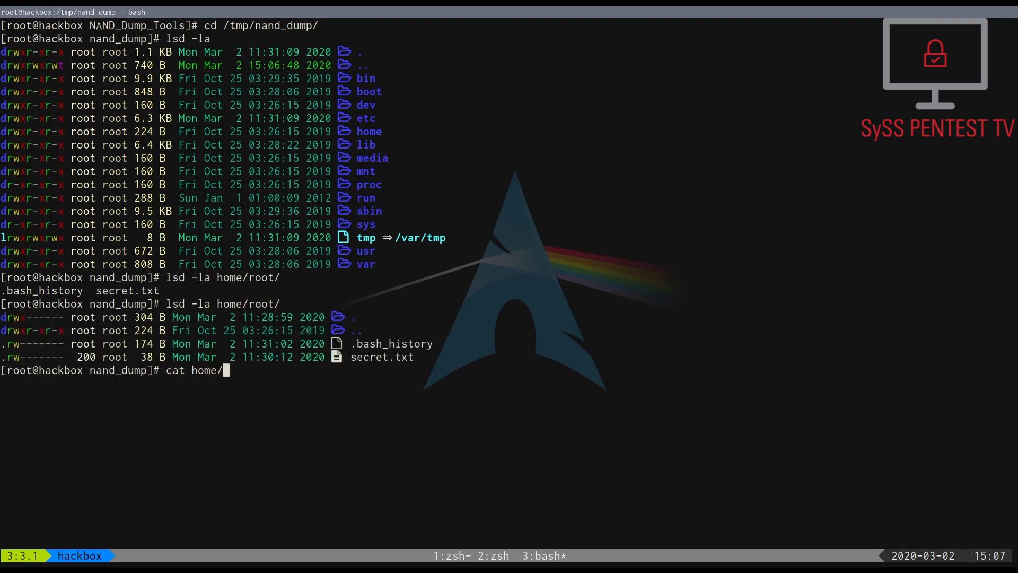
pyautogui.write('root/secret.txt')
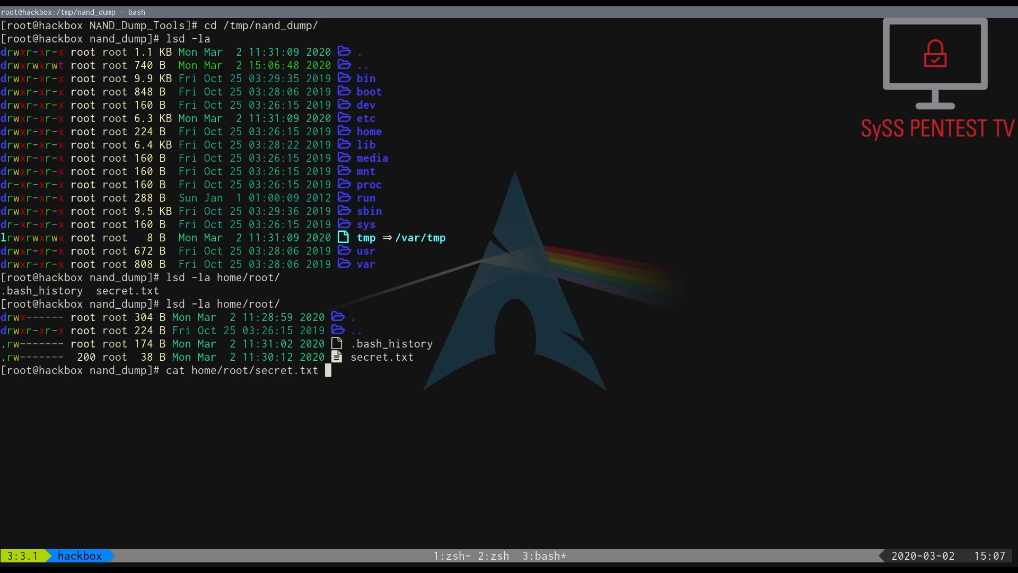
pyautogui.press('Return')
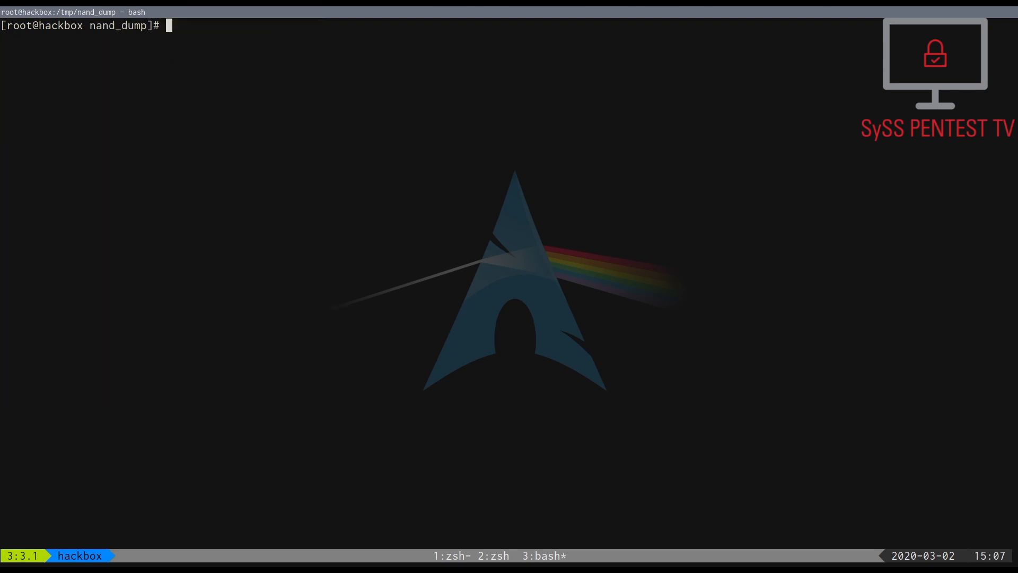
# Step: Request the dump's etc/shadow file with cat, then switch to the zsh window
pyautogui.write('cat etc/')
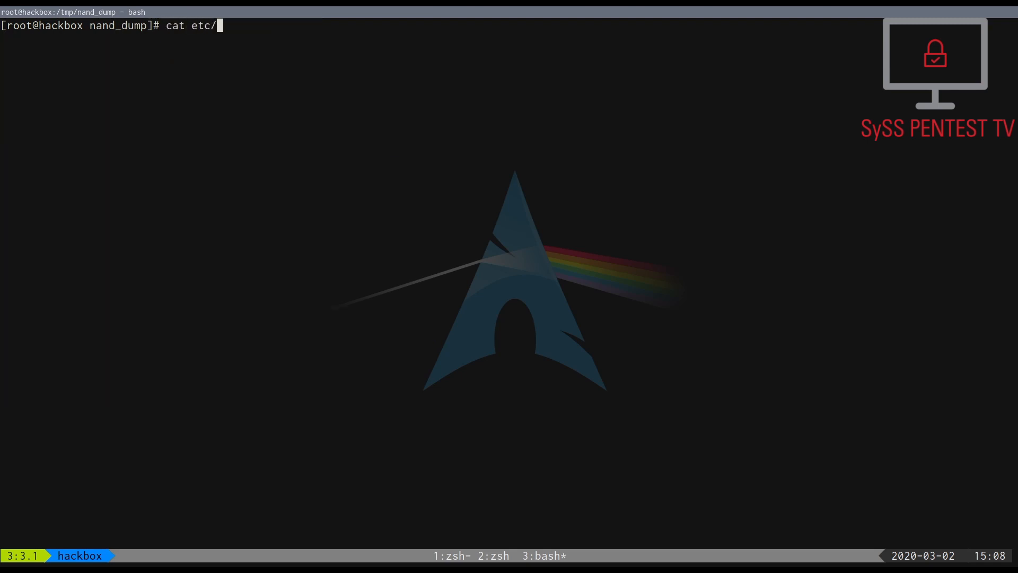
pyautogui.write('shadow')
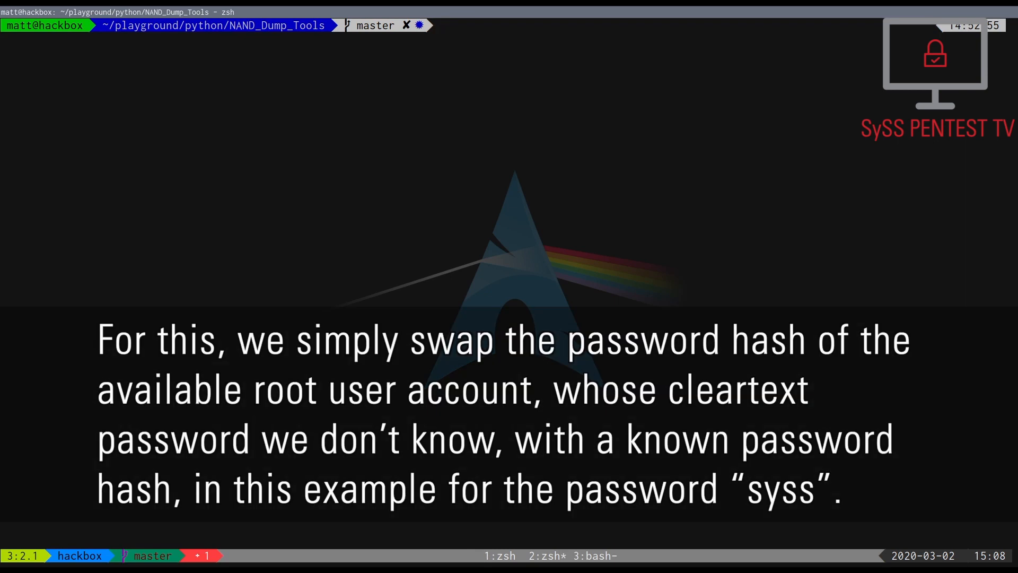
pyautogui.write('openssl pas')
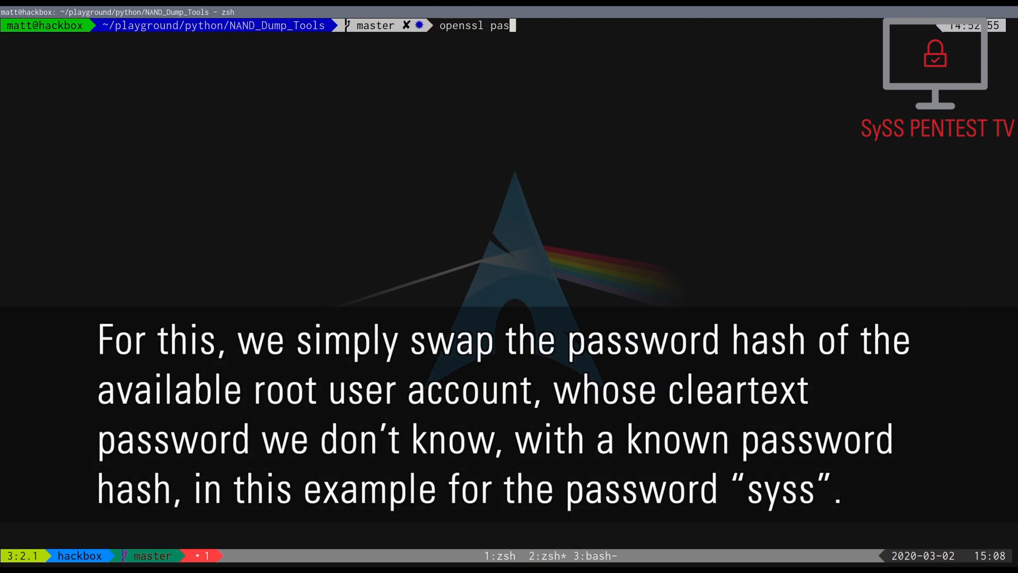
pyautogui.write('wd -6')
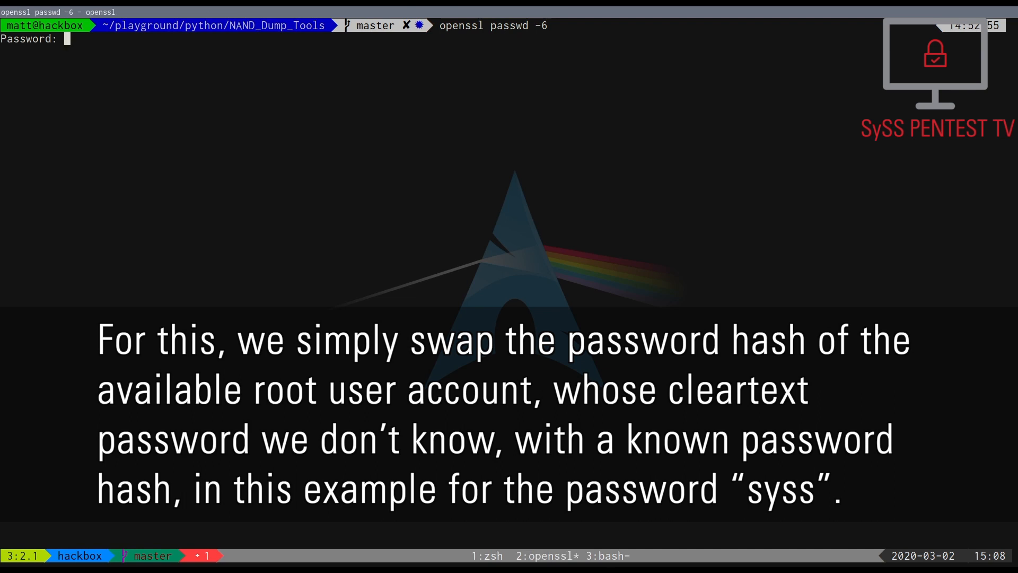
pyautogui.press('Enter')
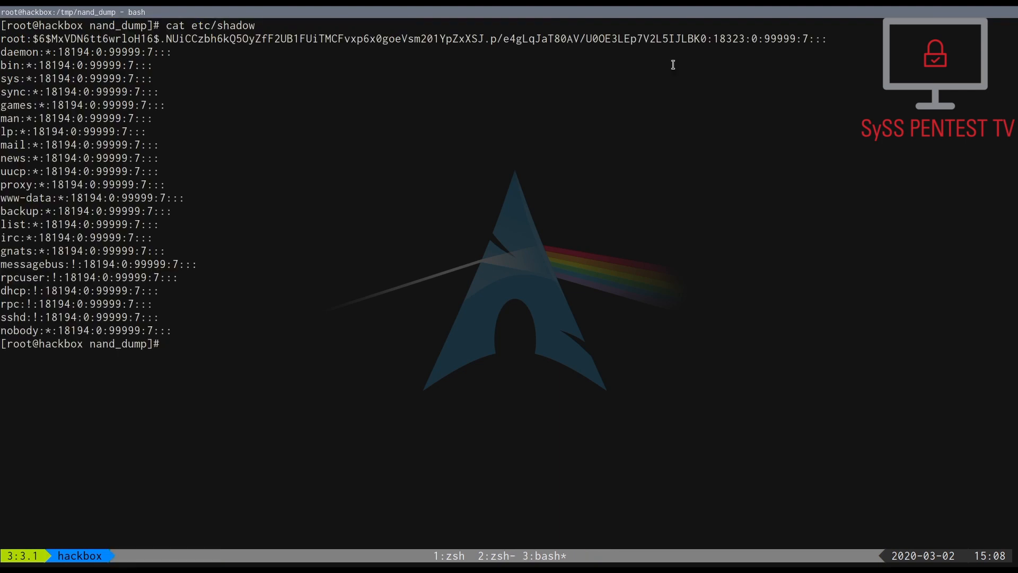
pyautogui.write('vim etc/')
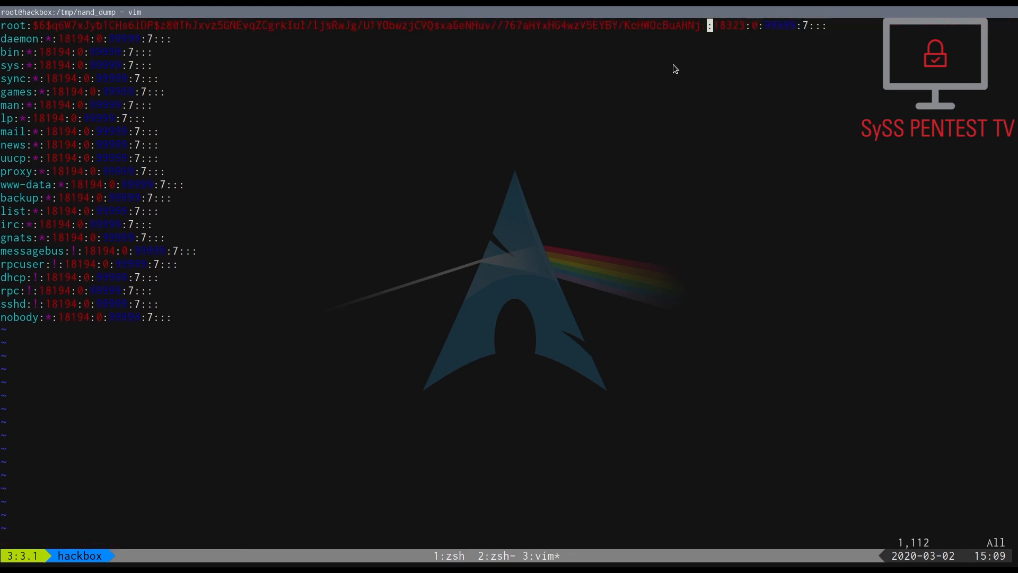
pyautogui.write(':wq')
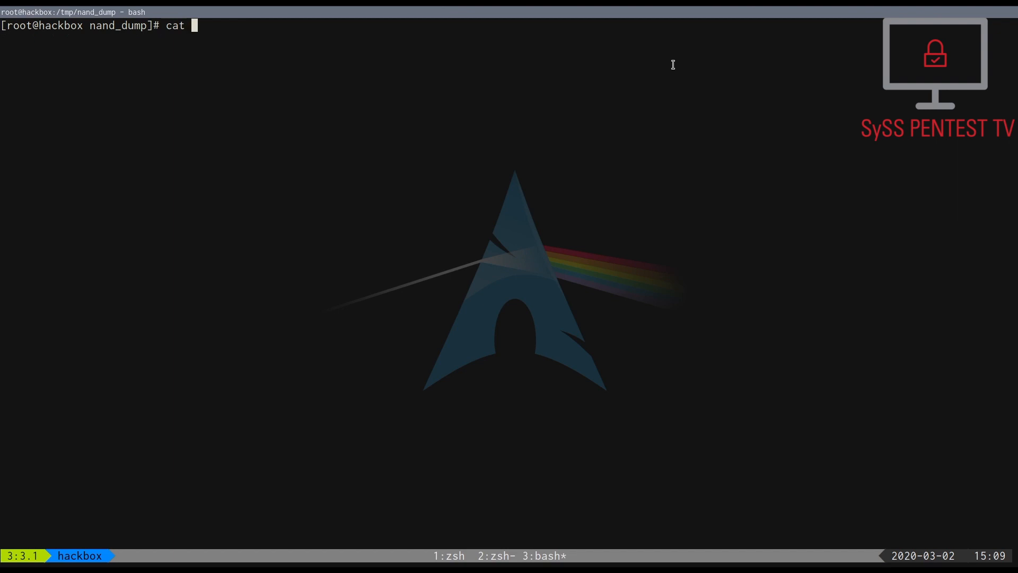
pyautogui.write('etc/shadow')
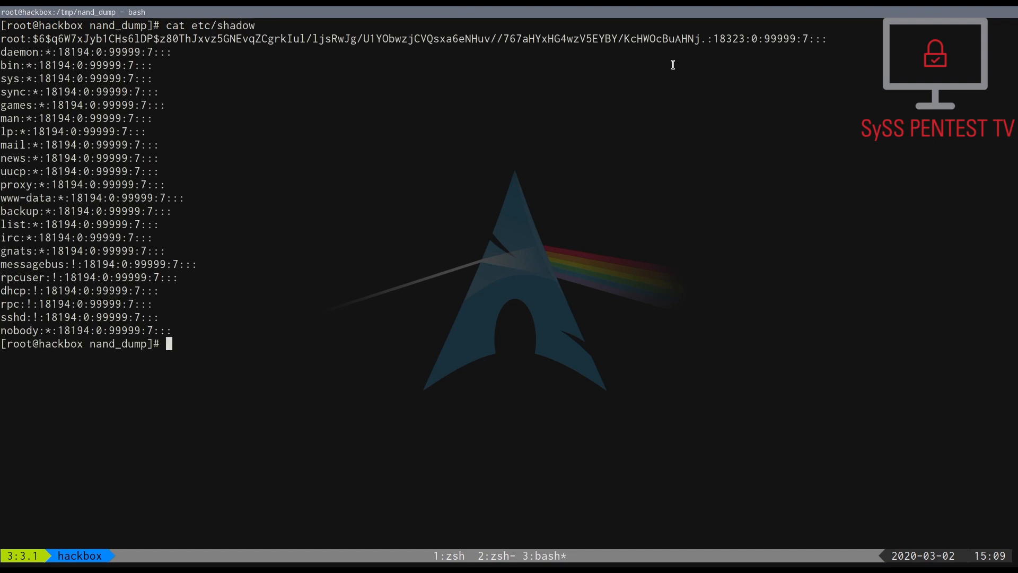
pyautogui.write('cd home/root/')
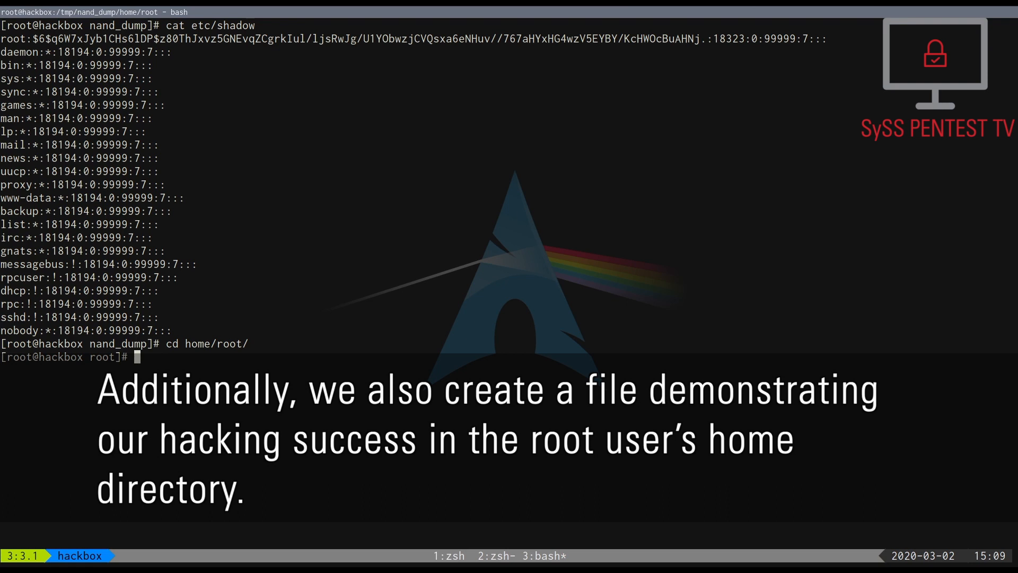
# Step: Create hacked.txt in the dump's home/root containing 'You have been hacked!'
pyautogui.write('lsd -la')
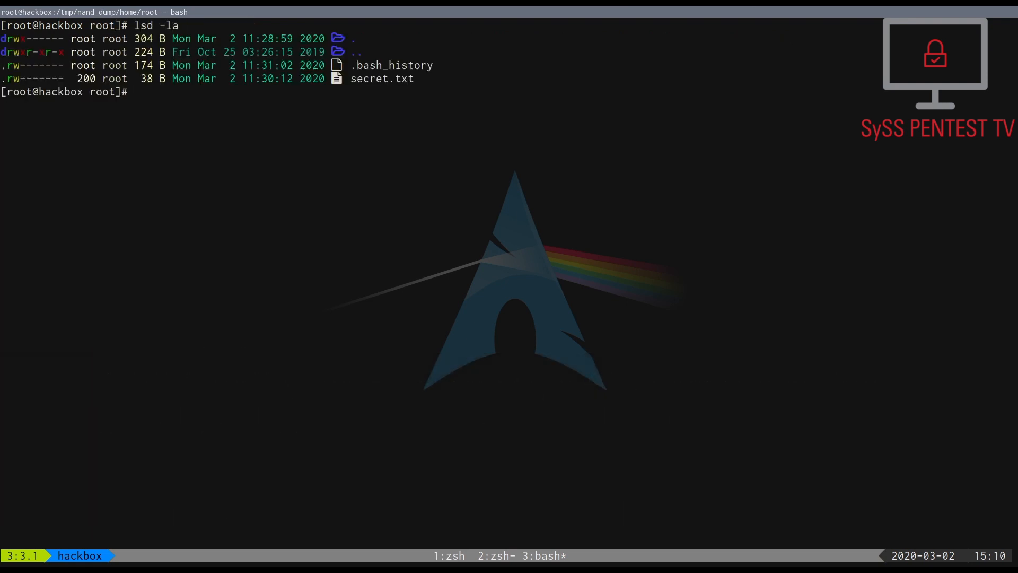
pyautogui.write('vim hacked.tx')
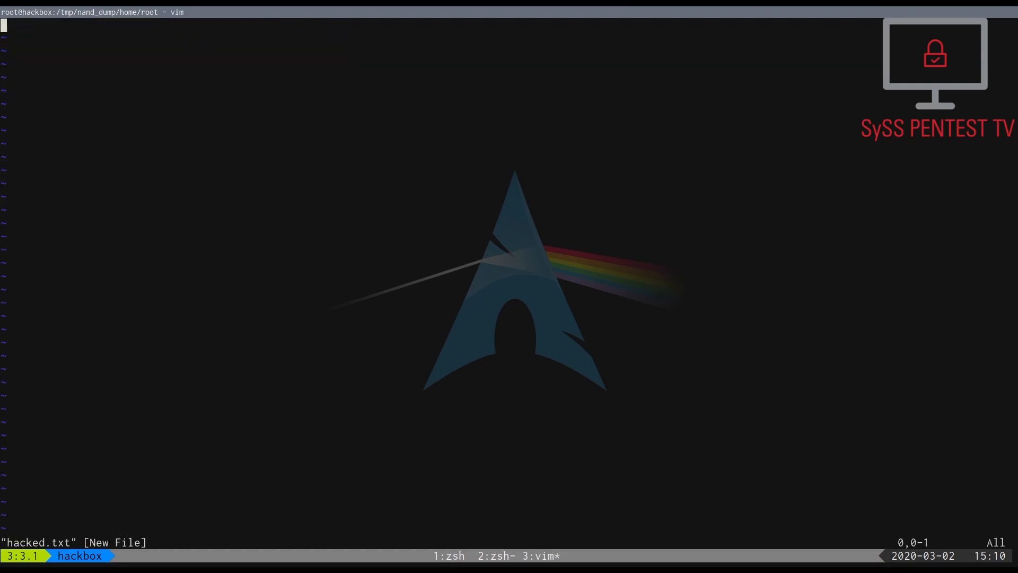
pyautogui.write('You have')
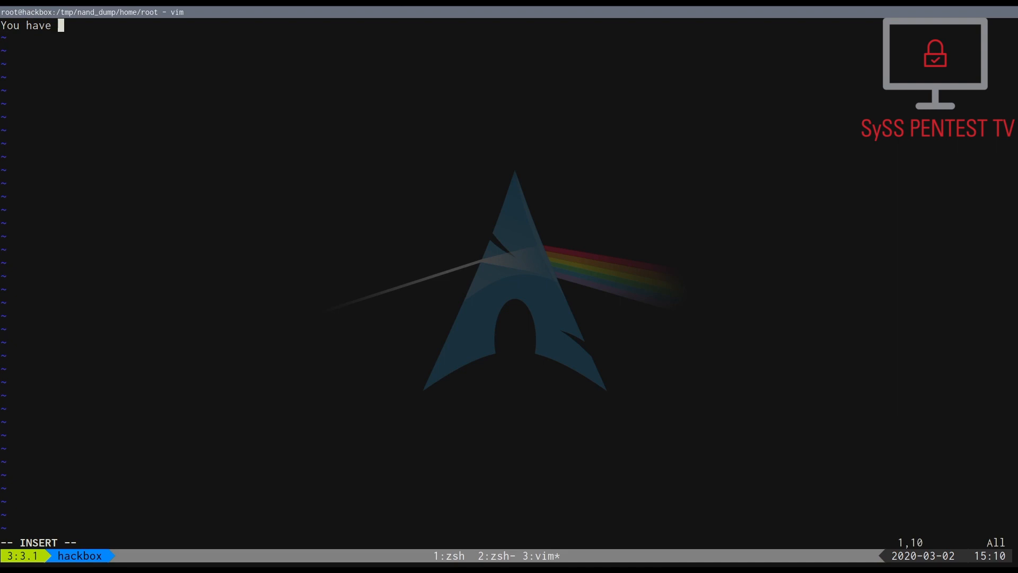
pyautogui.write('been hacked')
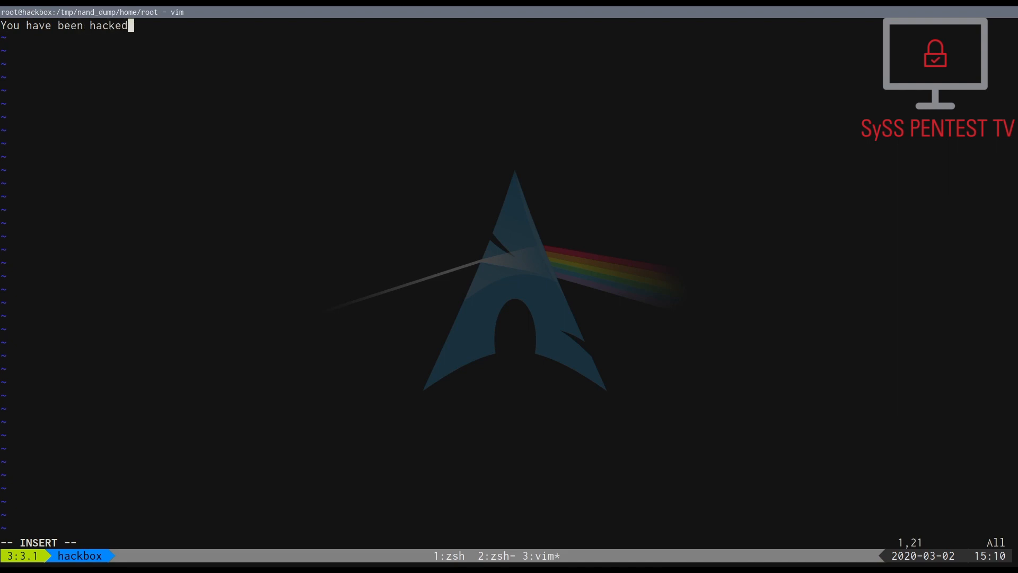
pyautogui.write('!')
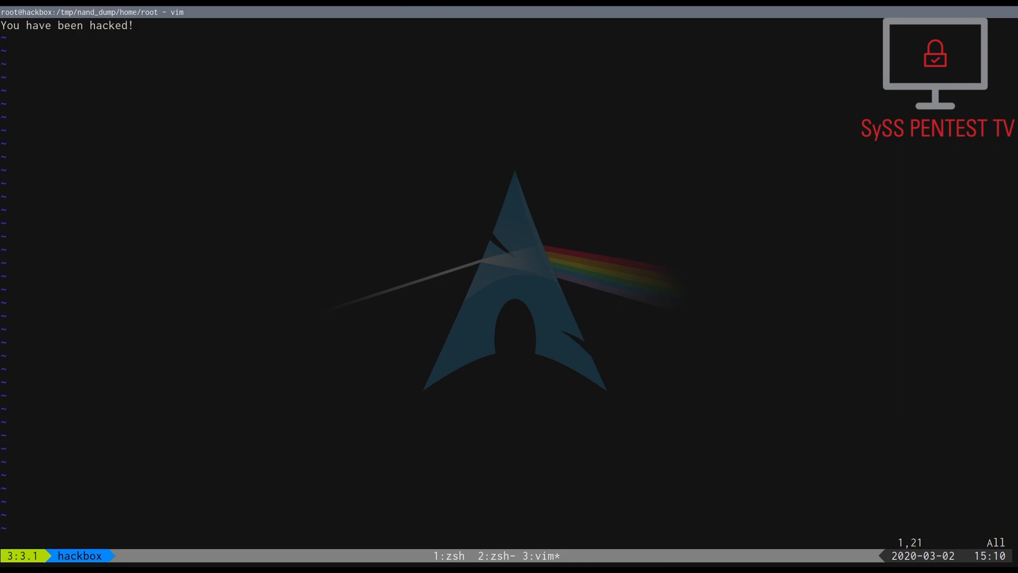
pyautogui.write(':wq')
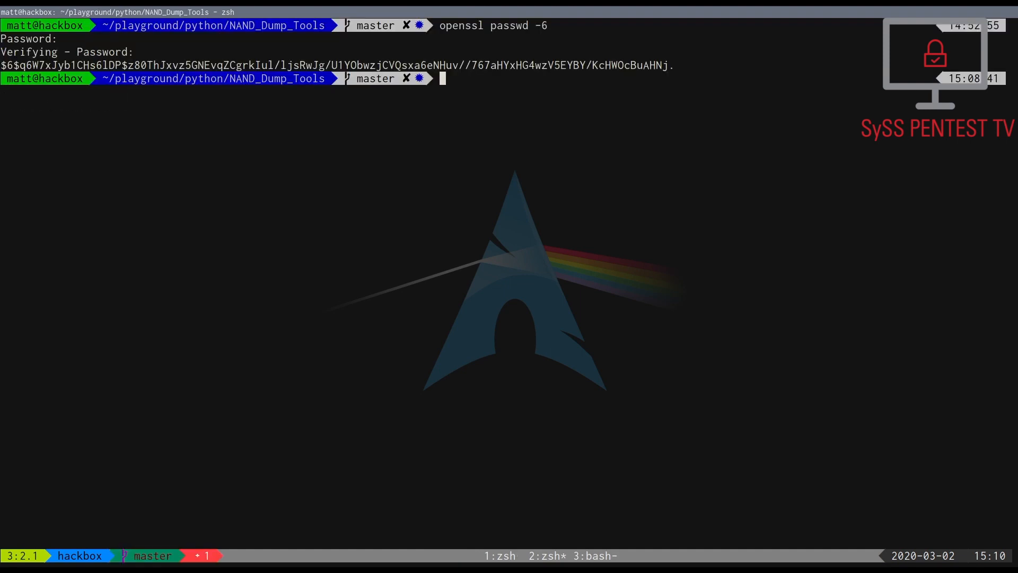
pyautogui.write('lsd -la')
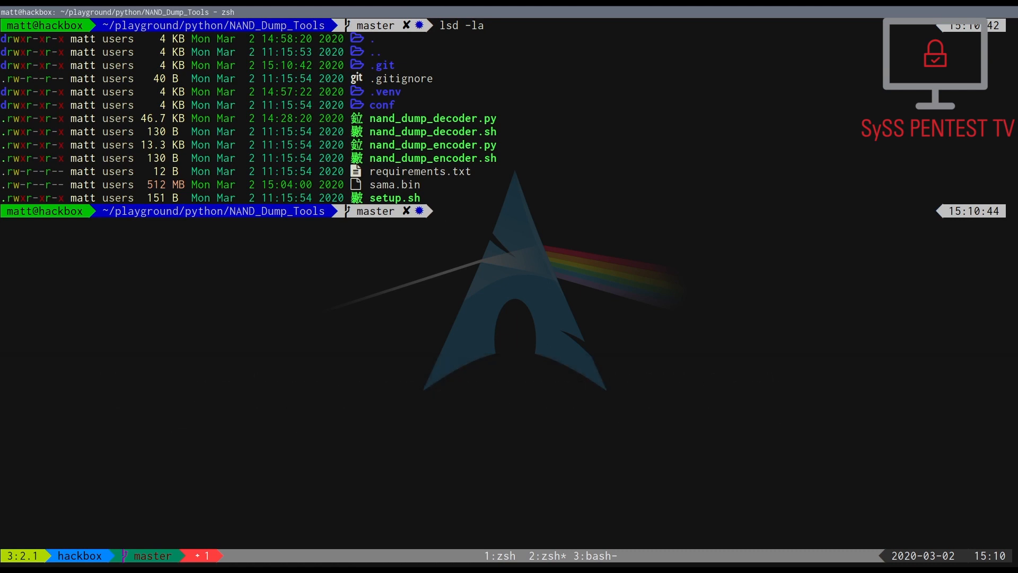
# Step: Run ubireader_utils_info on sama.bin, using Tab completion to list the ubireader tools
pyautogui.write('ubiread')
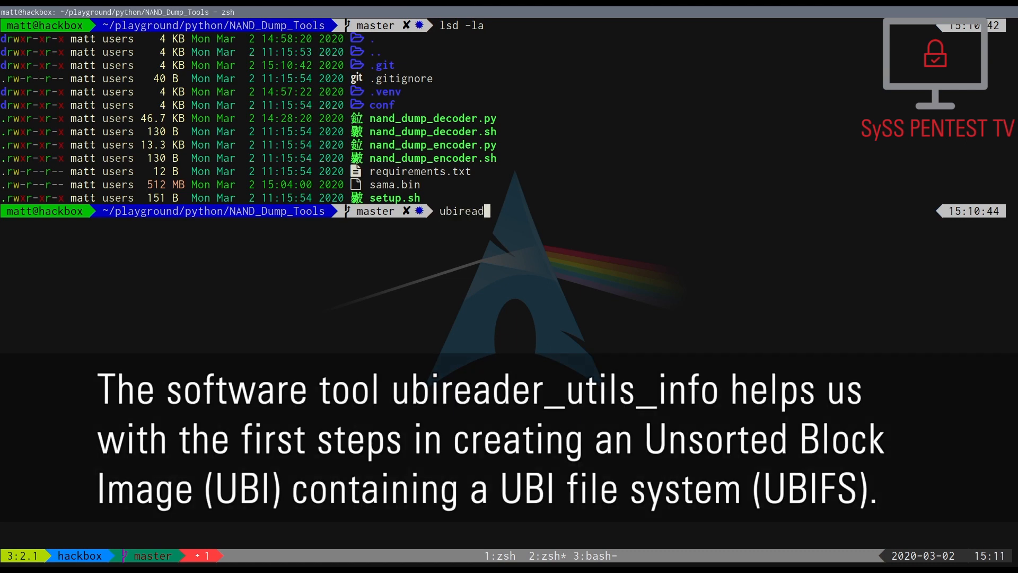
pyautogui.press('Tab')
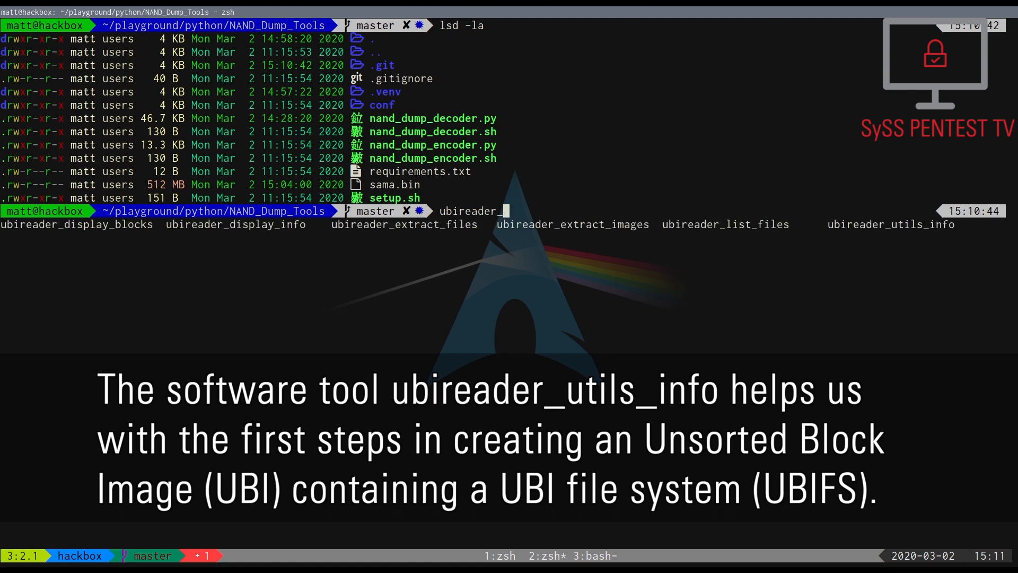
pyautogui.write('uti')
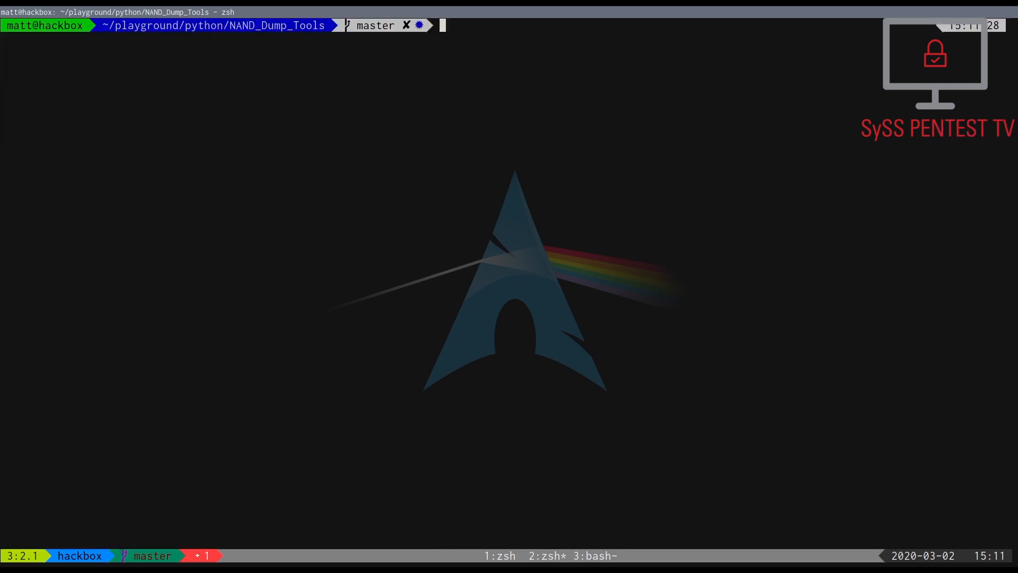
# Step: Enter ubifs-root/sama.bin/img-928361211 and open img-928361211.ini in vim
pyautogui.write('lsd -la')
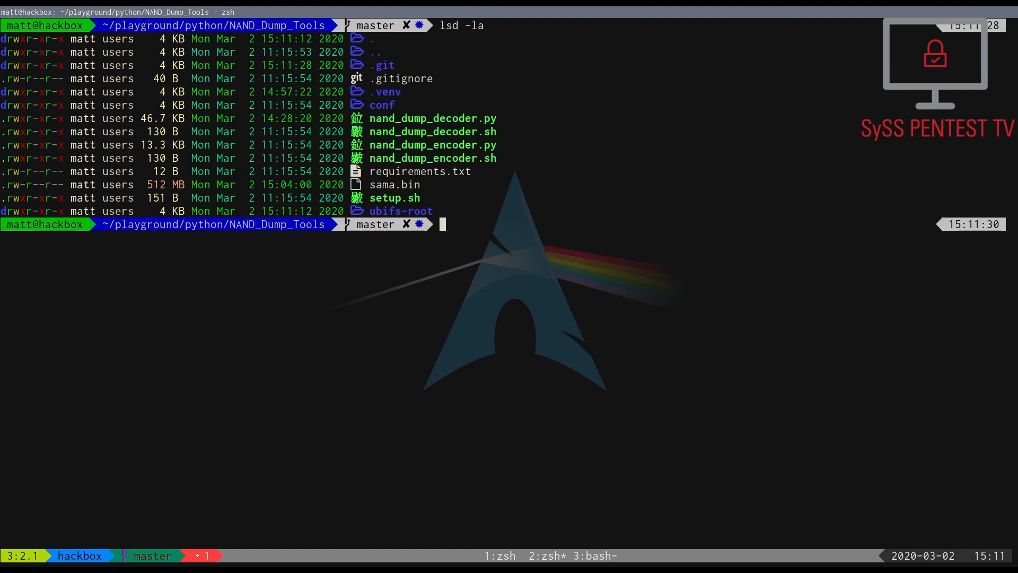
pyautogui.write('cd ubifs-root/sama.bin/img-928361211')
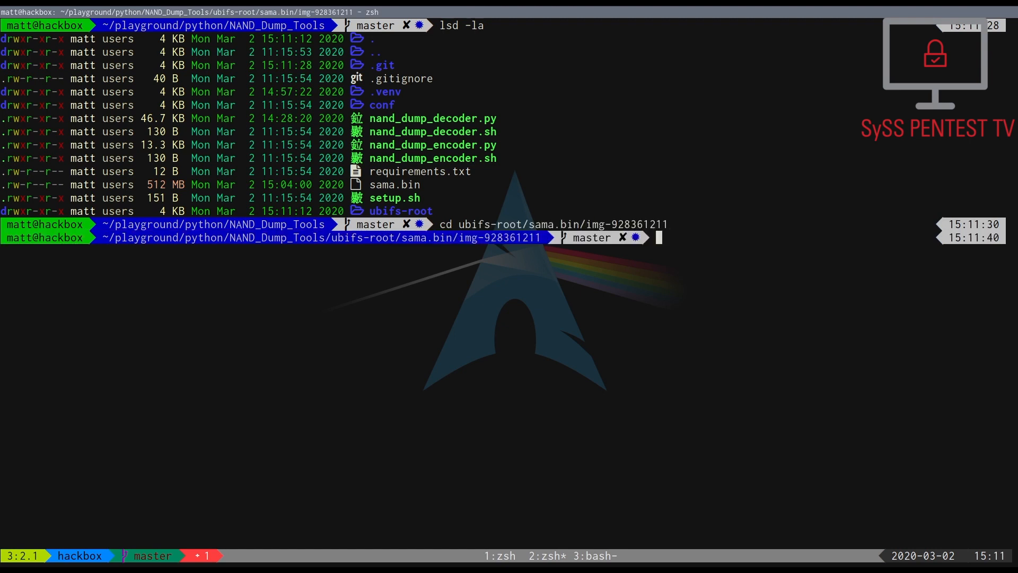
pyautogui.write('lsd -la')
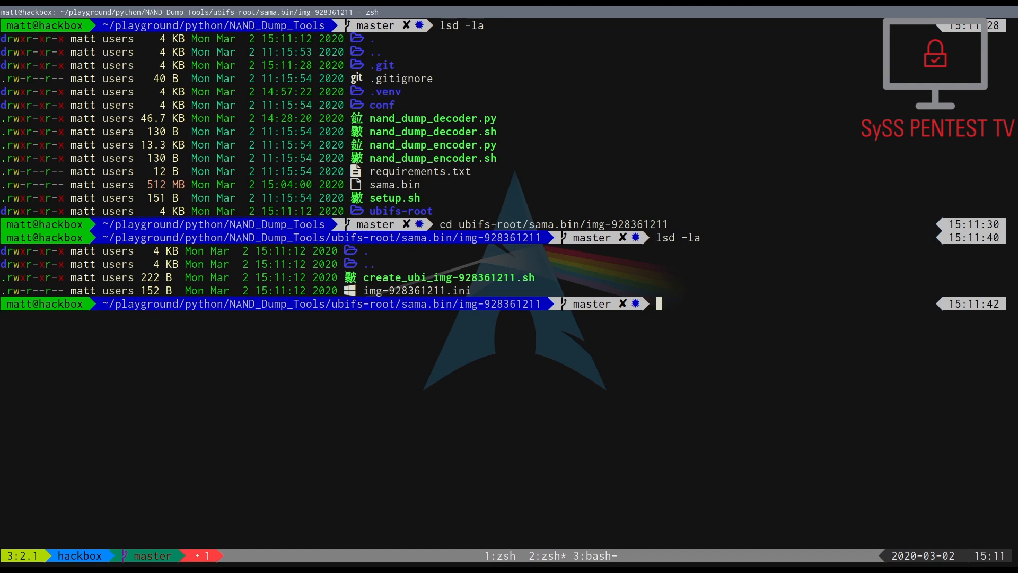
pyautogui.write('vim img-928361211.ini')
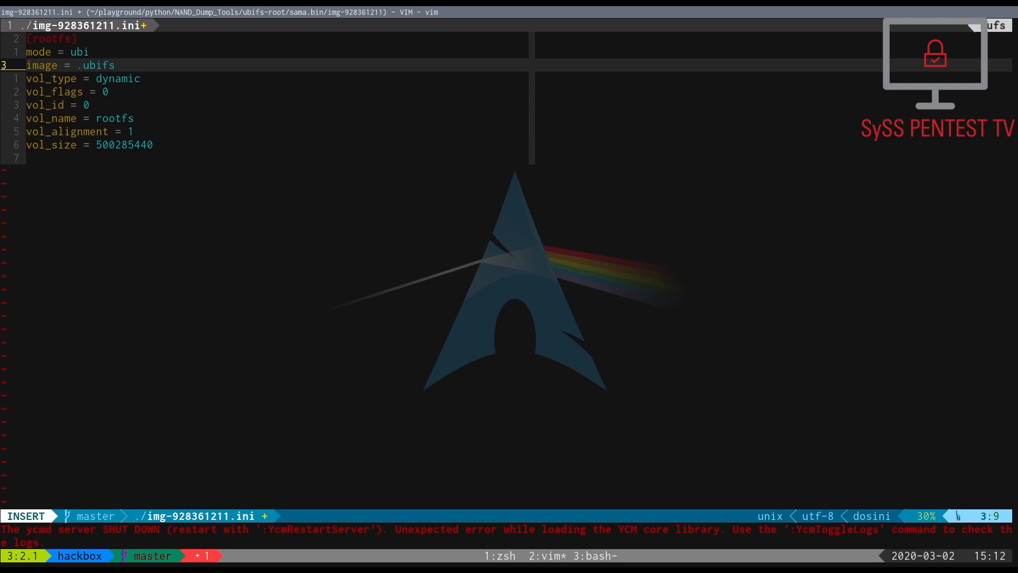
# Step: Point the rootfs volume image to hacked_dump.ubifs and add vol_flags = autoresize
pyautogui.write('h')
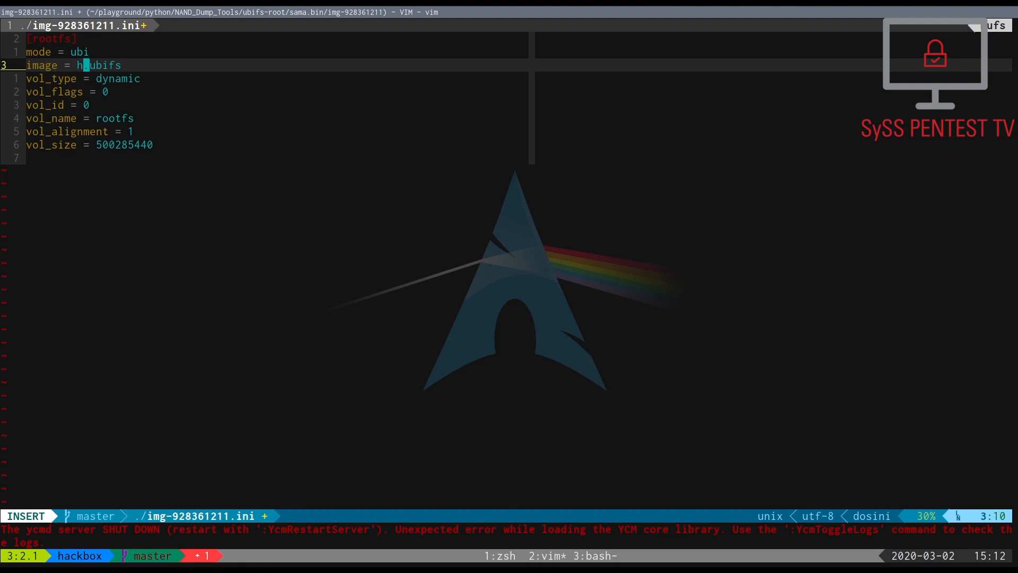
pyautogui.write('acked_dump')
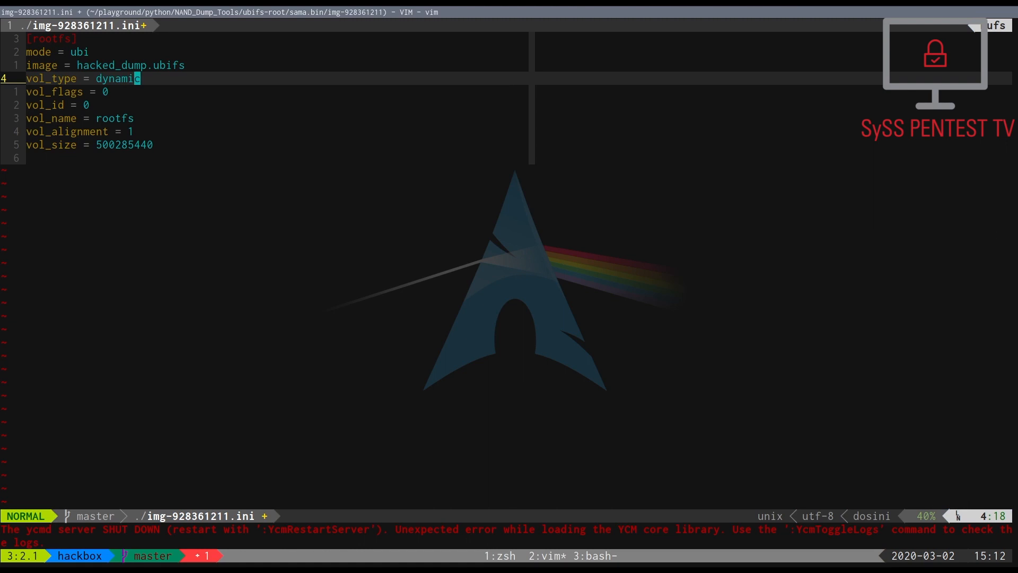
pyautogui.write('auto')
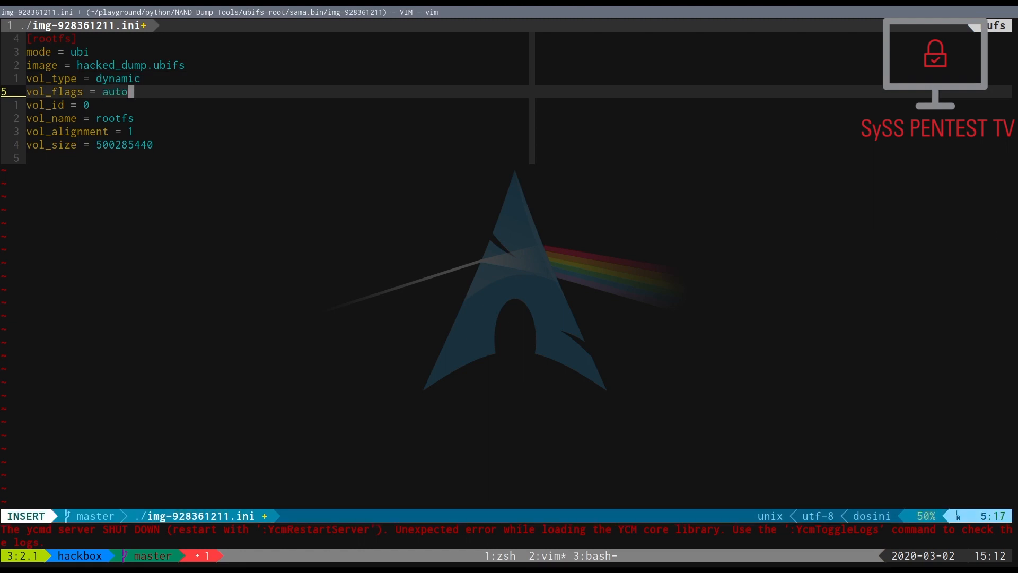
pyautogui.write('resize')
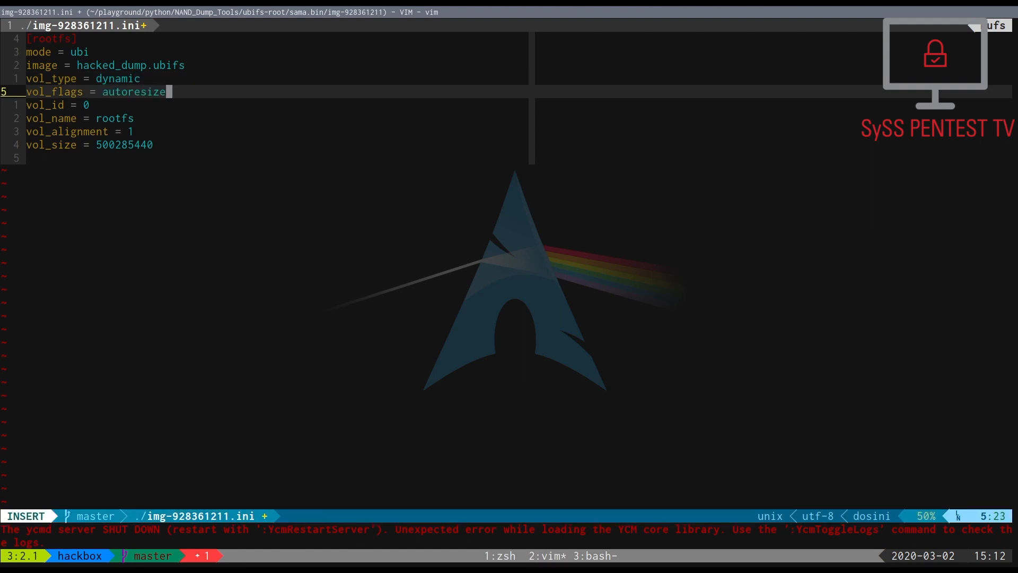
pyautogui.press('Escape')
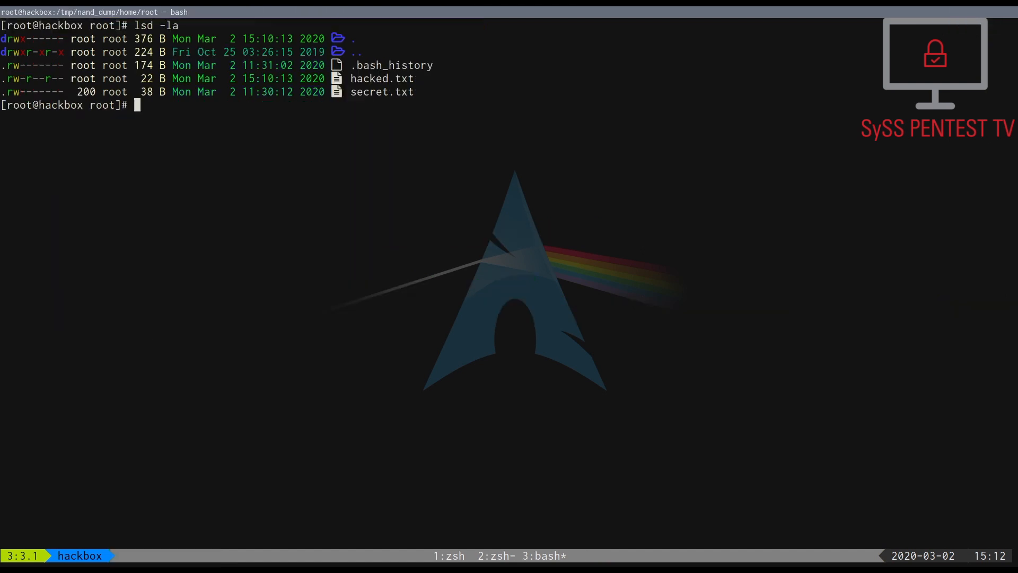
# Step: Move the root shell to NAND_Dump_Tools/ubifs-root/sama.bin/img-928361211 and list its files
pyautogui.write('cd')
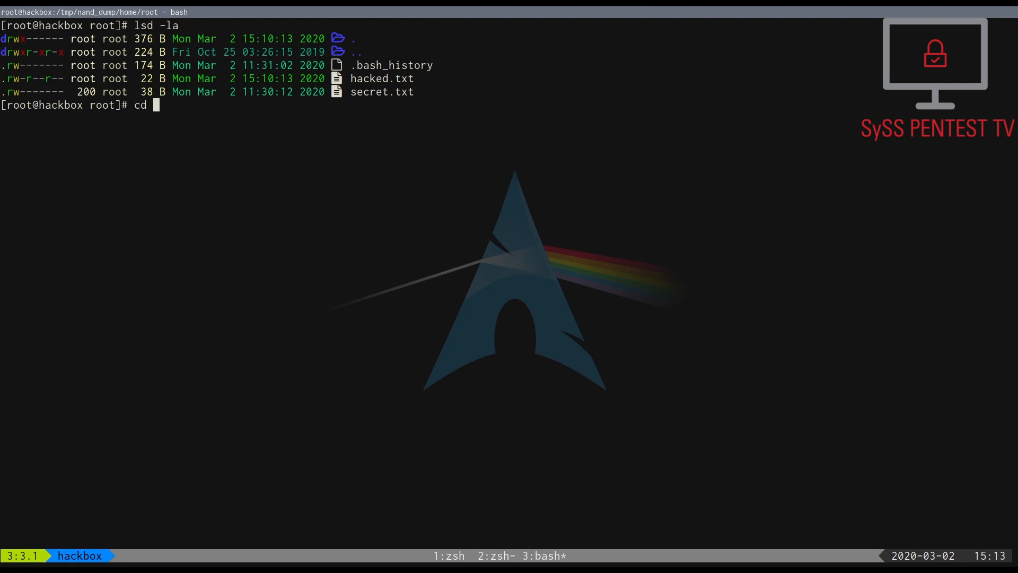
pyautogui.write('/home/mat')
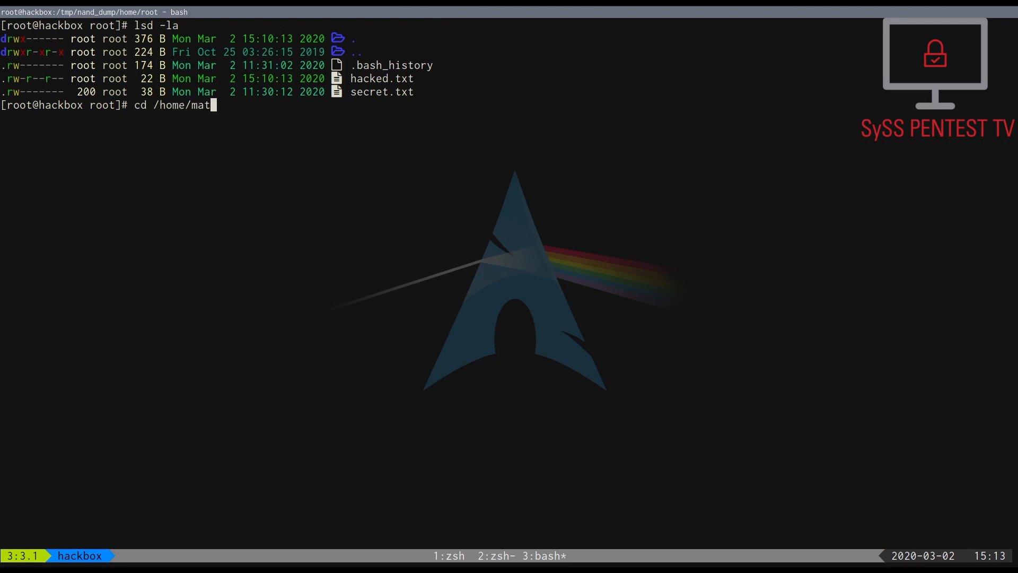
pyautogui.write('t/playground/p')
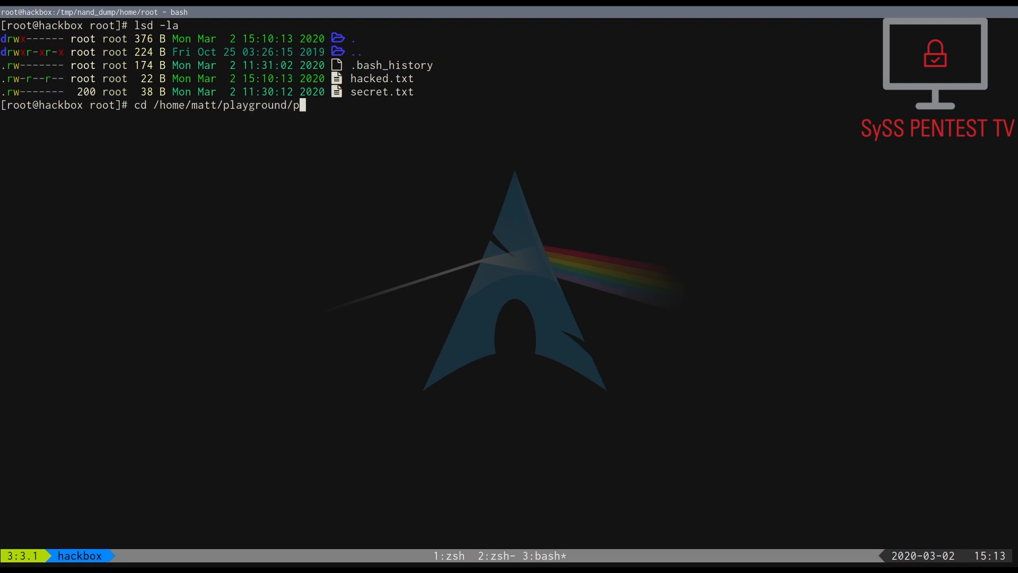
pyautogui.write('ython/NAND_D')
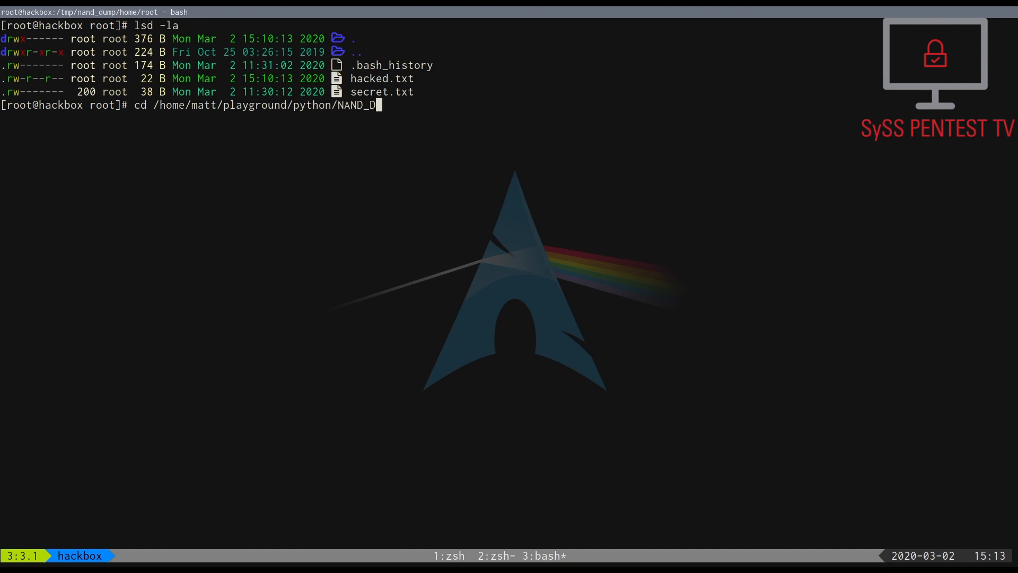
pyautogui.press('Tab')
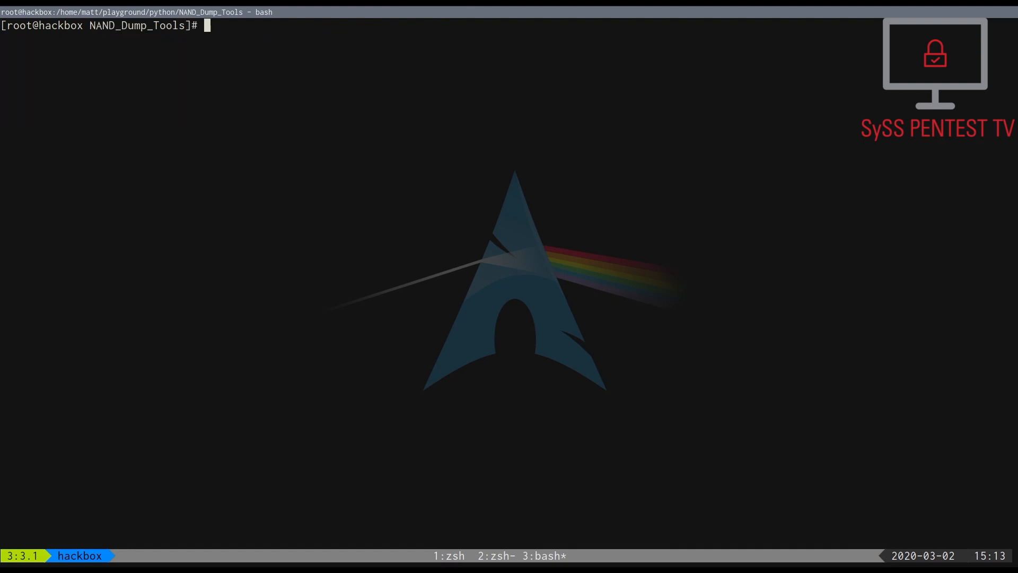
pyautogui.write('lsd -la')
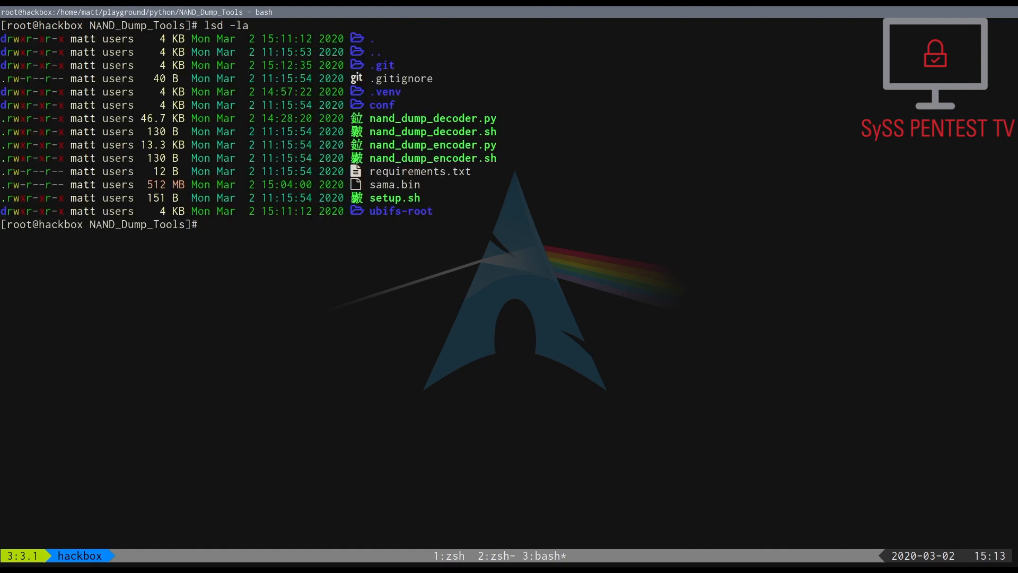
pyautogui.write('cd ubifs-root/sama.bin/img-928361211/')
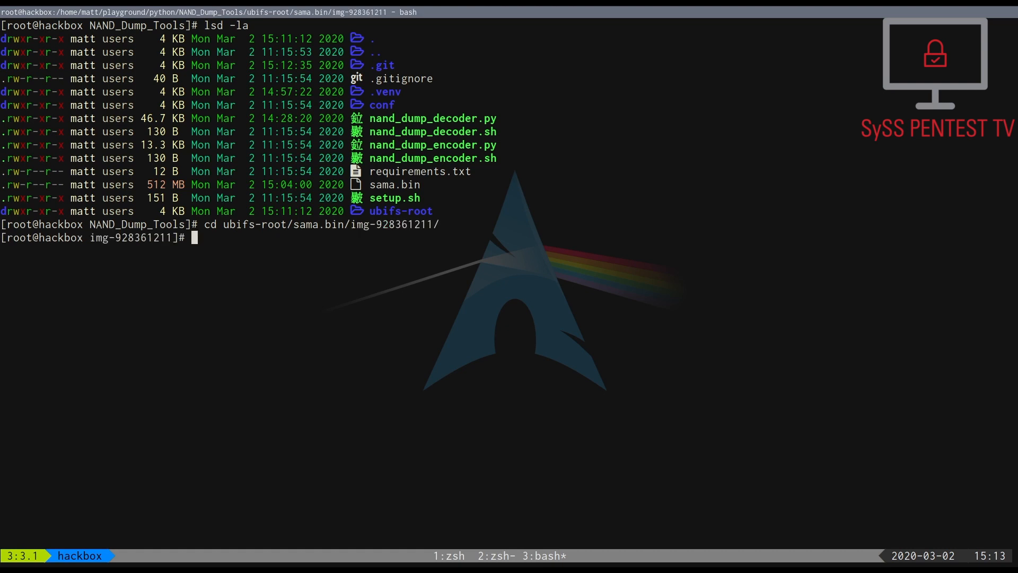
pyautogui.write('lsd -la')
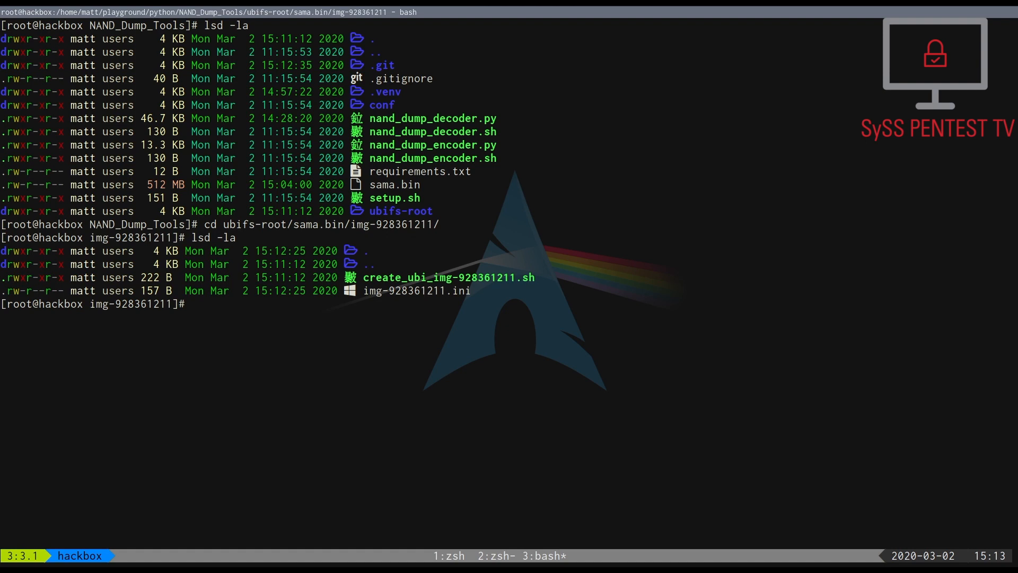
# Step: Show the create_ubi script and run its mkfs.ubifs on /tmp/nand_dump/ into hacked_dump.ubifs
pyautogui.write('cat create_ubi_img-928361211.sh')
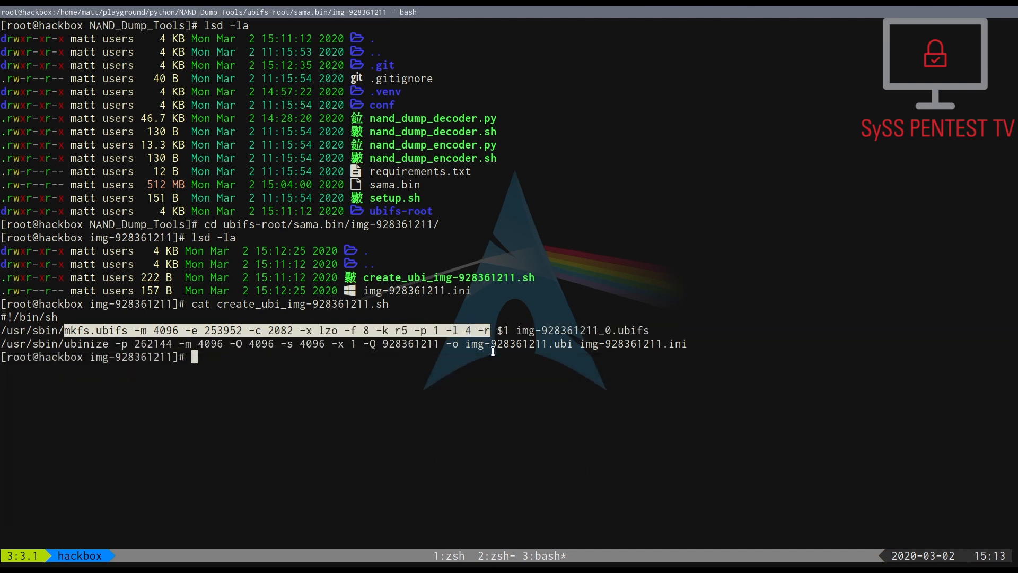
pyautogui.write('mkfs.ubifs -m 4096 -e 253952 -c 2082 -x lzo -f 8 -k r5 -p 1 -l 4 -r')
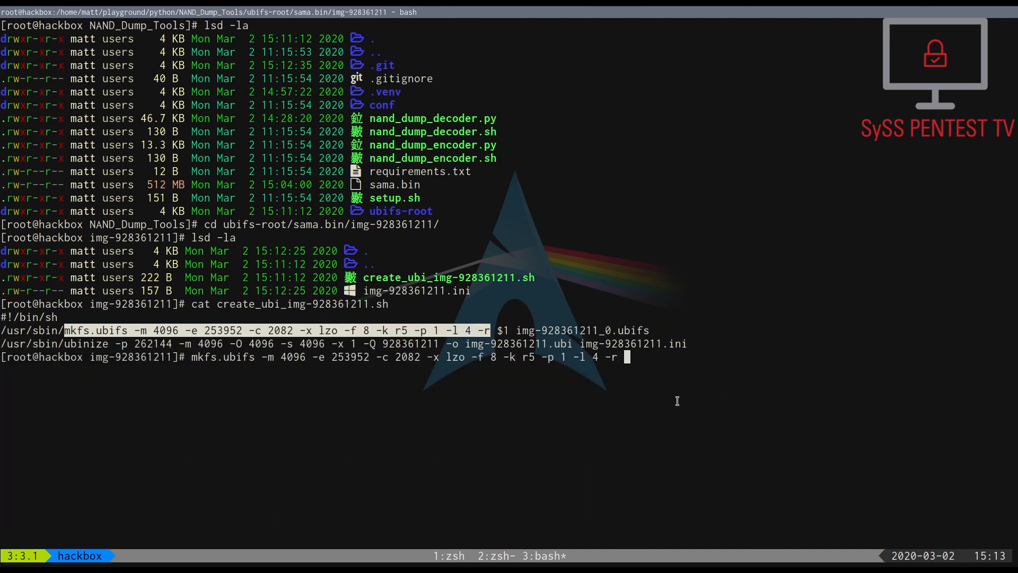
pyautogui.write('/tmp/')
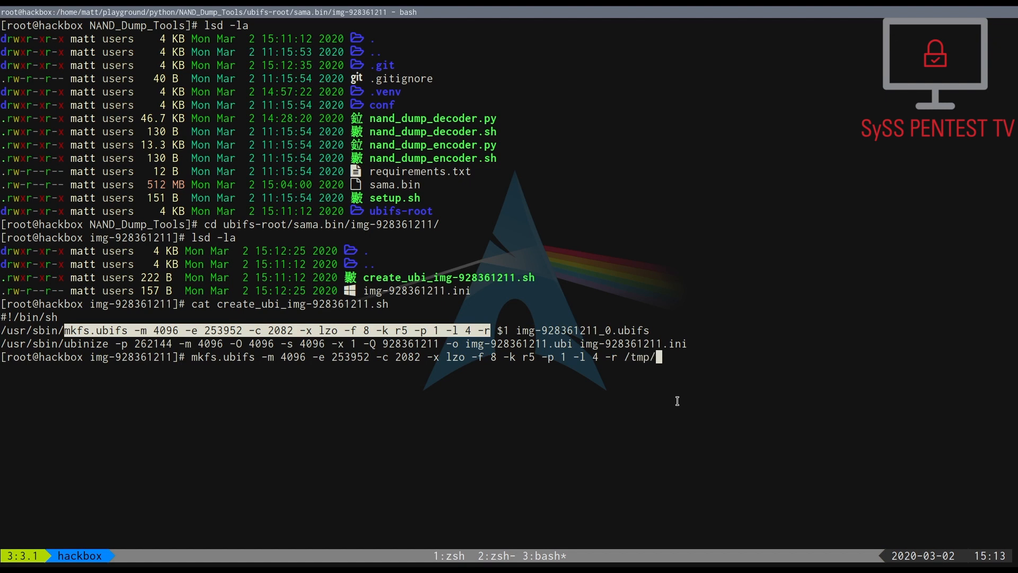
pyautogui.write('nand_dump/')
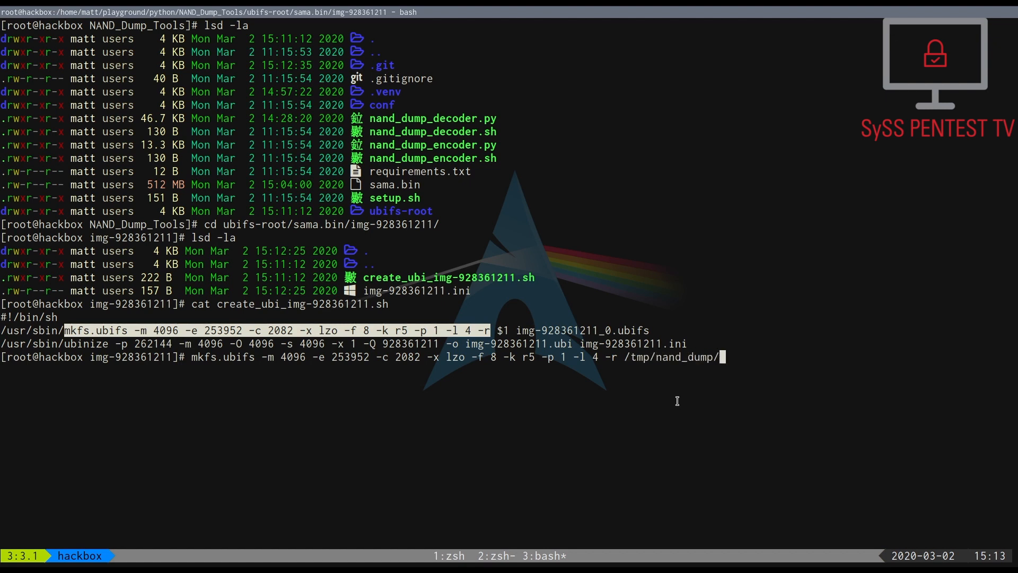
pyautogui.write('hacked')
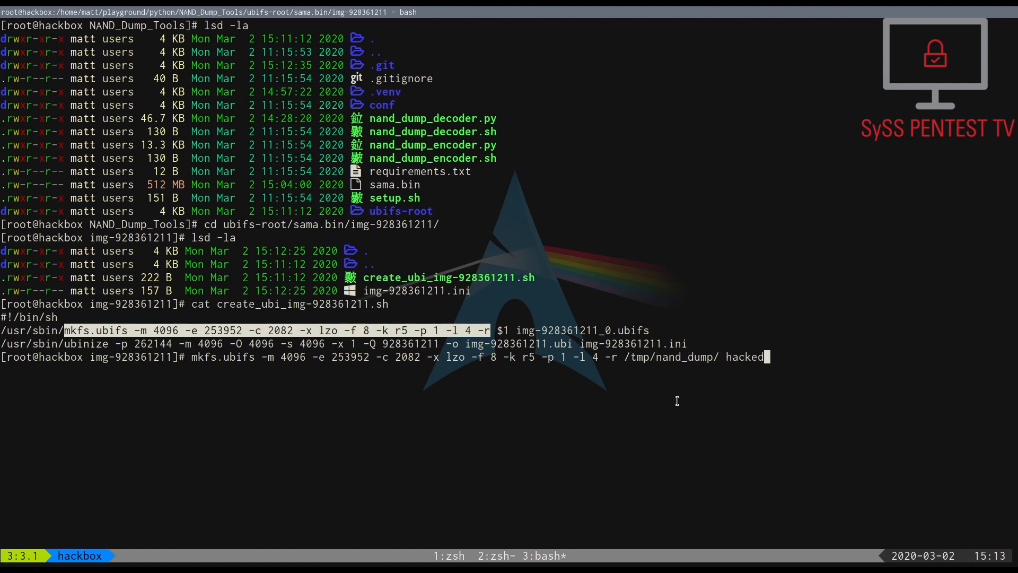
pyautogui.write('_dump')
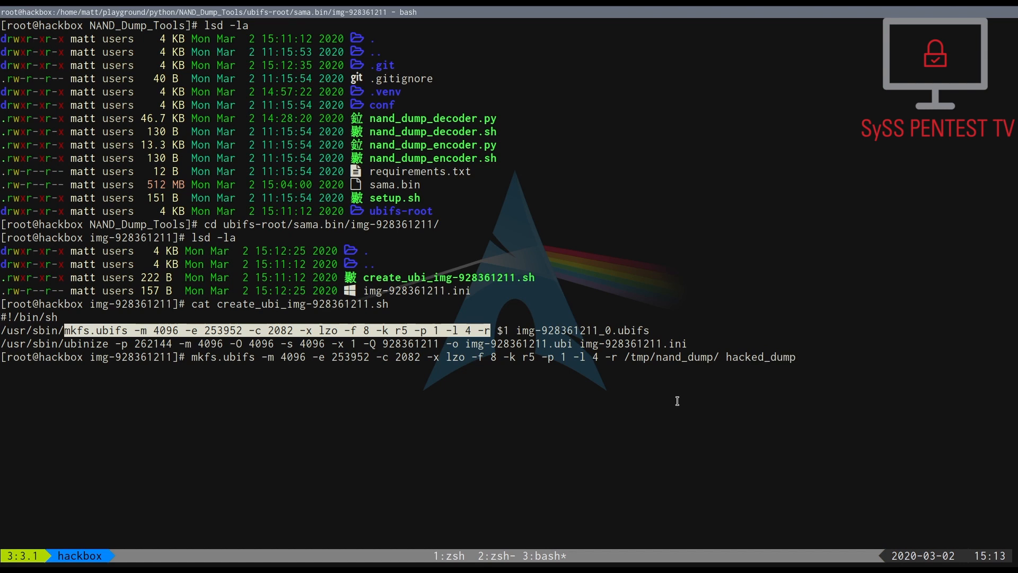
pyautogui.write('.ubifs')
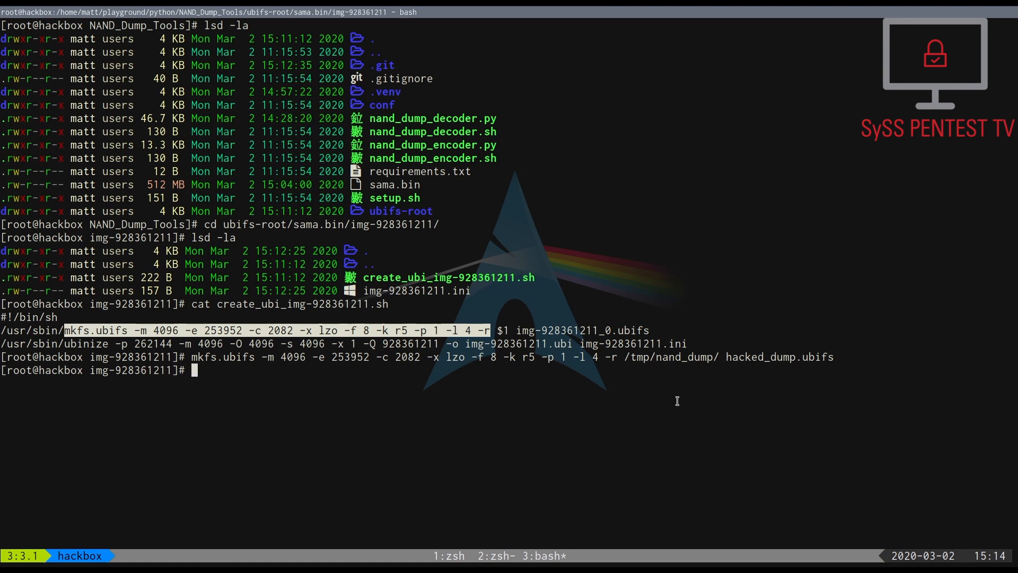
pyautogui.moveTo(275, 347)
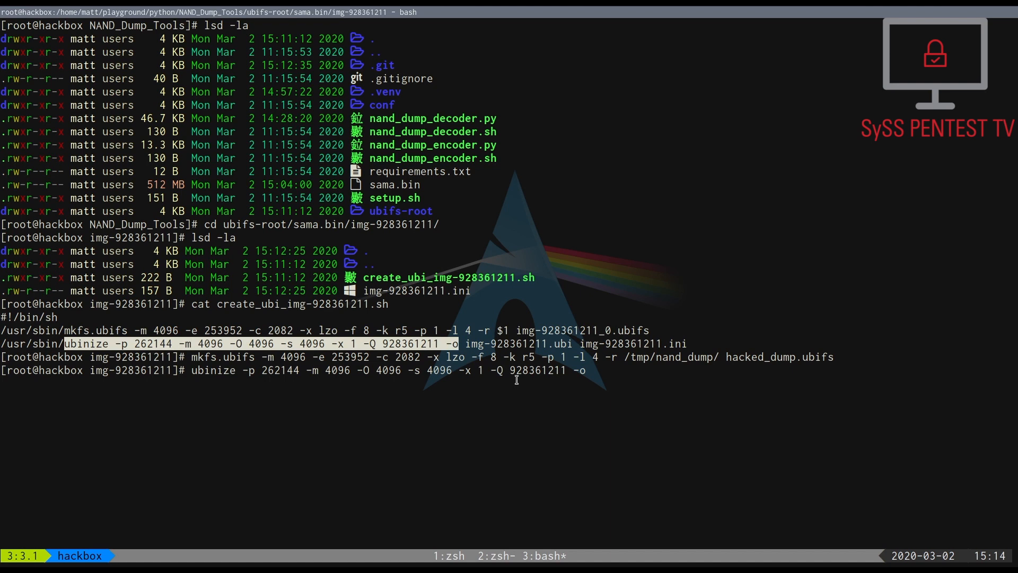
# Step: Build sama_hacked.ubi with ubinize from img-928361211.ini
pyautogui.write('sama')
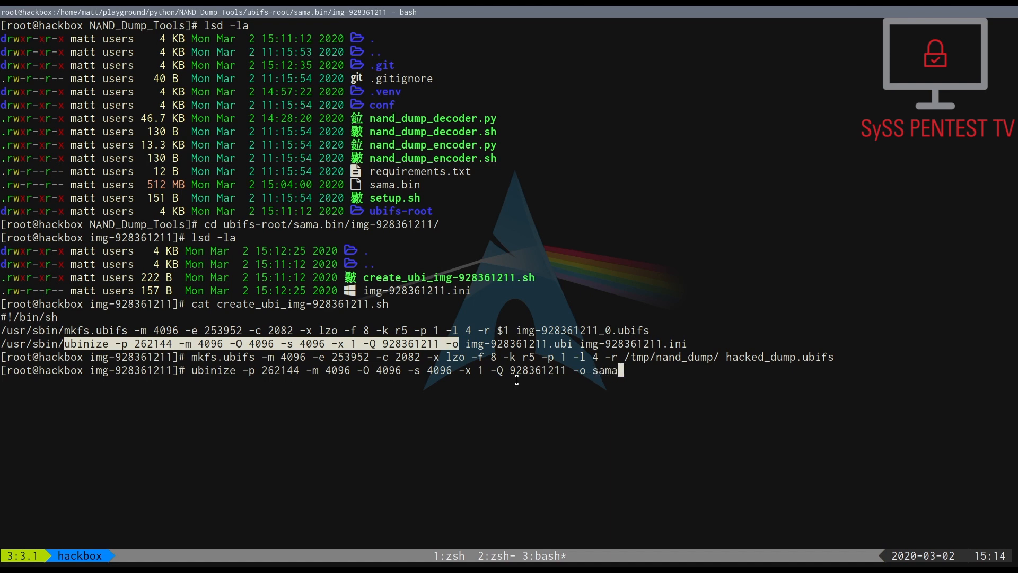
pyautogui.write('_hacked')
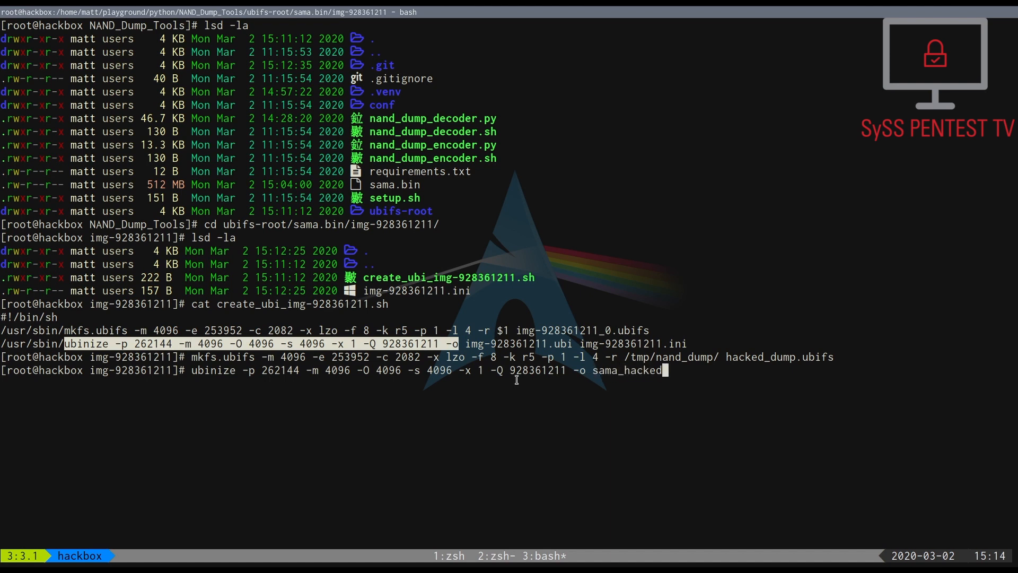
pyautogui.write('.ubi')
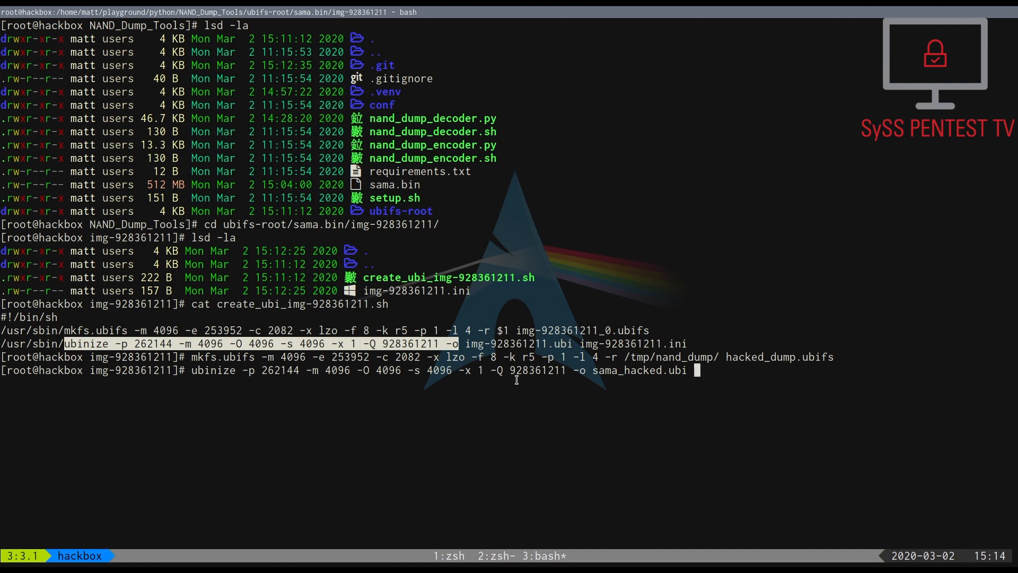
pyautogui.write('img-928361211.ini')
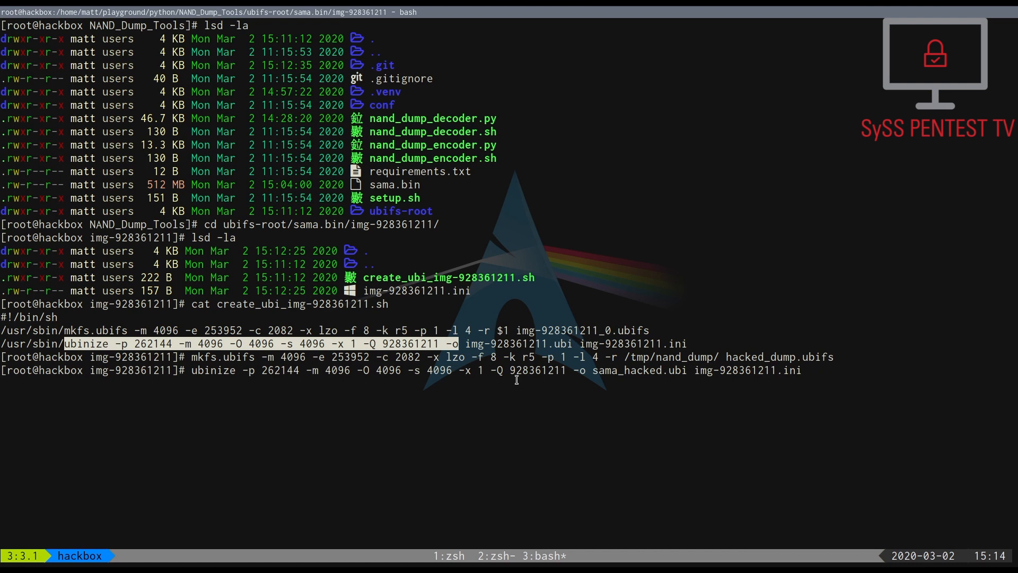
pyautogui.press('Return')
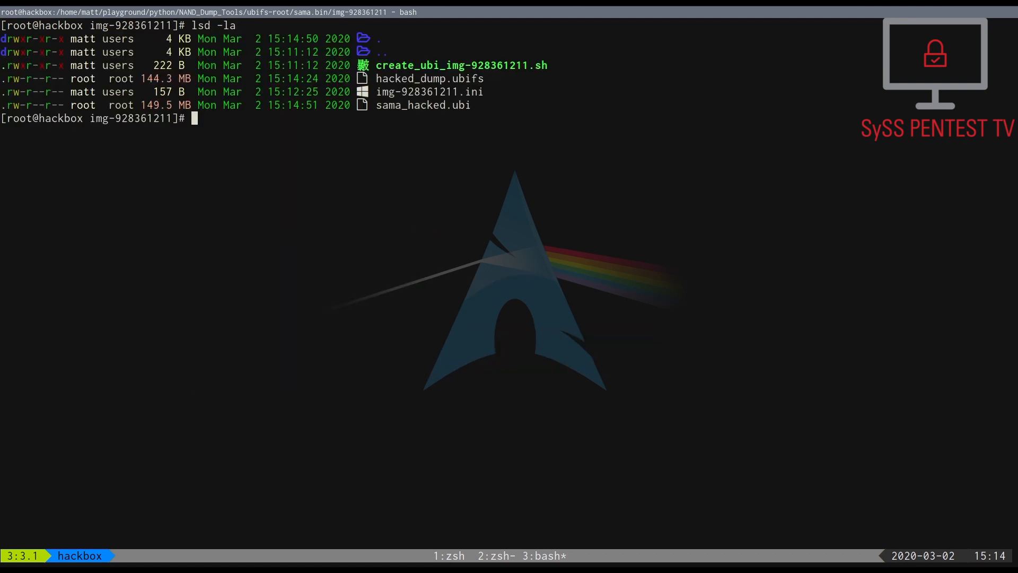
# Step: Copy sama_hacked.ubi three levels up into NAND_Dump_Tools
pyautogui.write('cp s')
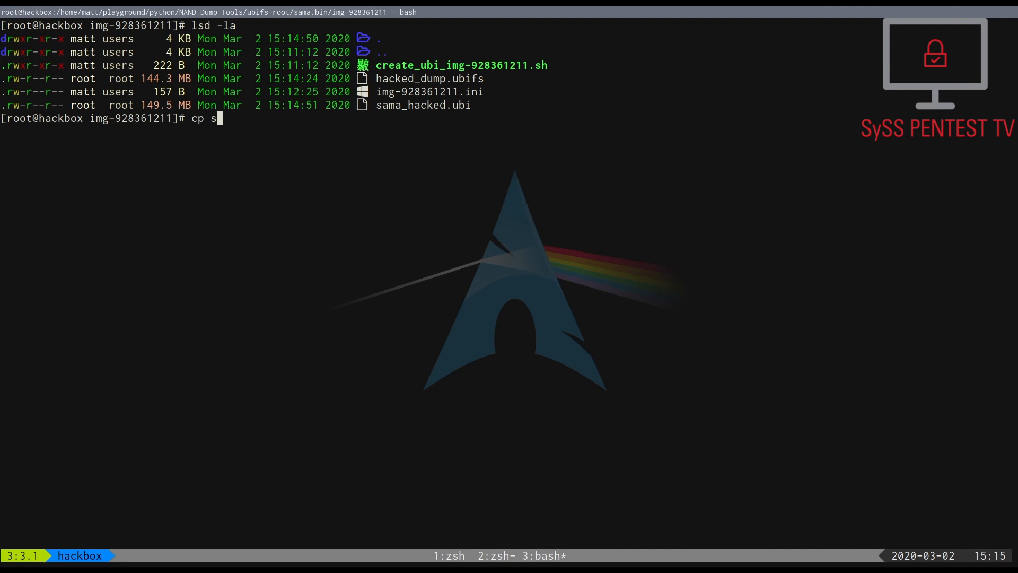
pyautogui.write('ama_hacked.ubi')
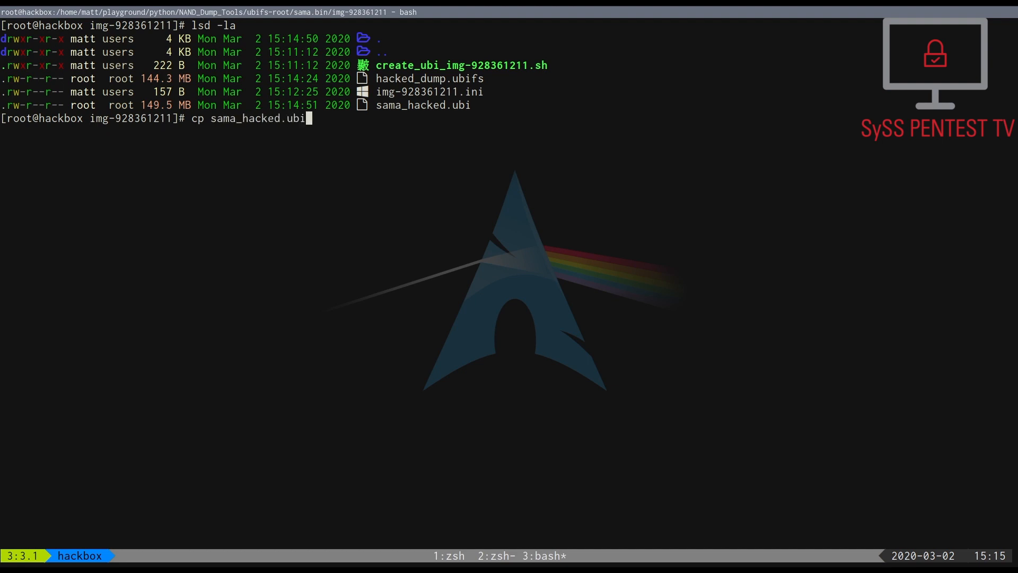
pyautogui.write('../../..')
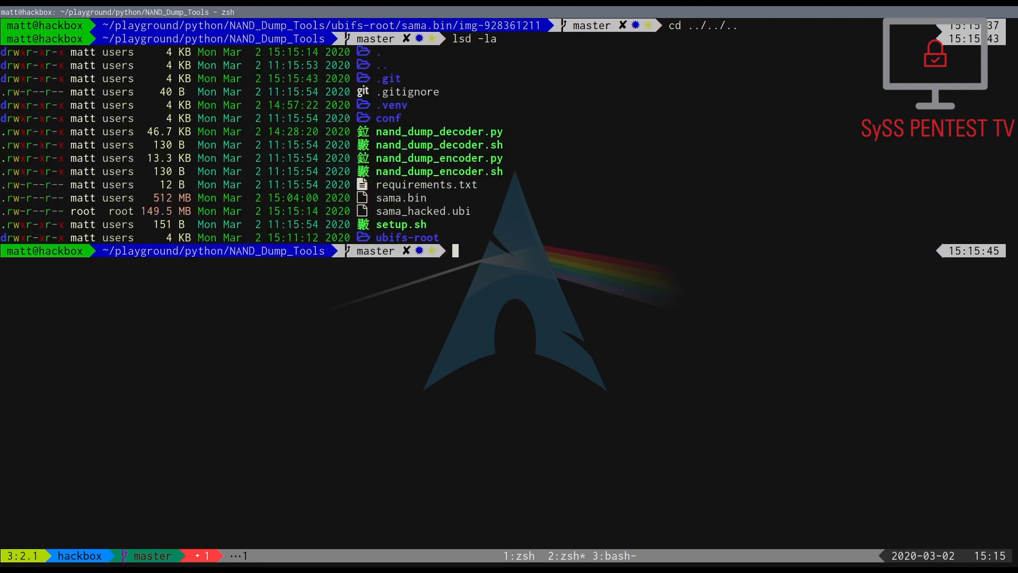
# Step: Extract the first 8 MiB of sama.bin into start.bin with dd (bs=1M)
pyautogui.write('dd if=')
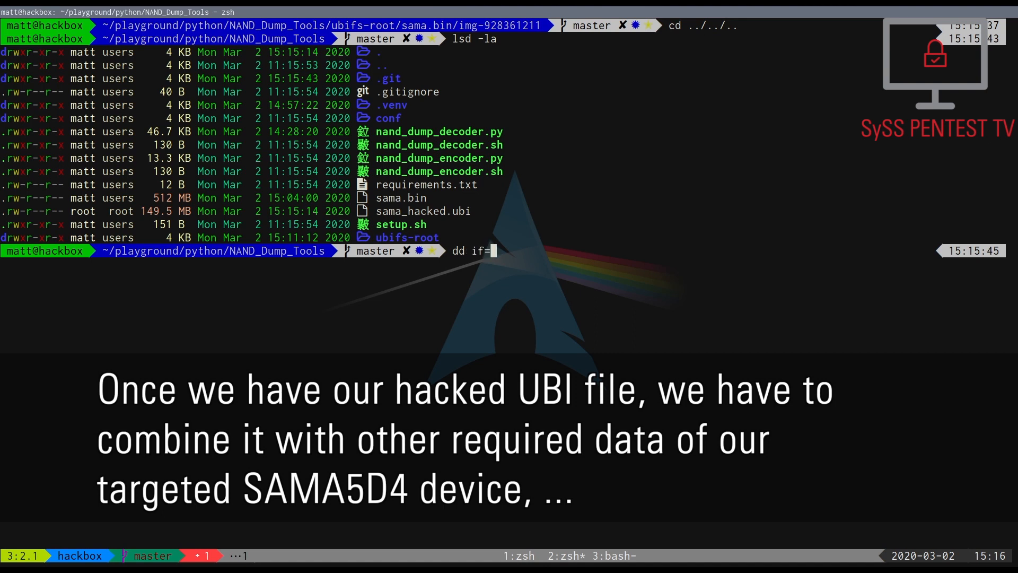
pyautogui.write('sama.bin')
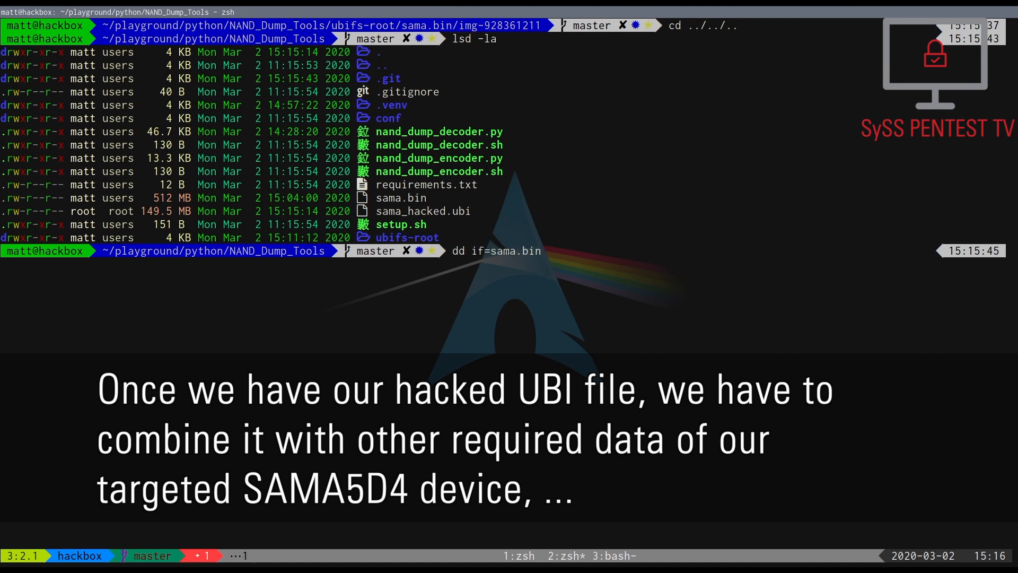
pyautogui.write('of=start.')
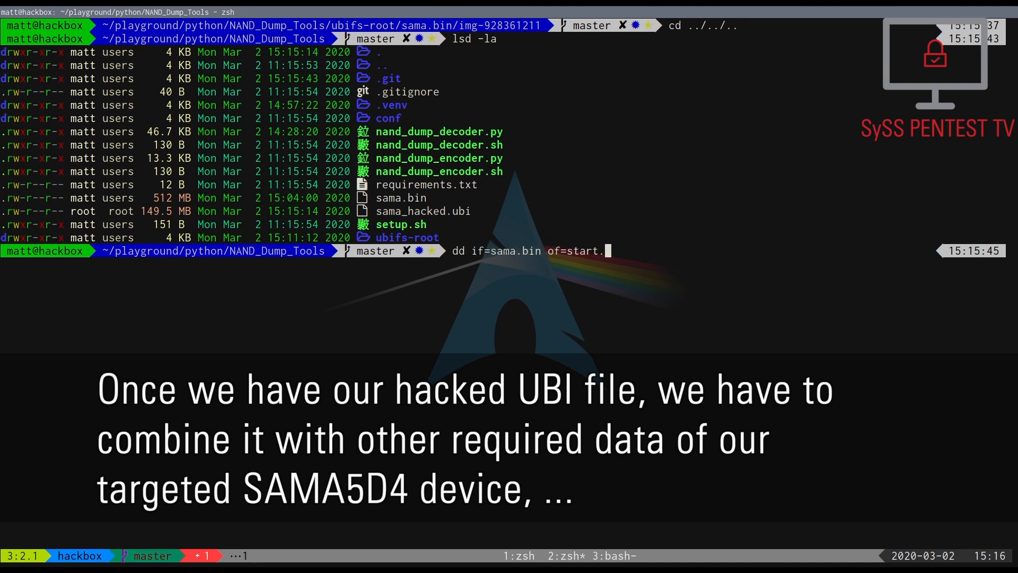
pyautogui.write('bin bs=1M')
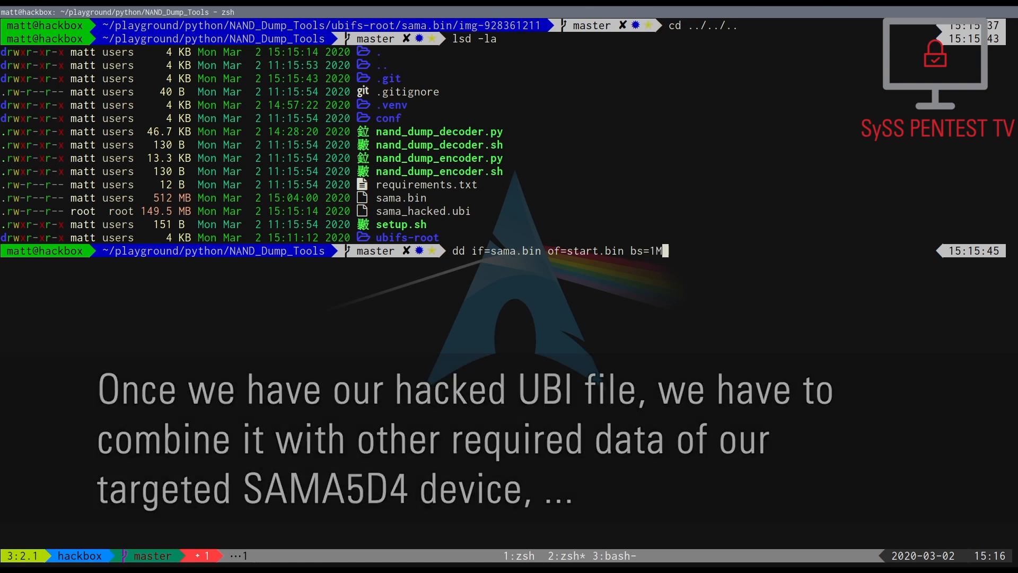
pyautogui.write('count 8')
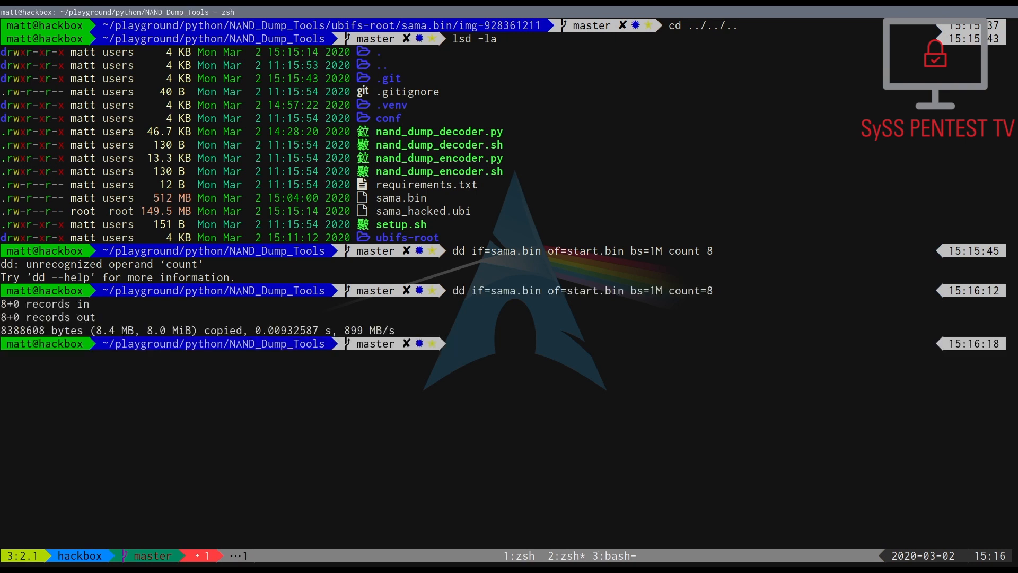
# Step: Concatenate start.bin and sama_hacked.ubi into hacked_dump.bin
pyautogui.write('cat start.bin')
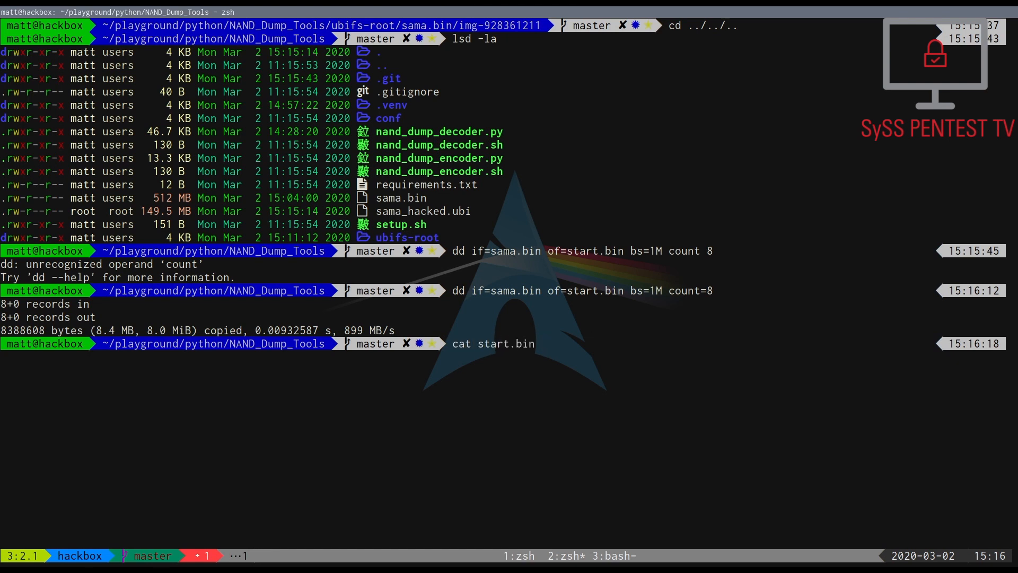
pyautogui.write('sama_hacked.ubi')
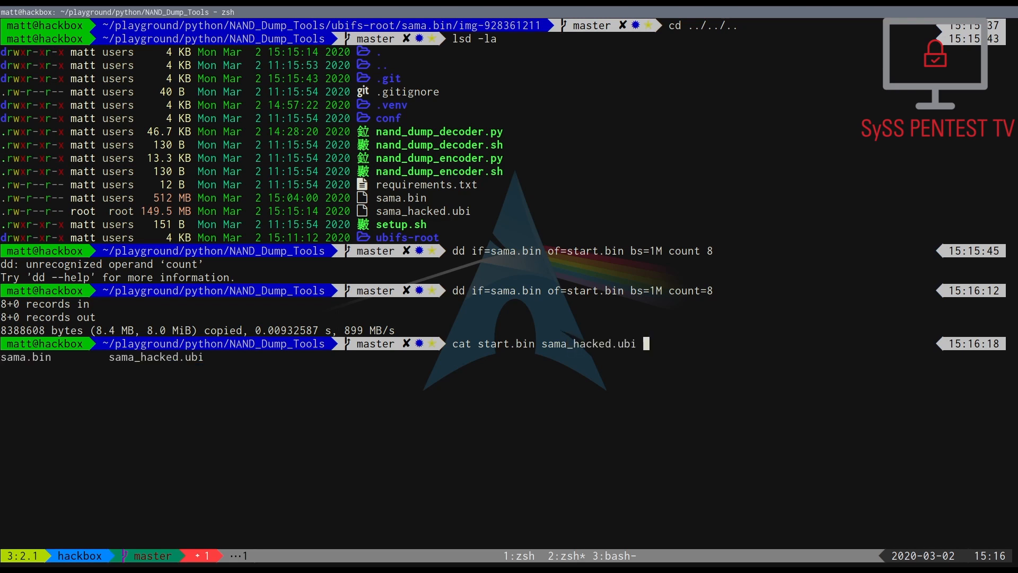
pyautogui.write('>')
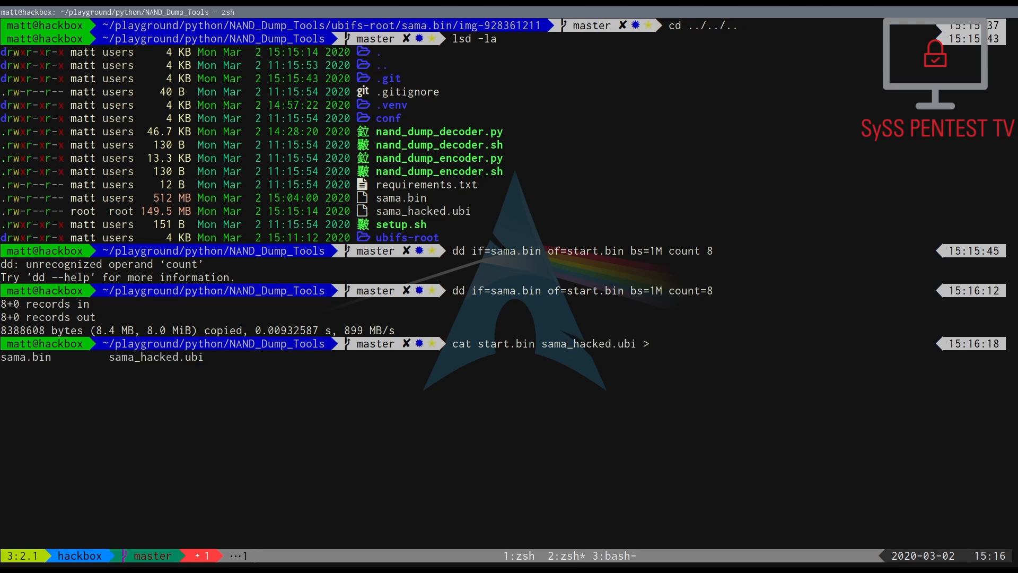
pyautogui.write('hacked_dump')
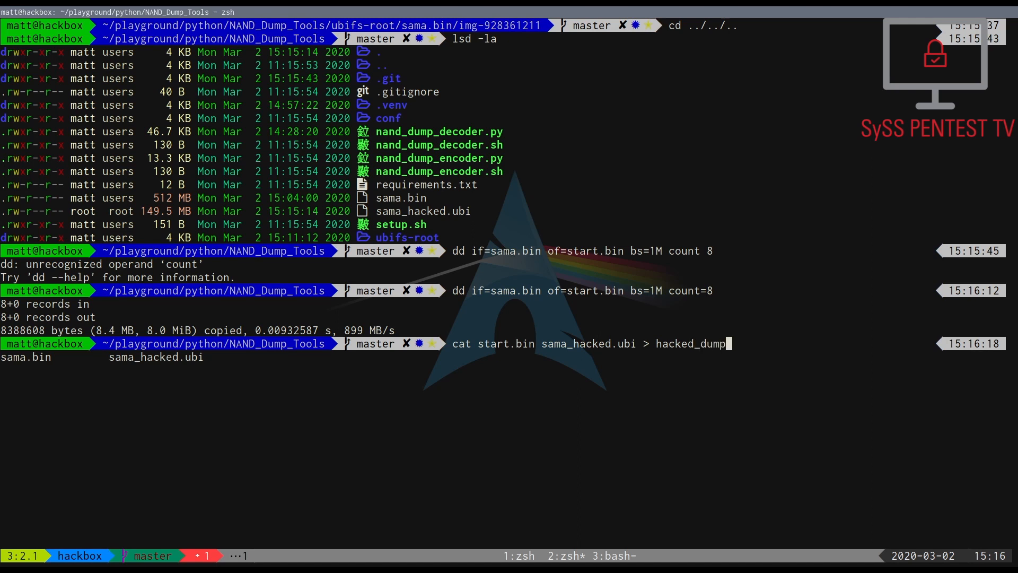
pyautogui.write('.bin')
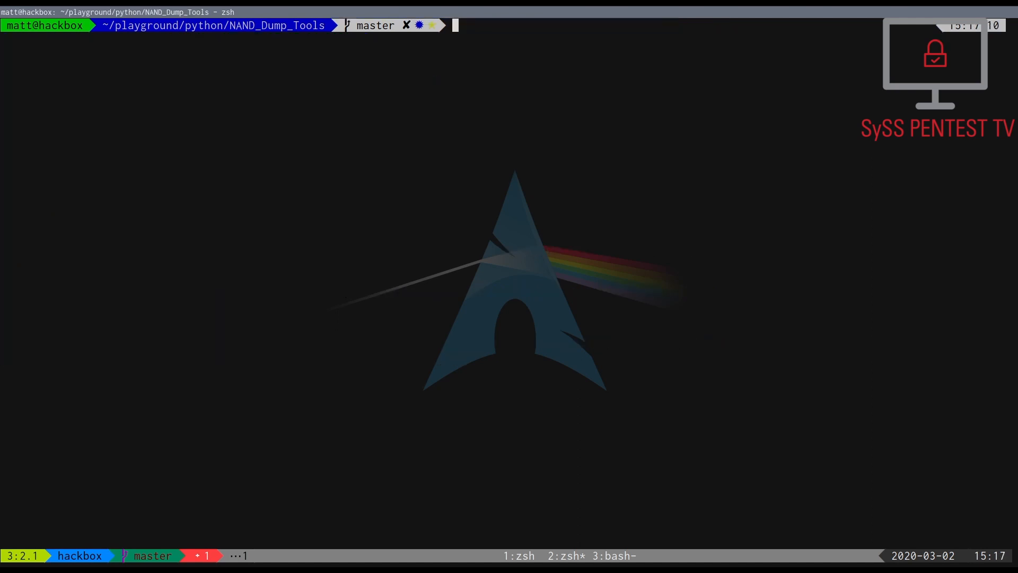
# Step: List files with sizes in bytes via lsd, then open hacked_dump.bin in 010 Editor
pyautogui.write('lsd -la --size bytes')
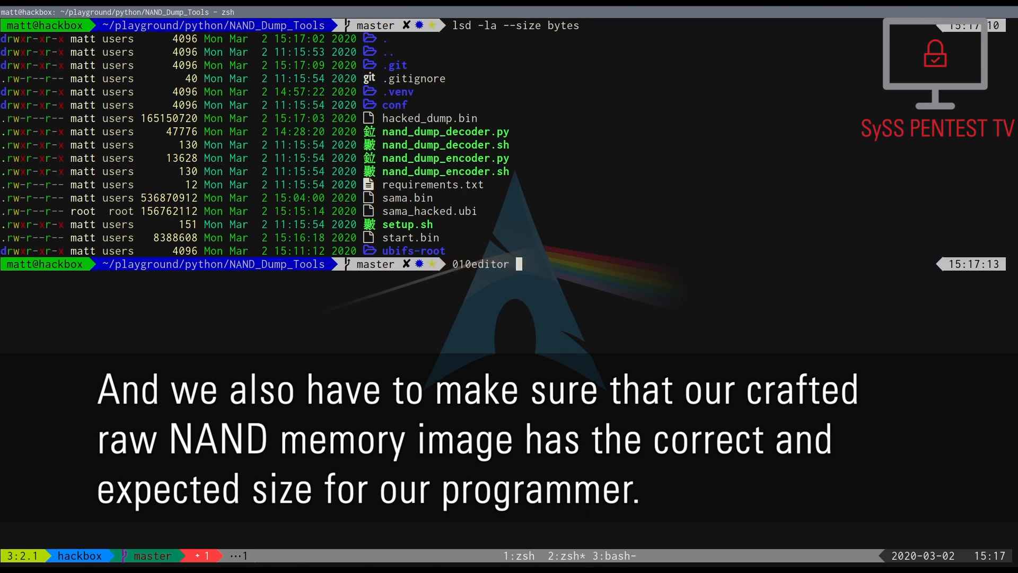
pyautogui.write('hacked_dump.bin')
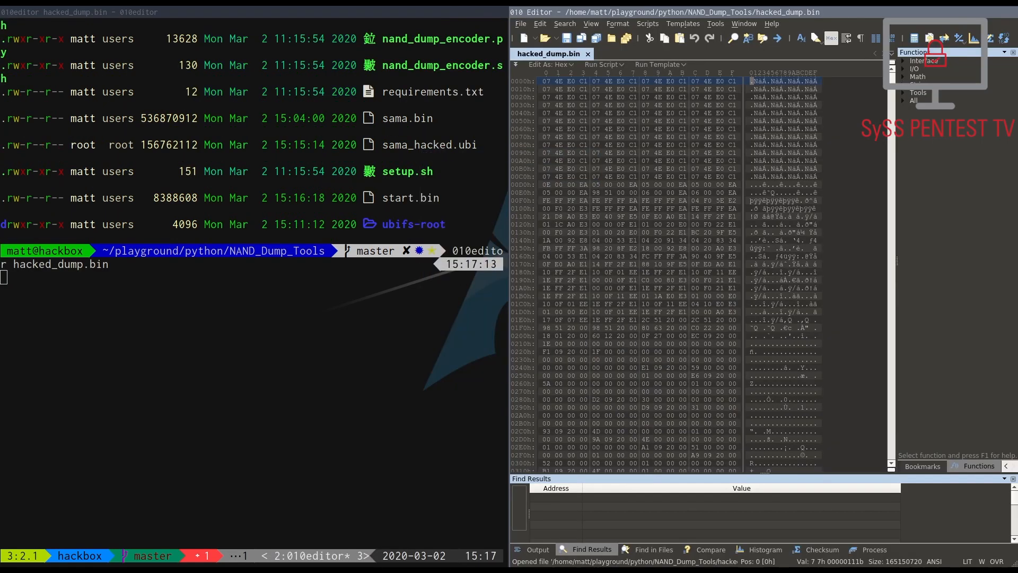
# Step: Find 599 'ubi#' occurrences from 800000h, then bring up the Set File Size dialog
pyautogui.scroll(-3)
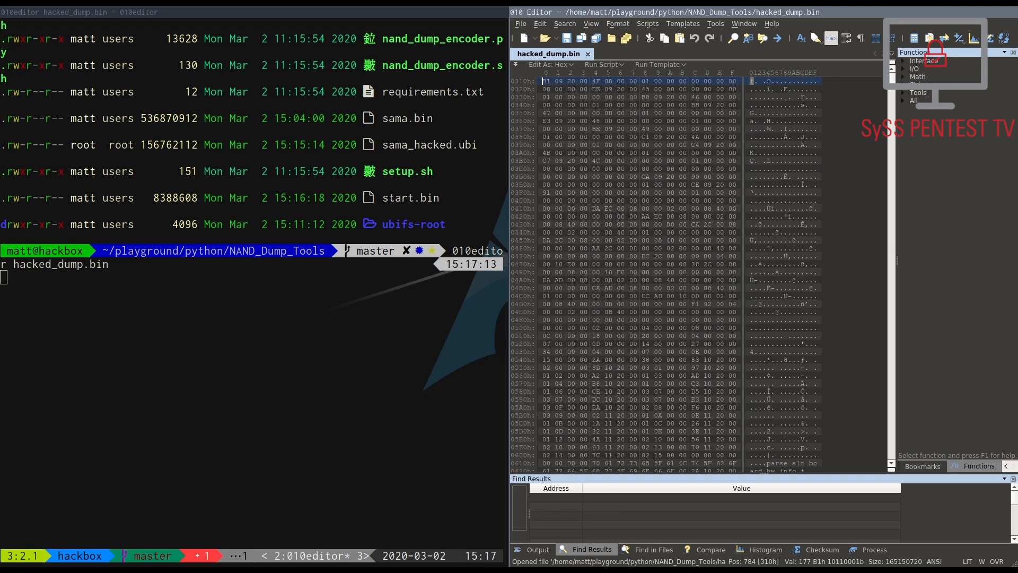
pyautogui.scroll(-3)
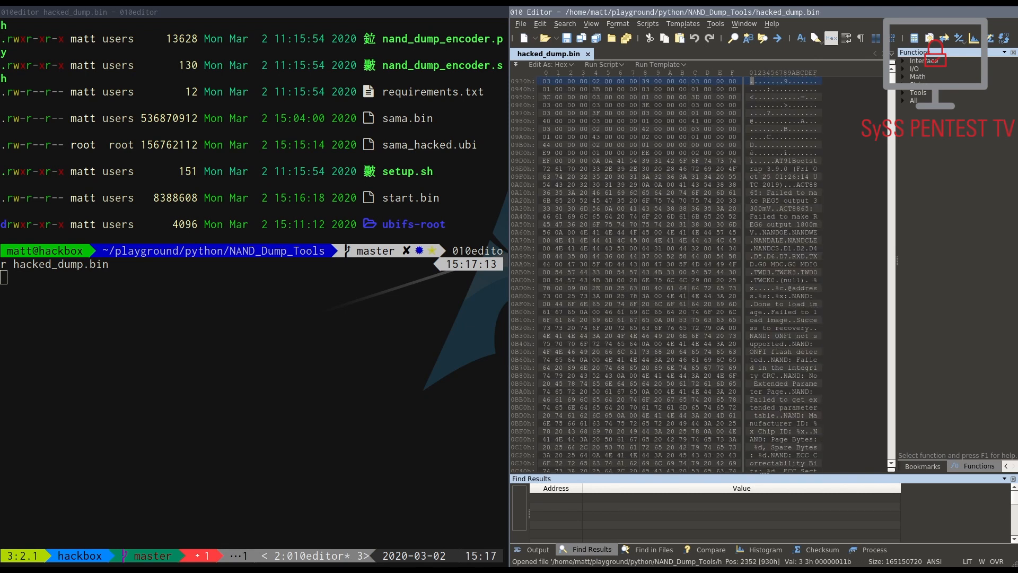
pyautogui.scroll(-3)
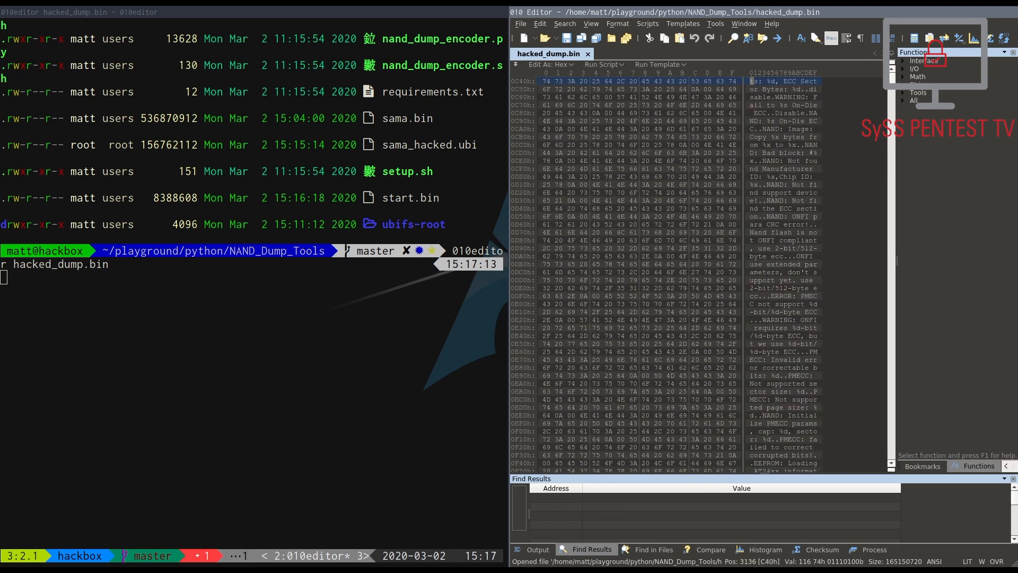
pyautogui.scroll(-3)
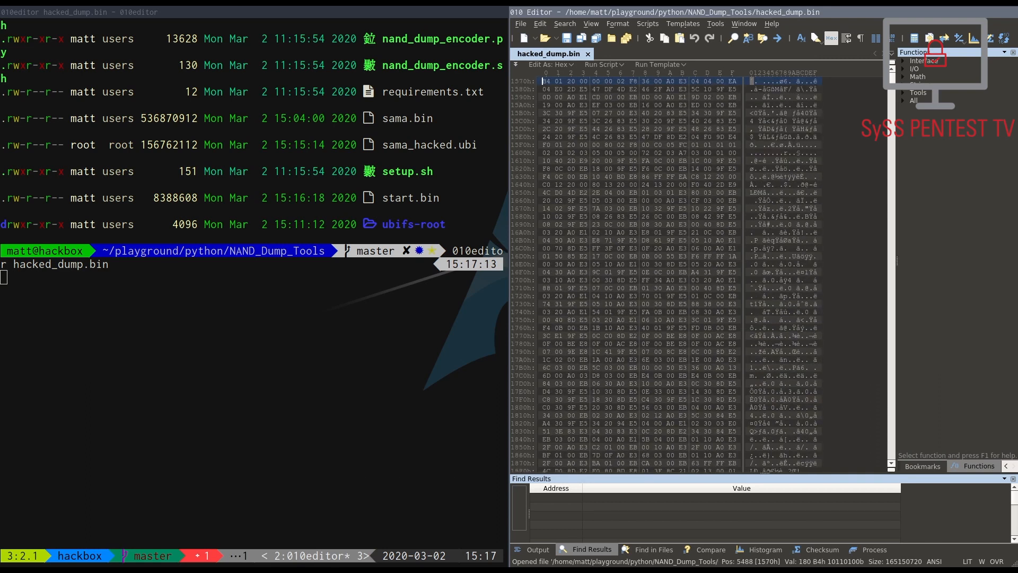
pyautogui.scroll(-3)
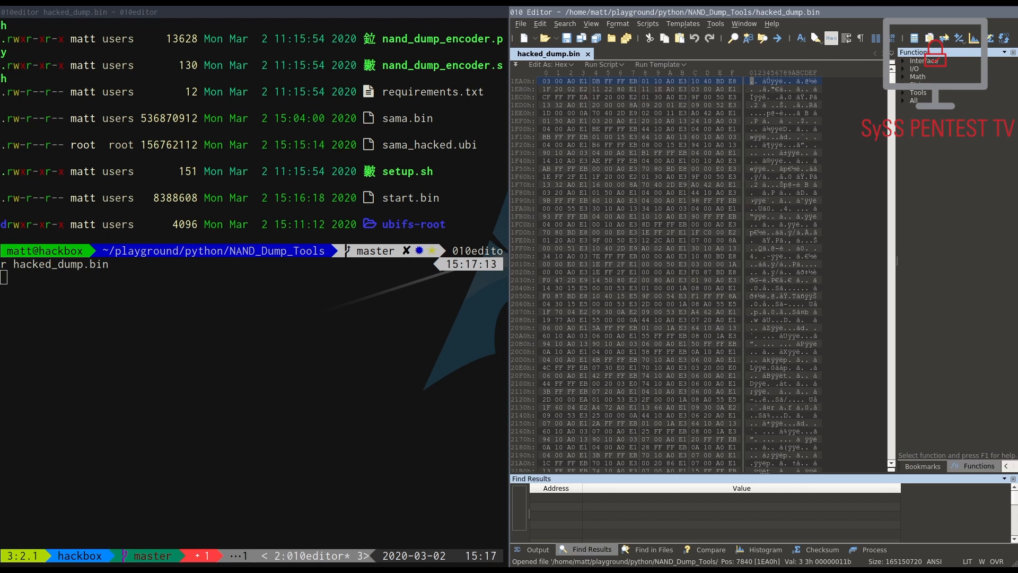
pyautogui.write('ubi#')
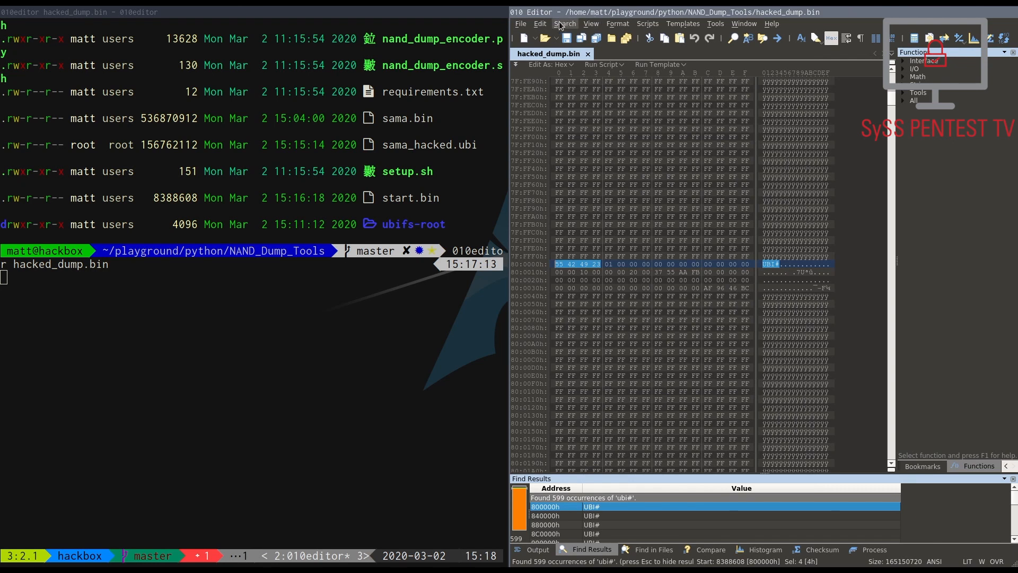
pyautogui.click(540, 23)
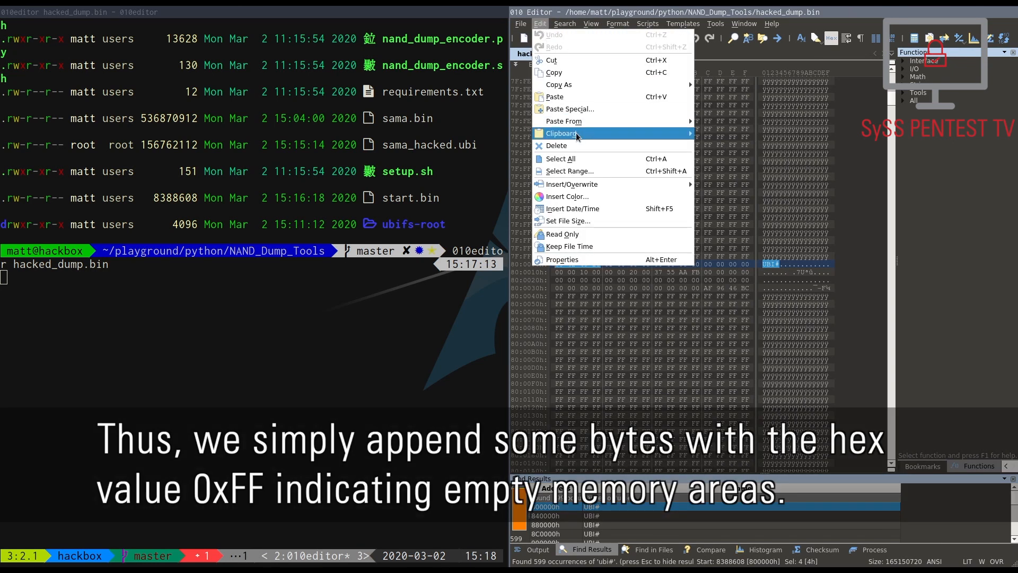
pyautogui.click(567, 220)
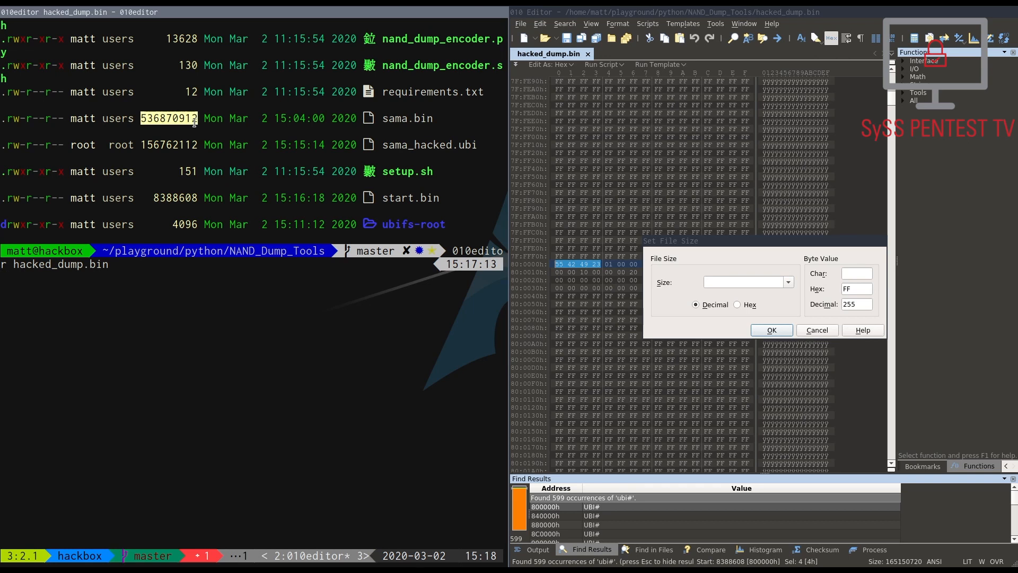
# Step: Pad hacked_dump.bin with FF to 536870912 bytes, check the file end, and save
pyautogui.click(743, 282)
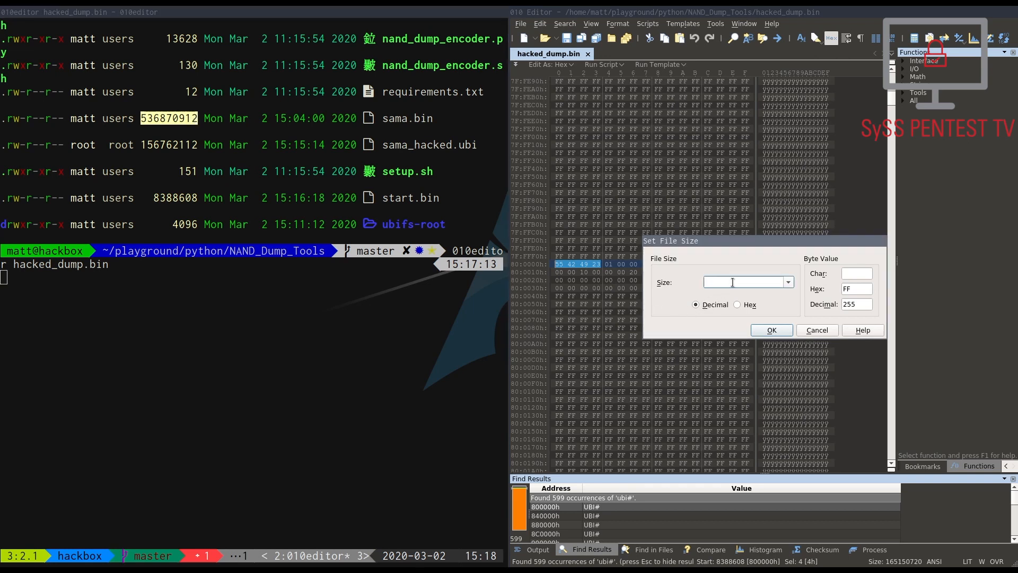
pyautogui.write('536870912')
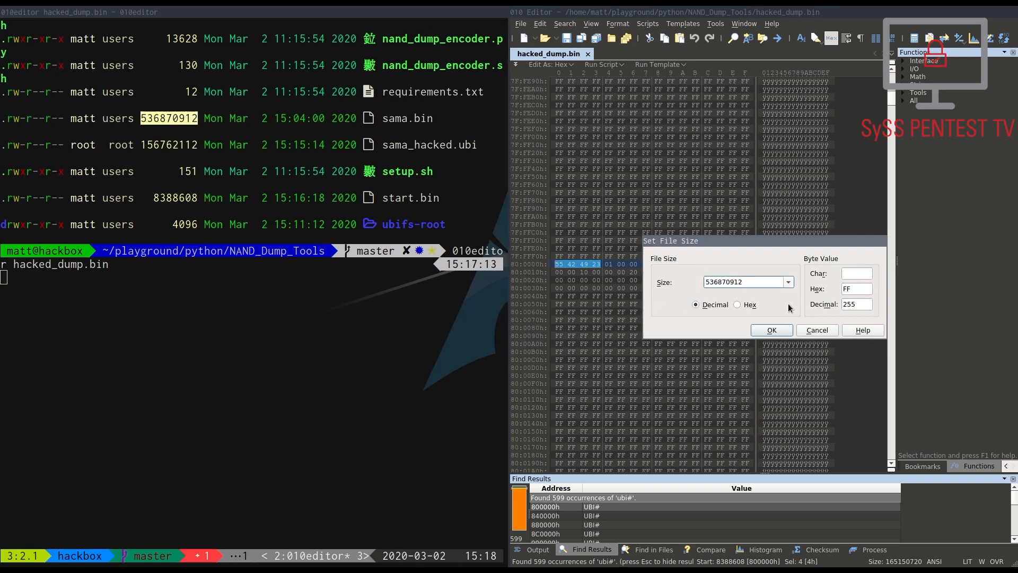
pyautogui.click(772, 330)
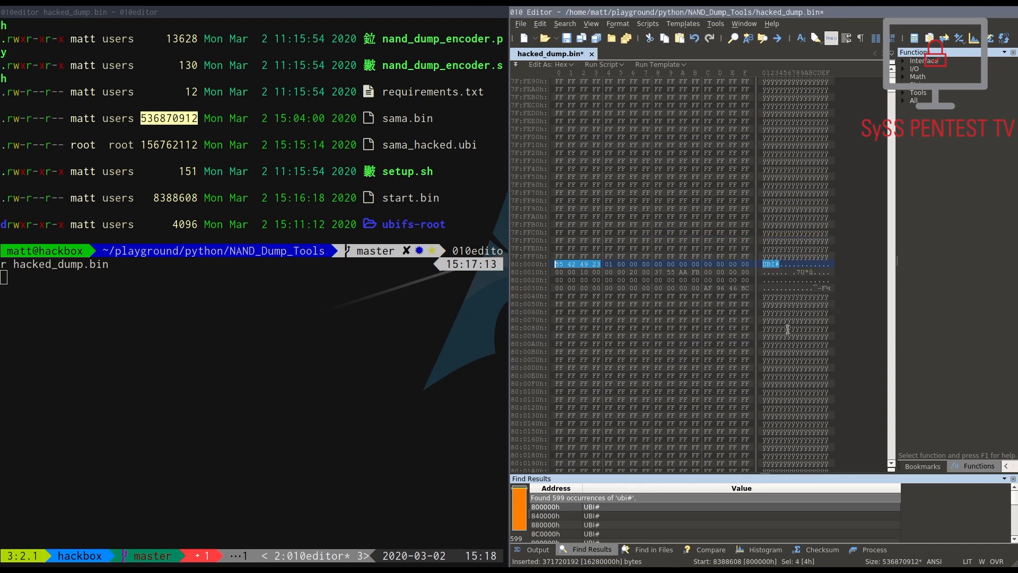
pyautogui.moveTo(856, 191)
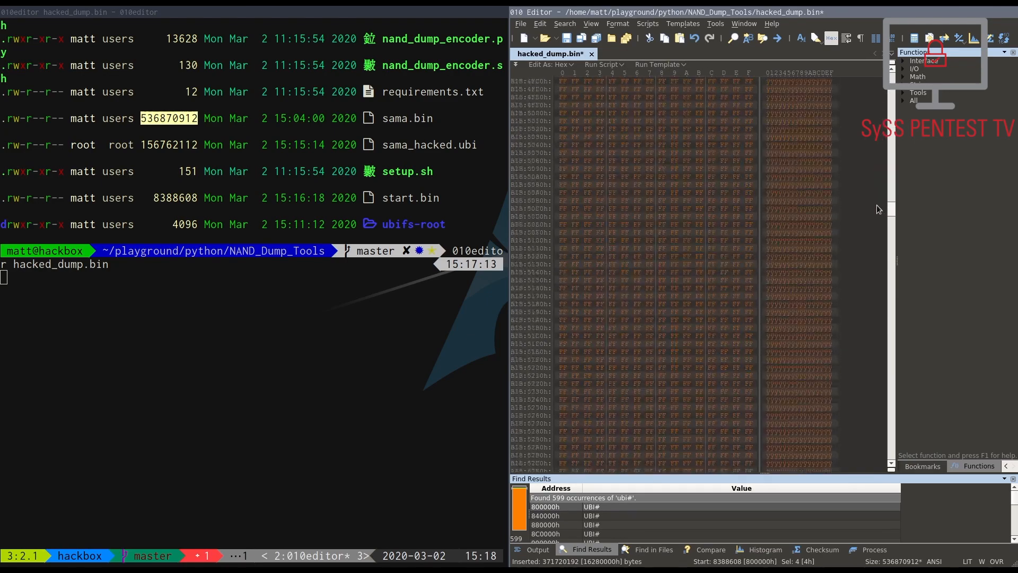
pyautogui.scroll(-3)
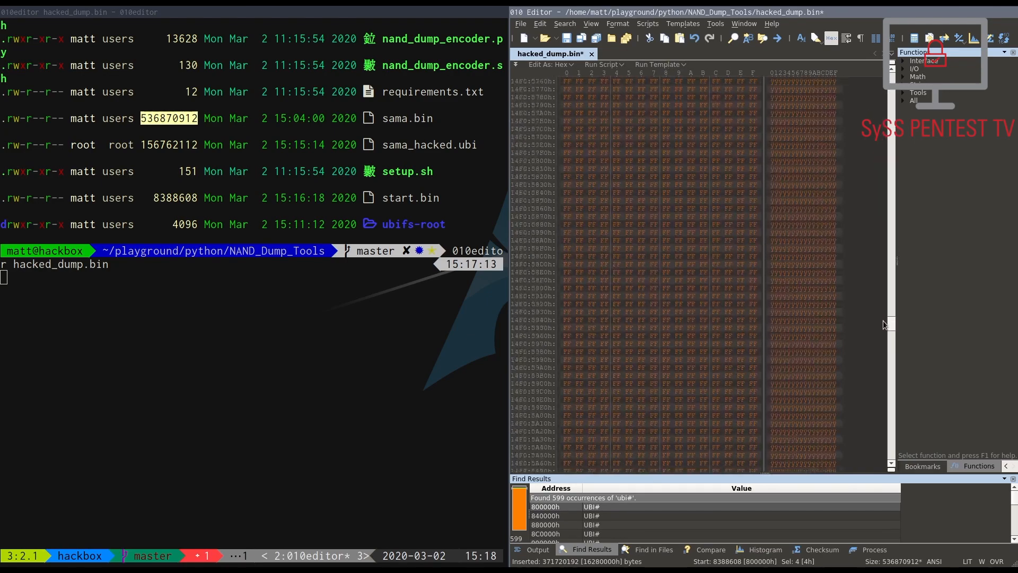
pyautogui.scroll(-3)
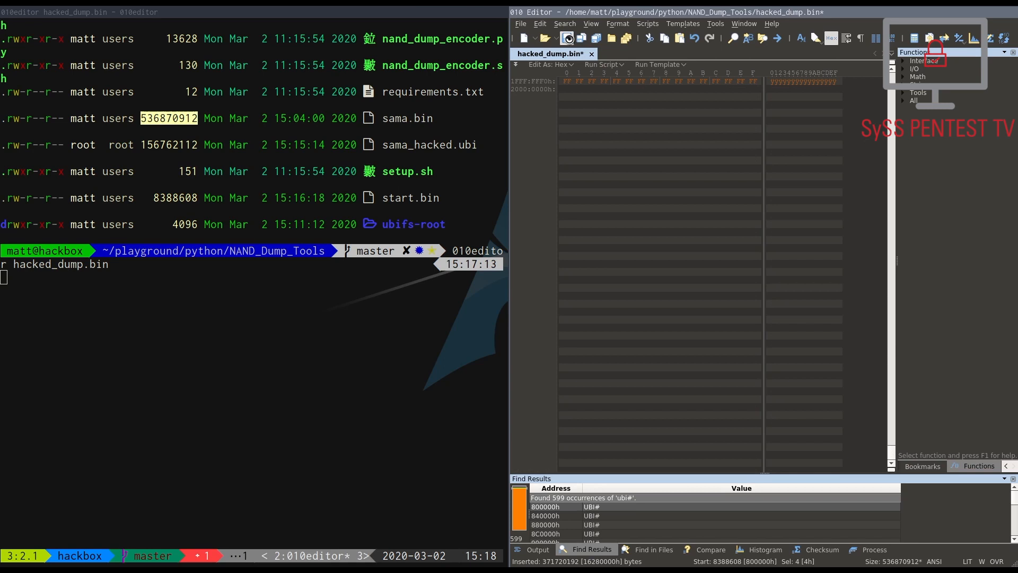
pyautogui.click(567, 37)
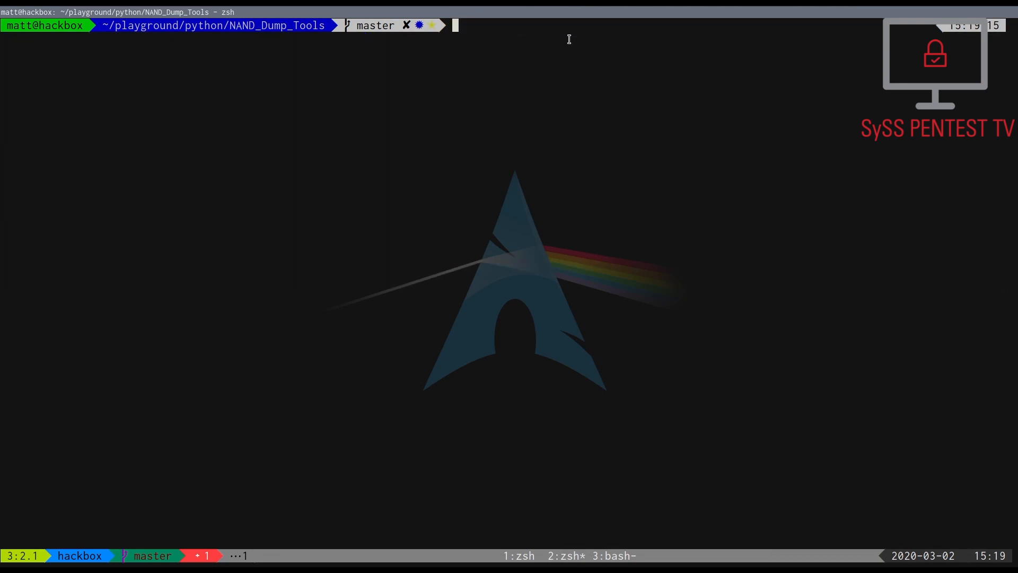
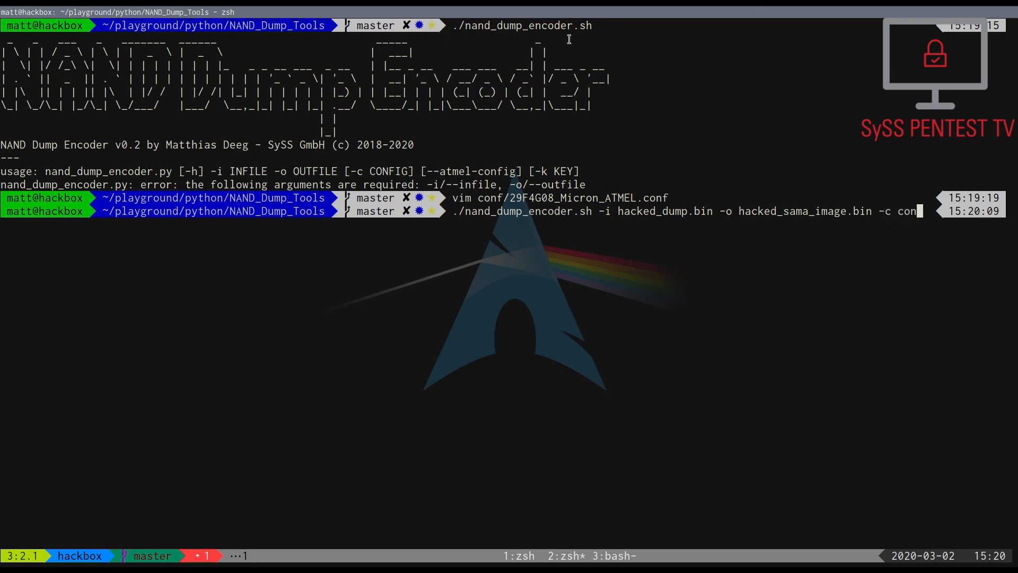
# Step: Show nand_dump_encoder.sh usage and review conf/29F4G08_Micron_ATMEL.conf in vim before quitting
pyautogui.press('Tab')
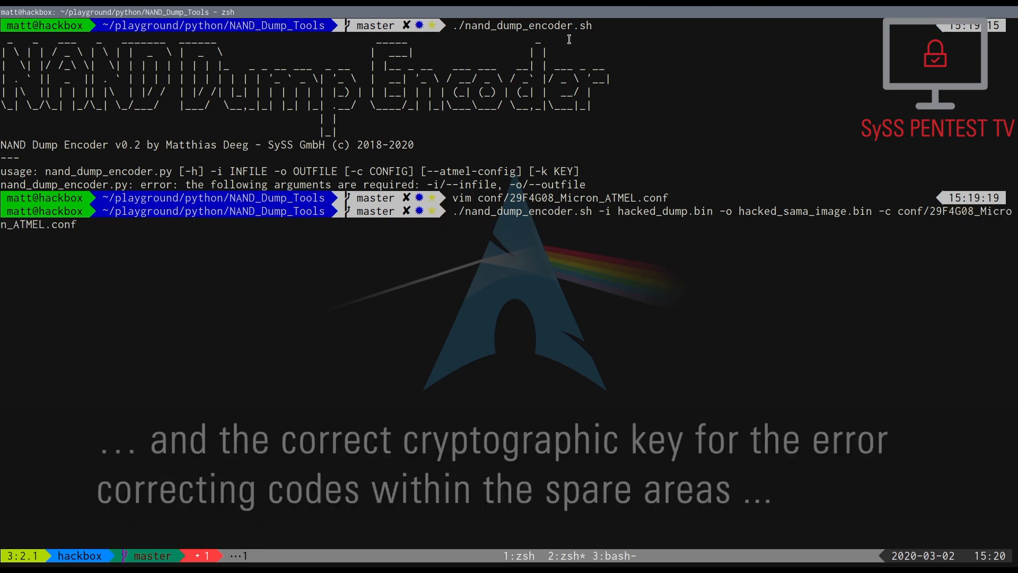
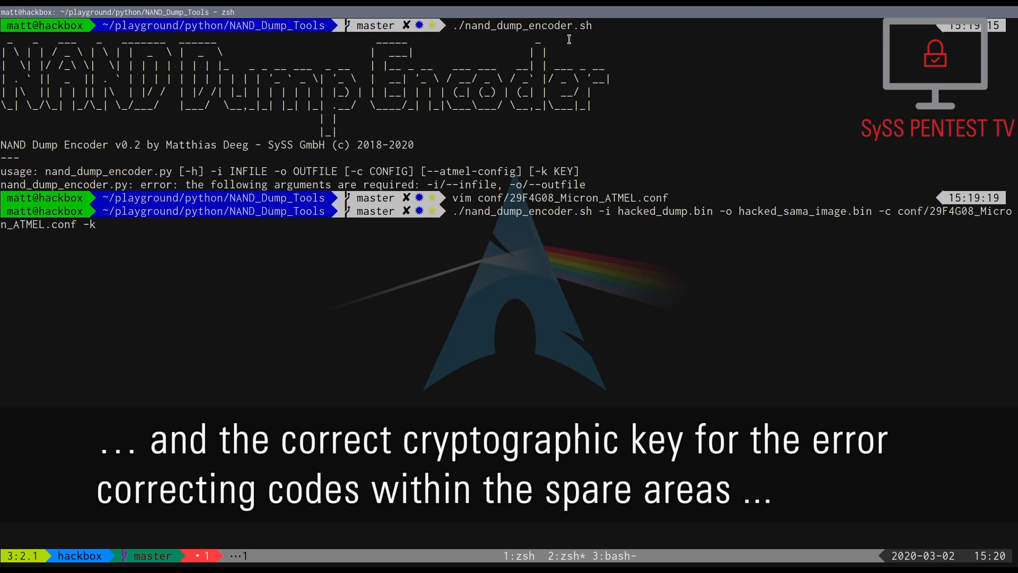
pyautogui.press('Return')
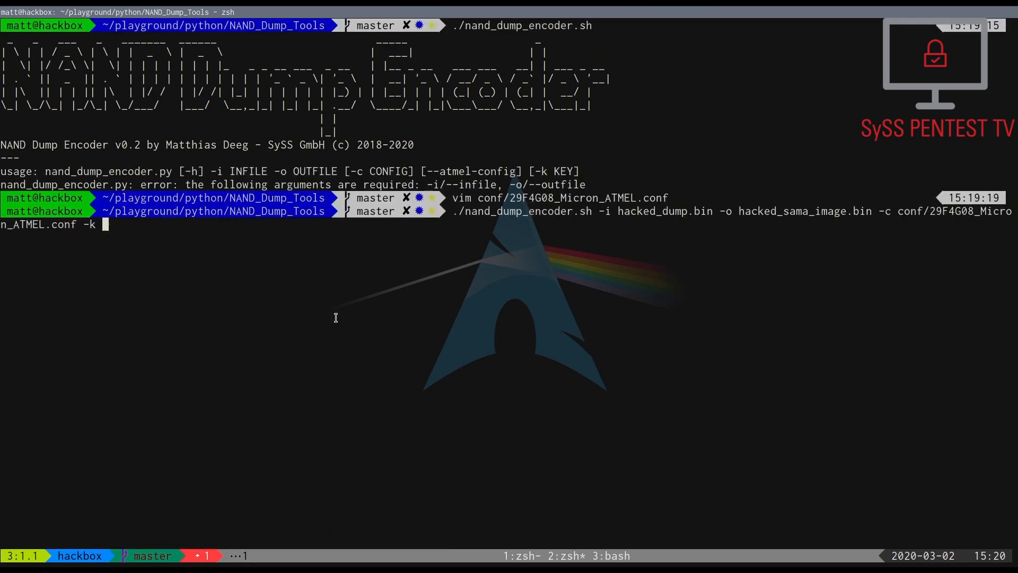
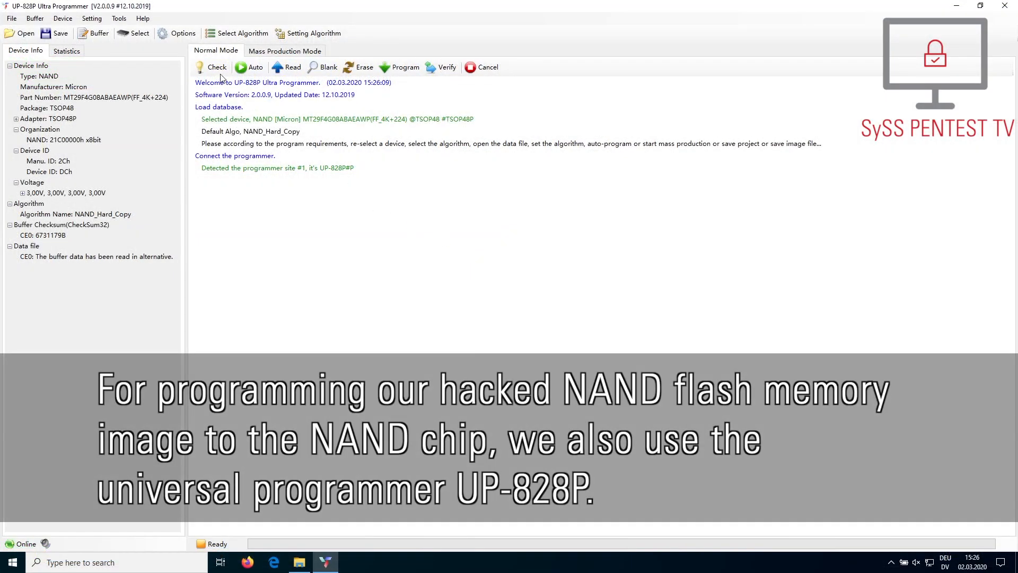
# Step: Verify the NAND chip ID and load hacked_sama_image.bin into the buffer (checksum 6830ECFD)
pyautogui.click(212, 66)
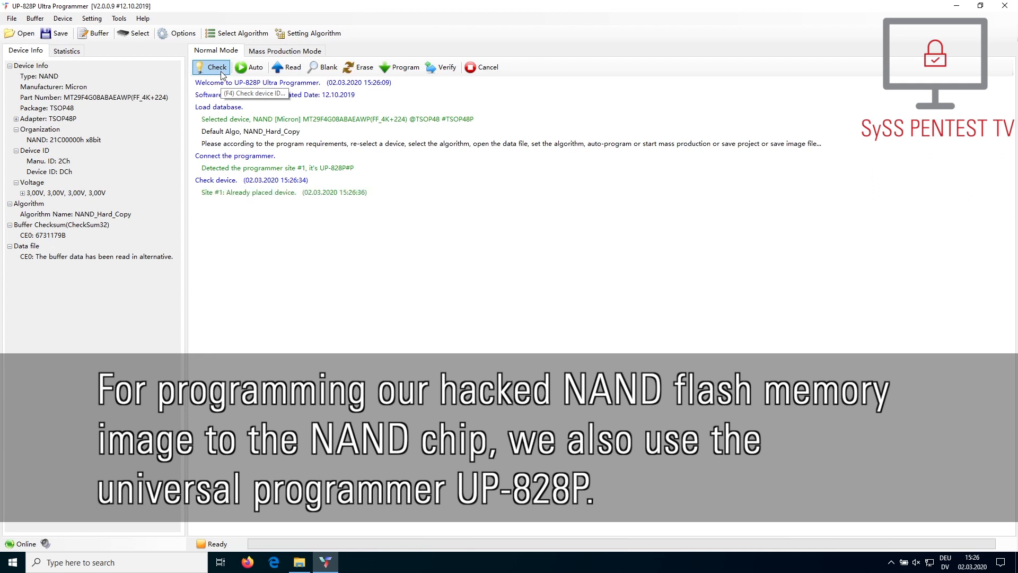
pyautogui.click(211, 67)
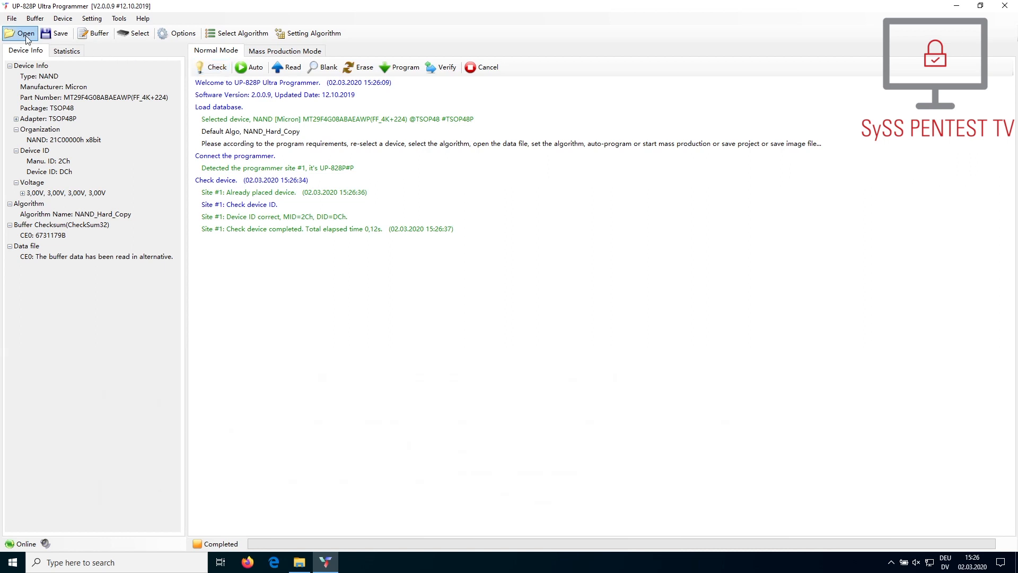
pyautogui.click(21, 33)
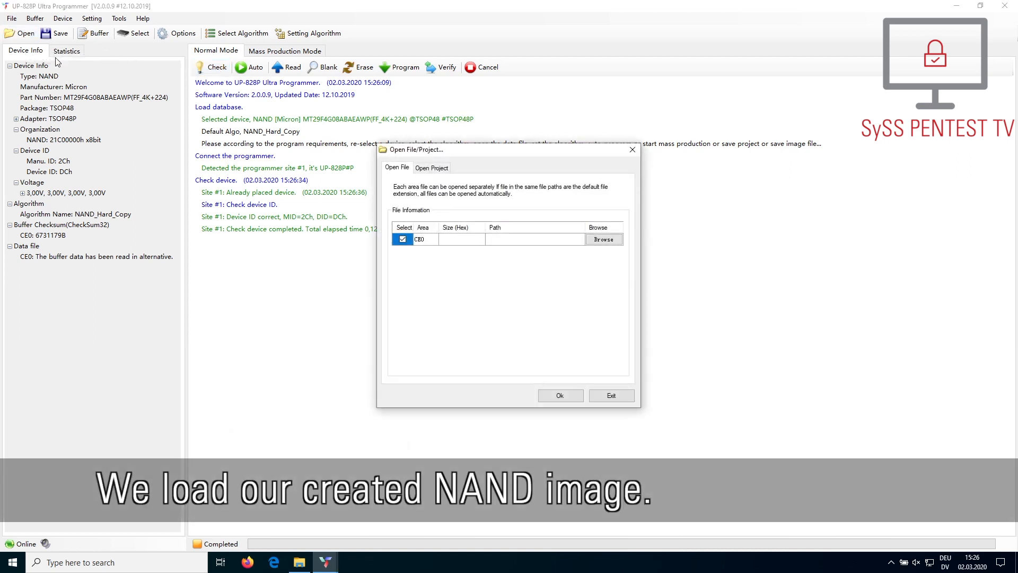
pyautogui.click(602, 240)
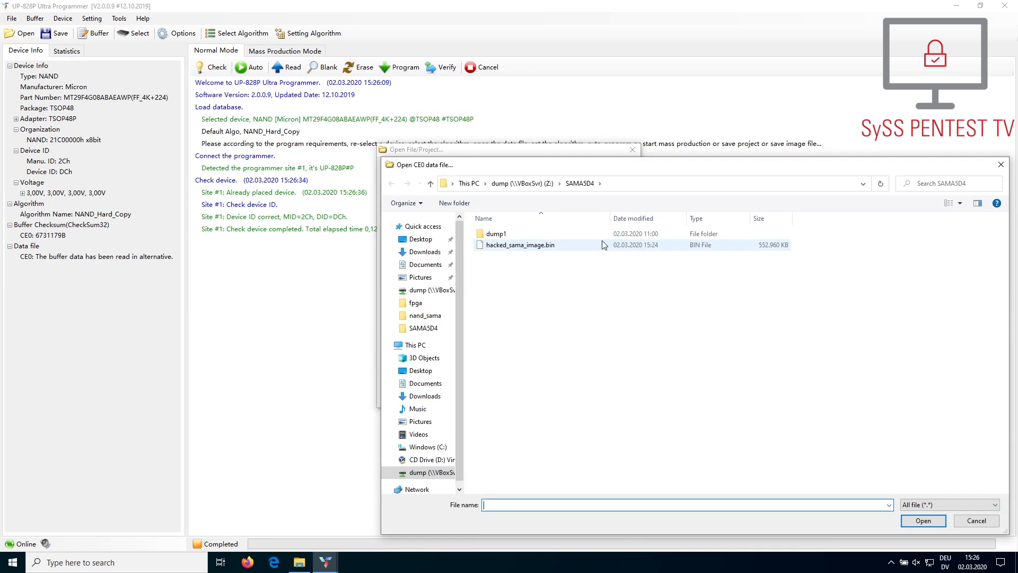
pyautogui.moveTo(520, 244)
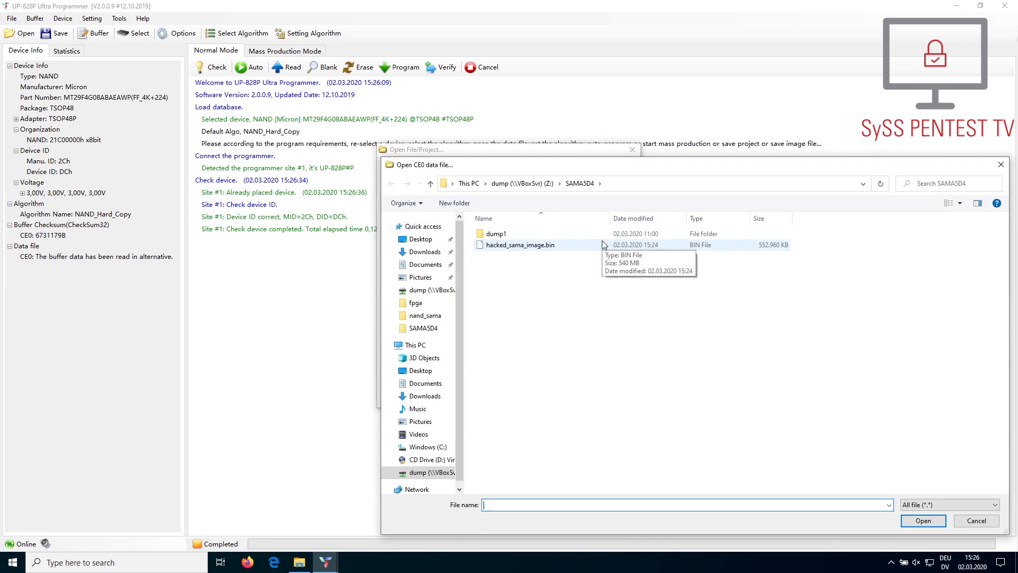
pyautogui.click(519, 245)
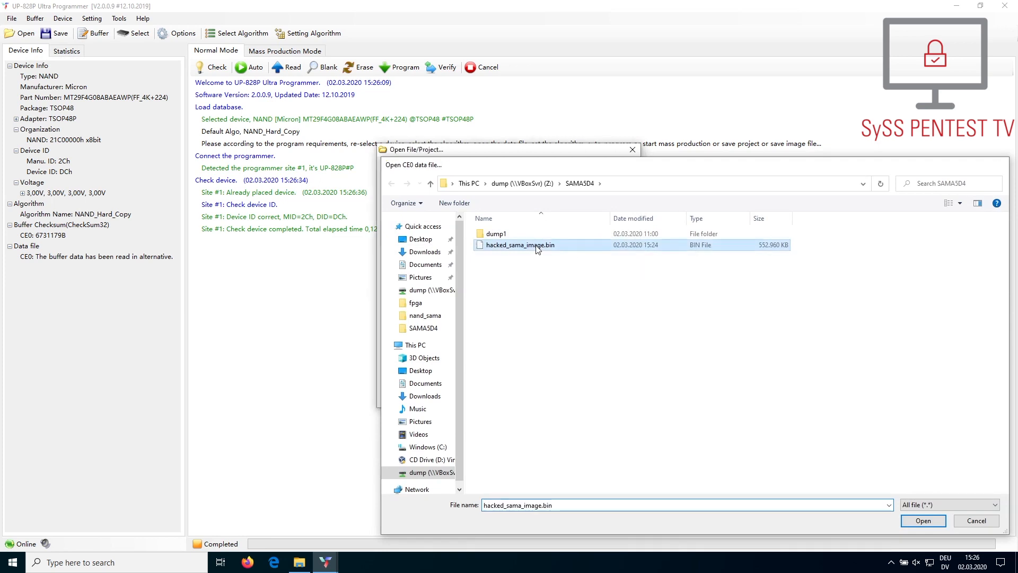
pyautogui.click(922, 520)
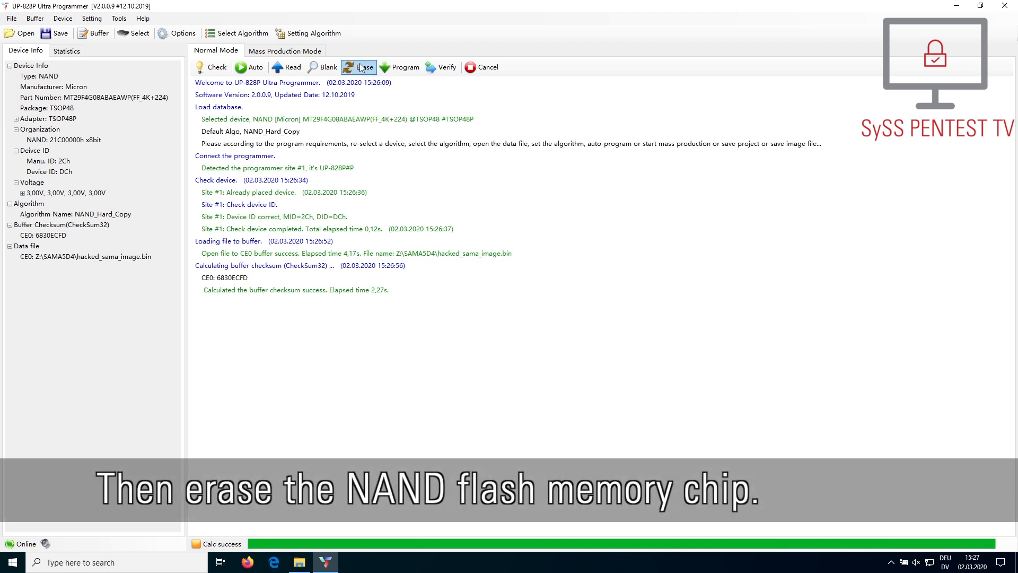
# Step: Erase the NAND chip, confirming the Ready to erase dialog
pyautogui.click(358, 67)
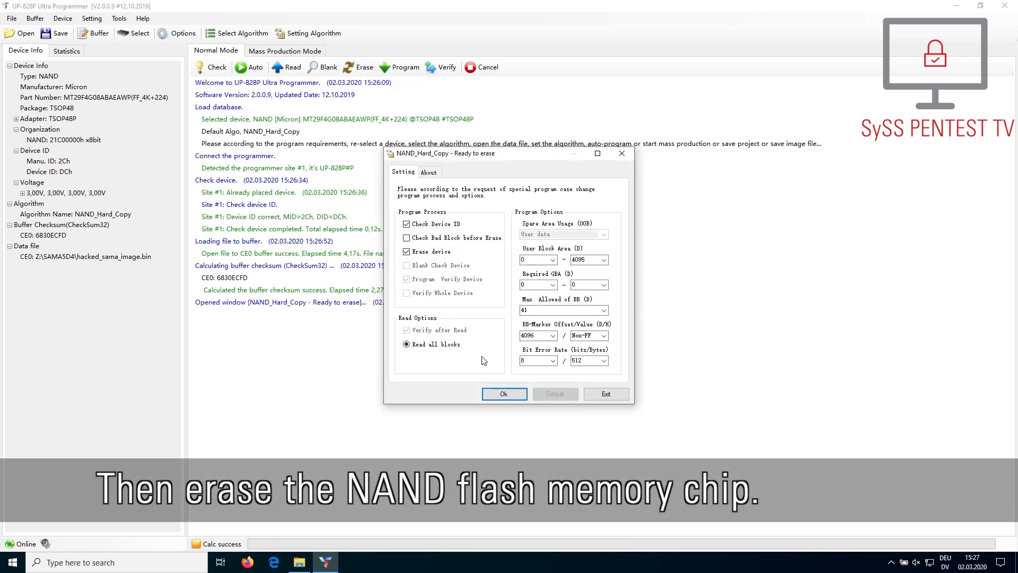
pyautogui.click(504, 393)
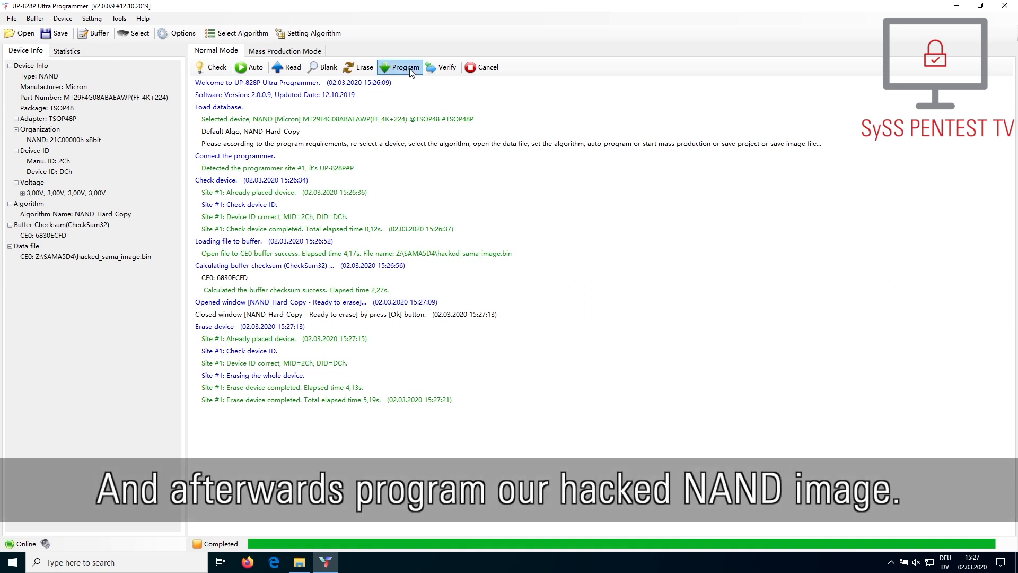
# Step: Program the hacked image to NAND and dismiss the IndexOutOfRange exception message
pyautogui.click(404, 67)
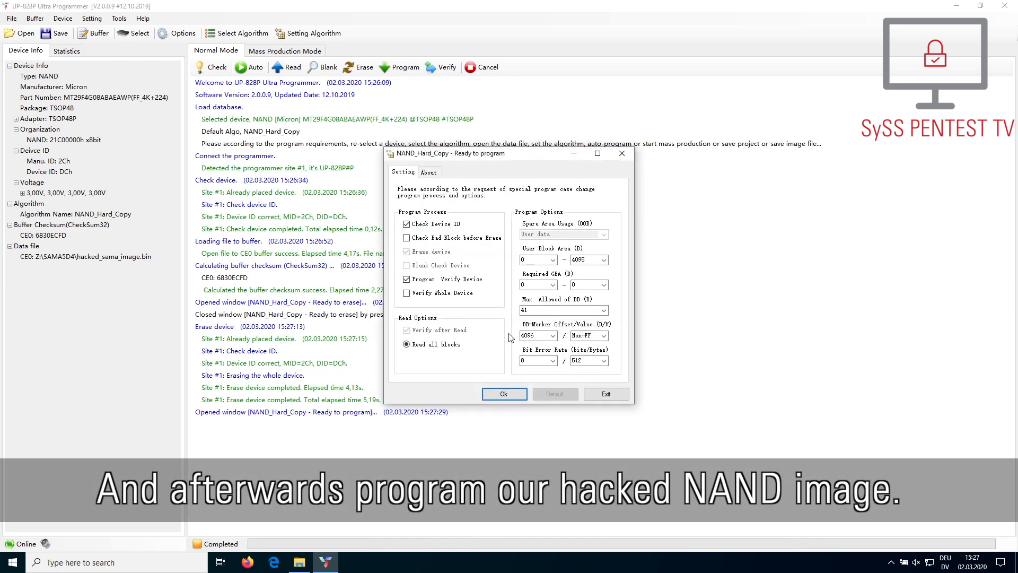
pyautogui.click(504, 393)
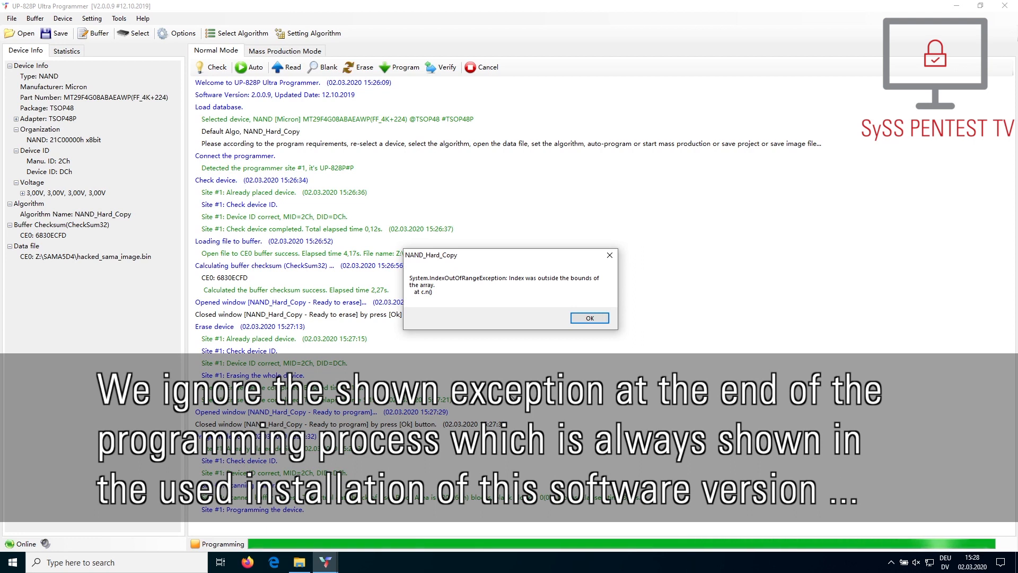
pyautogui.click(587, 317)
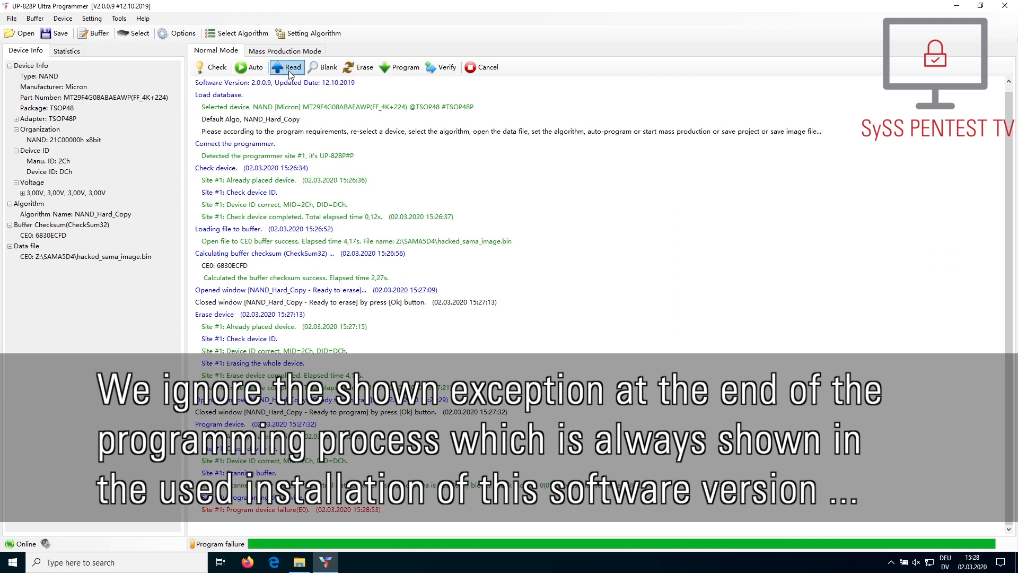
# Step: Read back the NAND chip with Verify after Read enabled
pyautogui.click(286, 67)
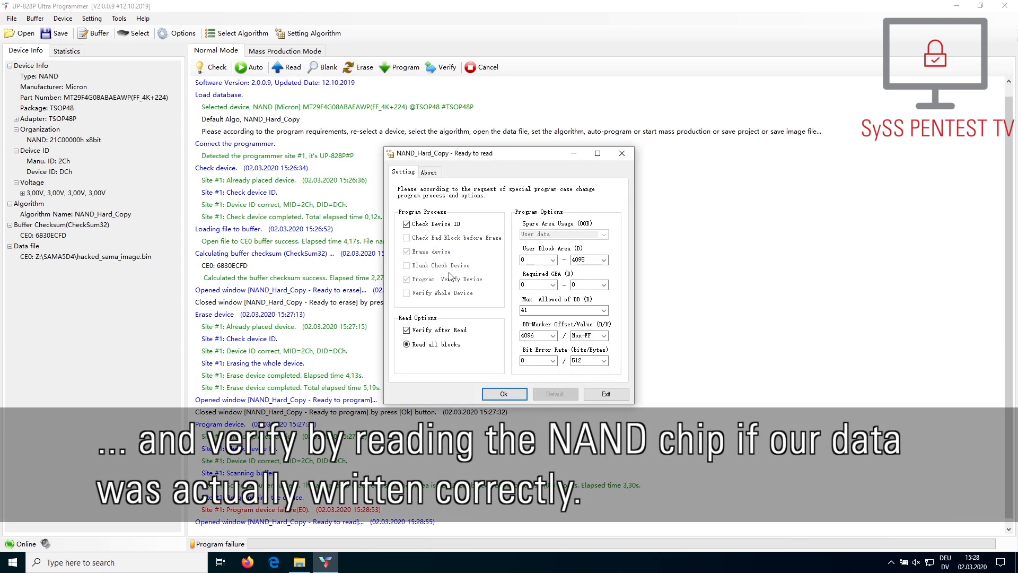
pyautogui.click(503, 394)
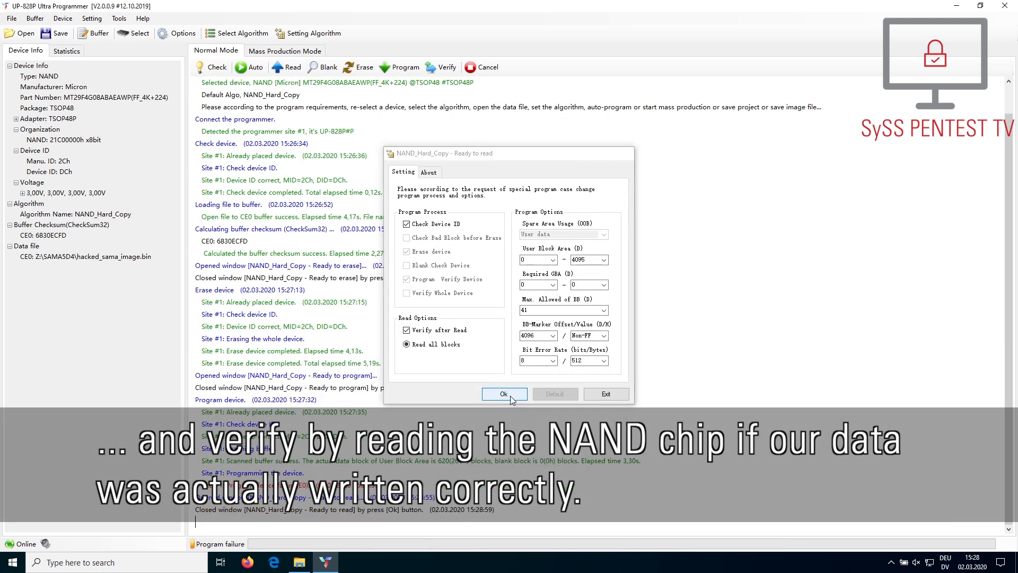
pyautogui.click(504, 393)
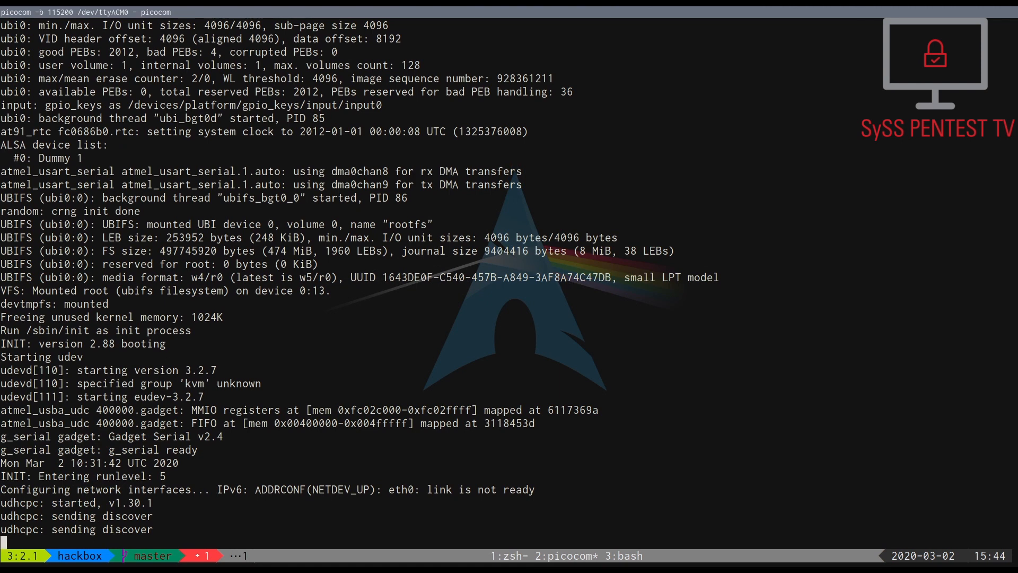
# Step: Scroll the boot log to the sama5d4-xplained login prompt and begin typing root
pyautogui.scroll(-3)
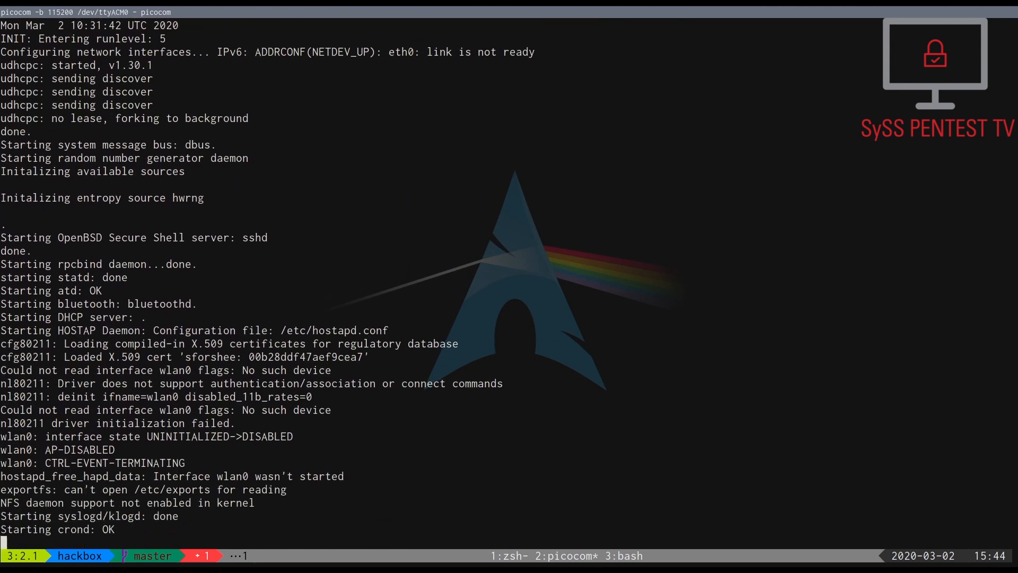
pyautogui.scroll(-3)
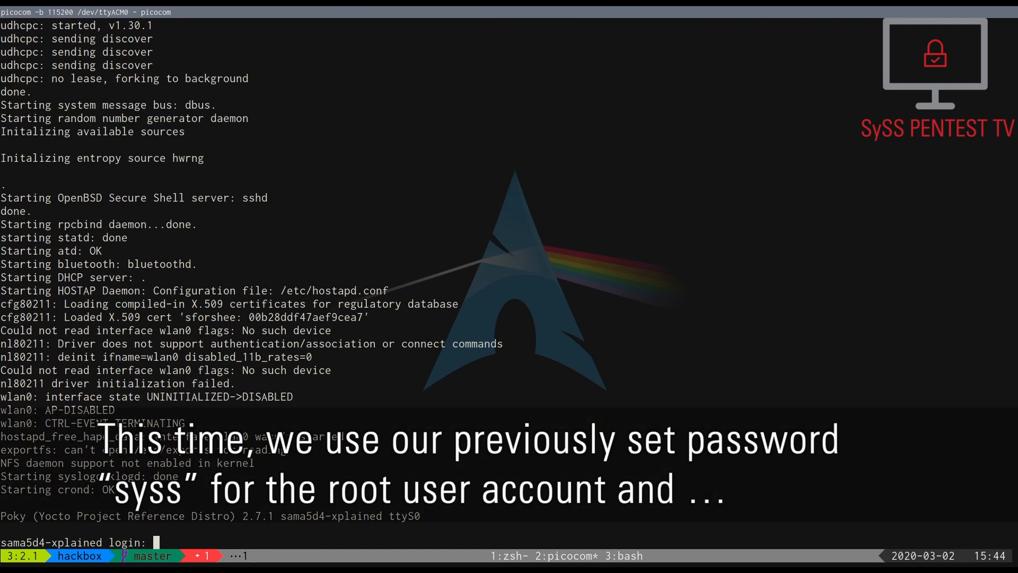
pyautogui.write('r')
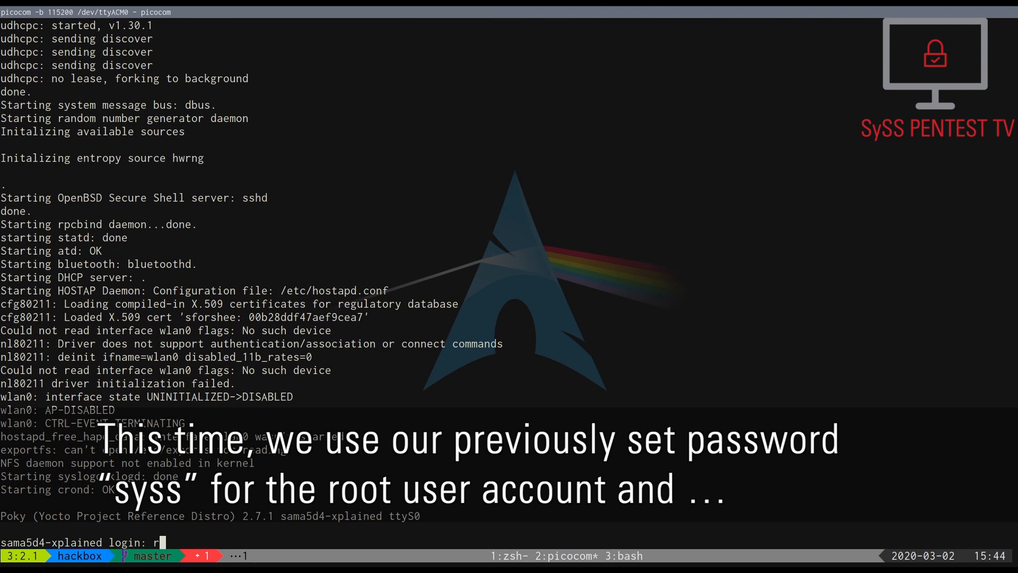